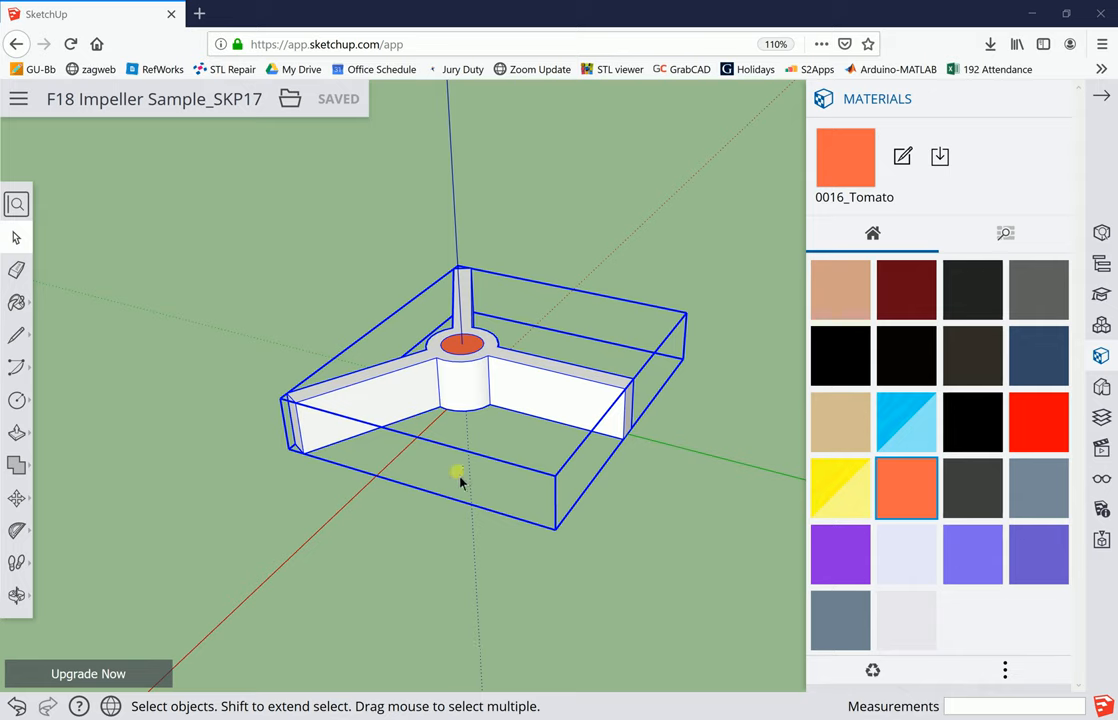
pyautogui.moveTo(496, 370)
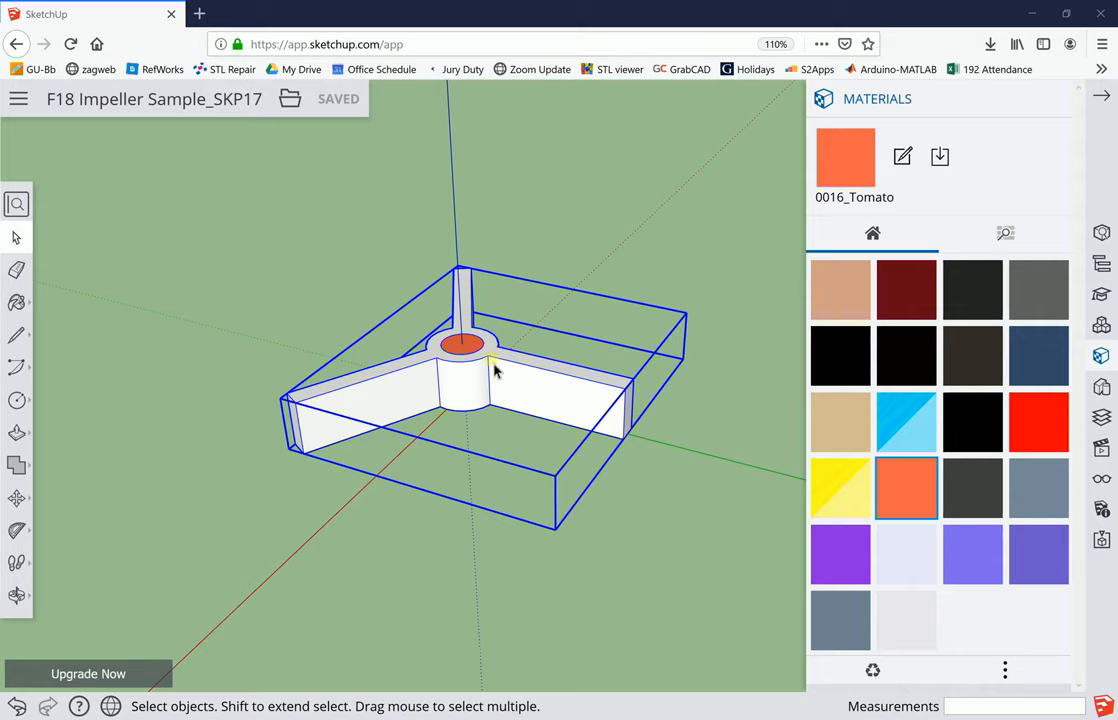
pyautogui.moveTo(416, 292)
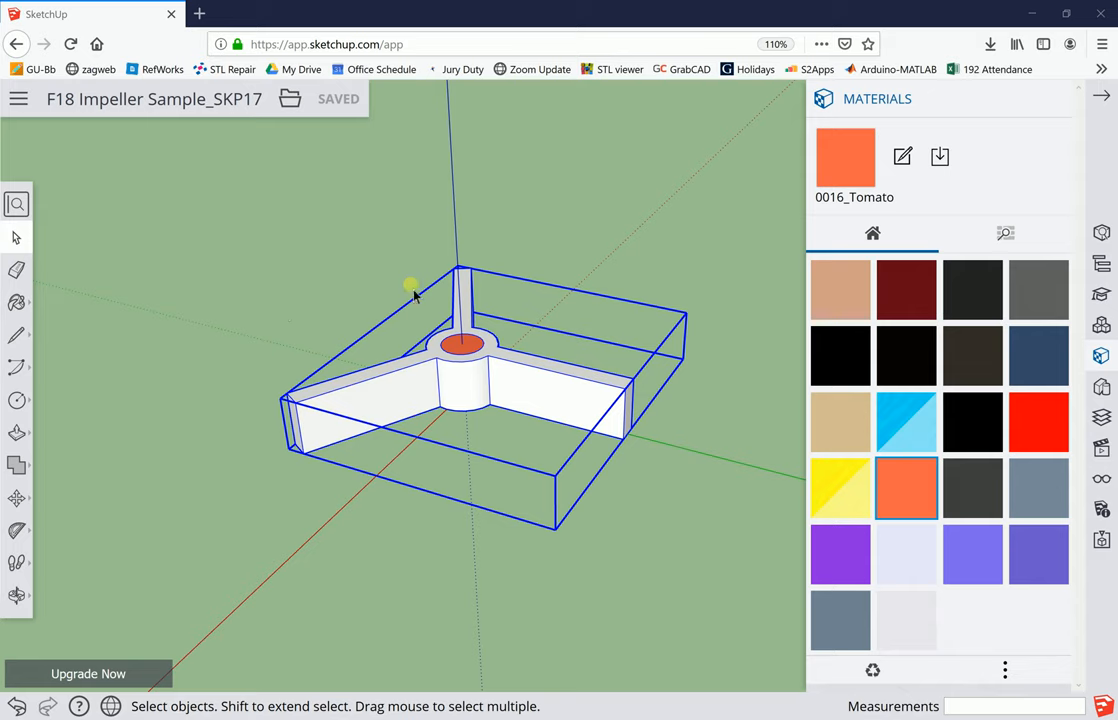
pyautogui.moveTo(16, 400)
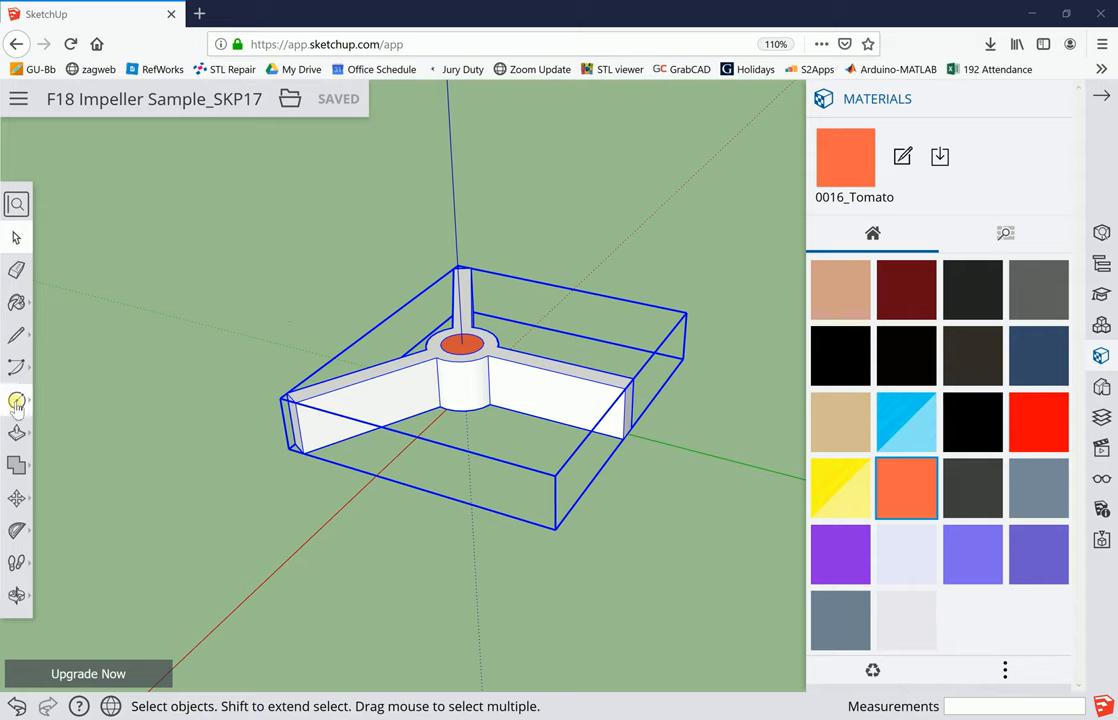
# Draw a large circle on the hub's top centre and a 7/32" circle at the same centre
pyautogui.click(16, 400)
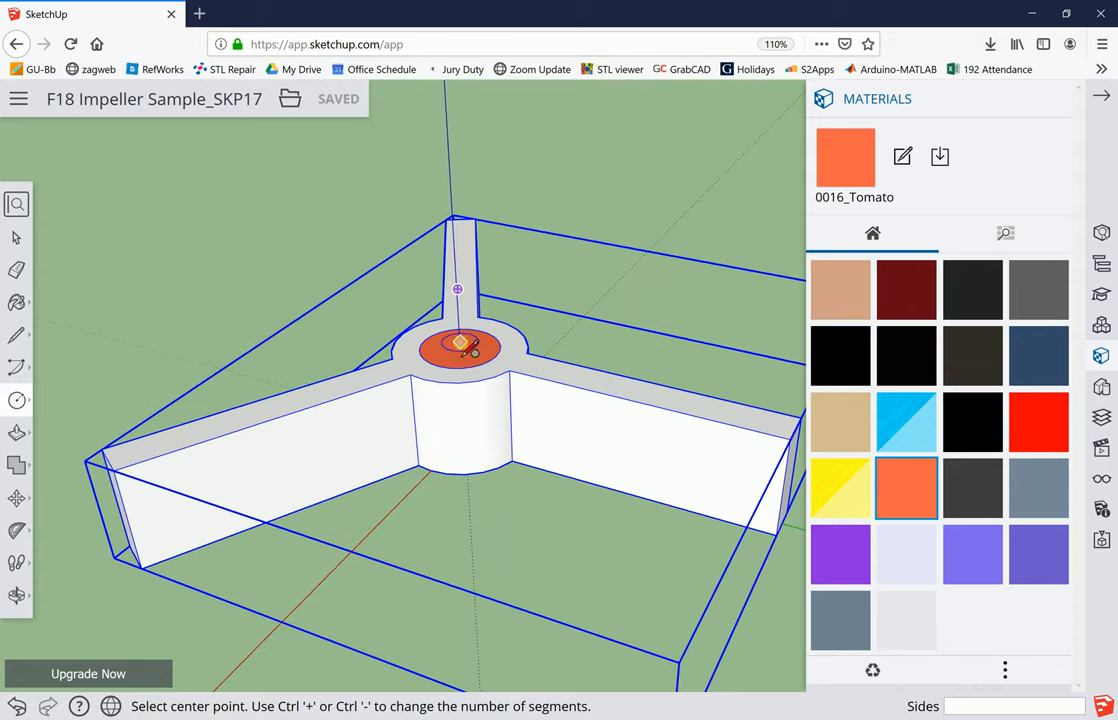
pyautogui.scroll(3)
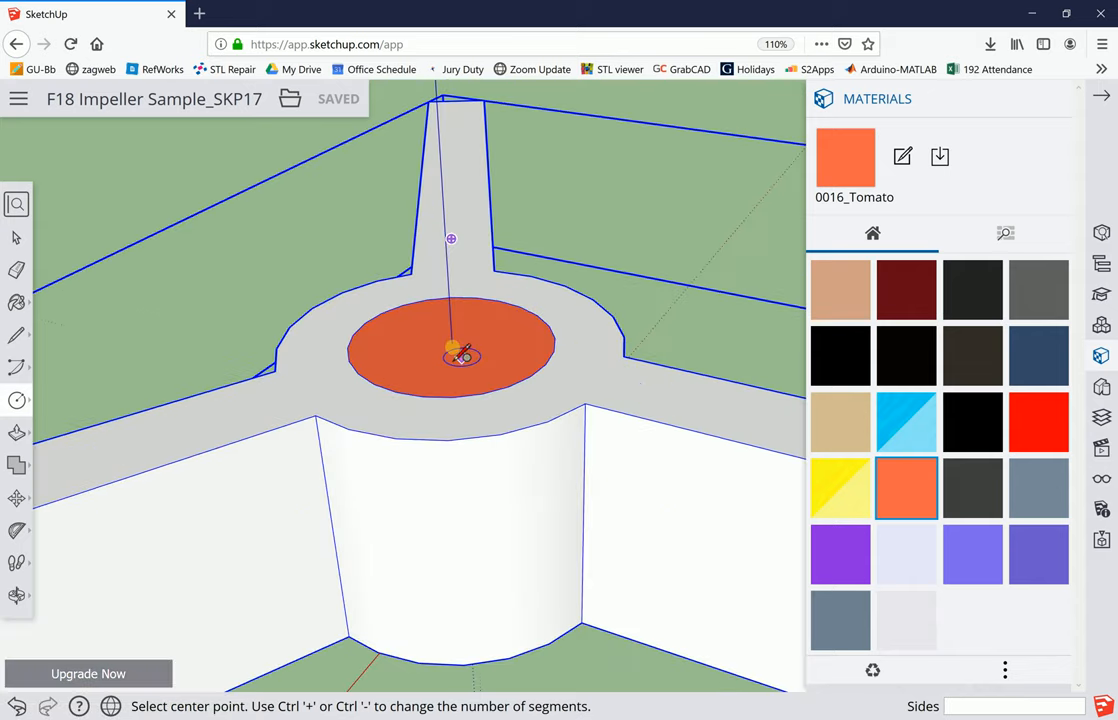
pyautogui.moveTo(524, 310)
pyautogui.write('7/32')
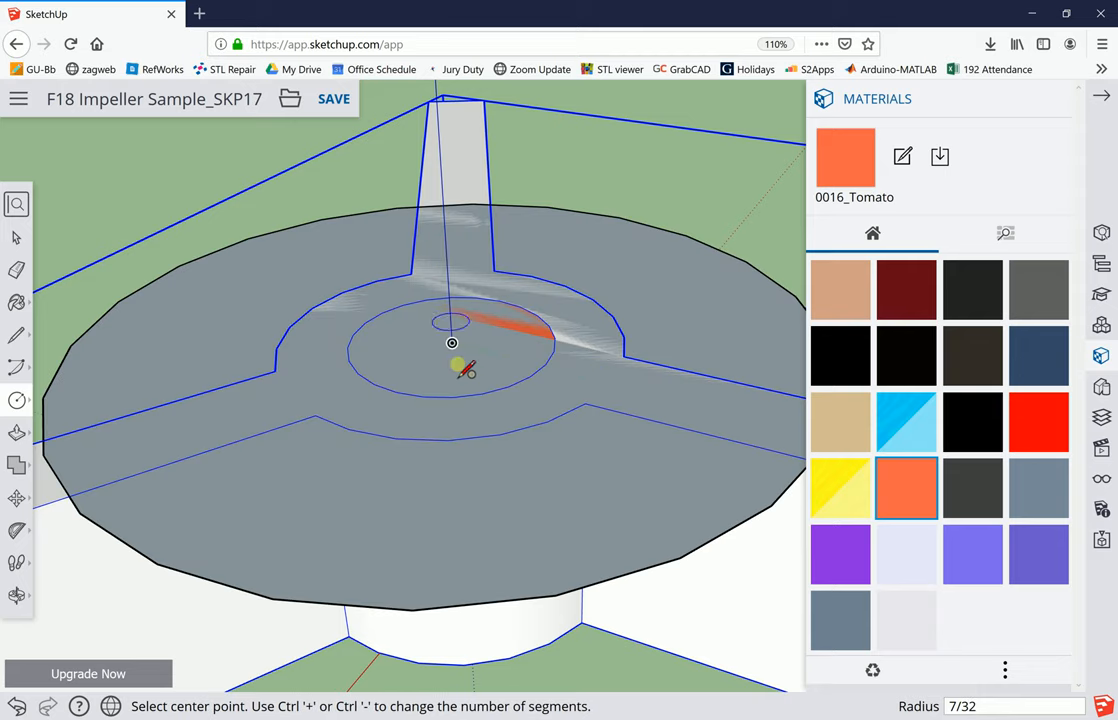
pyautogui.click(452, 344)
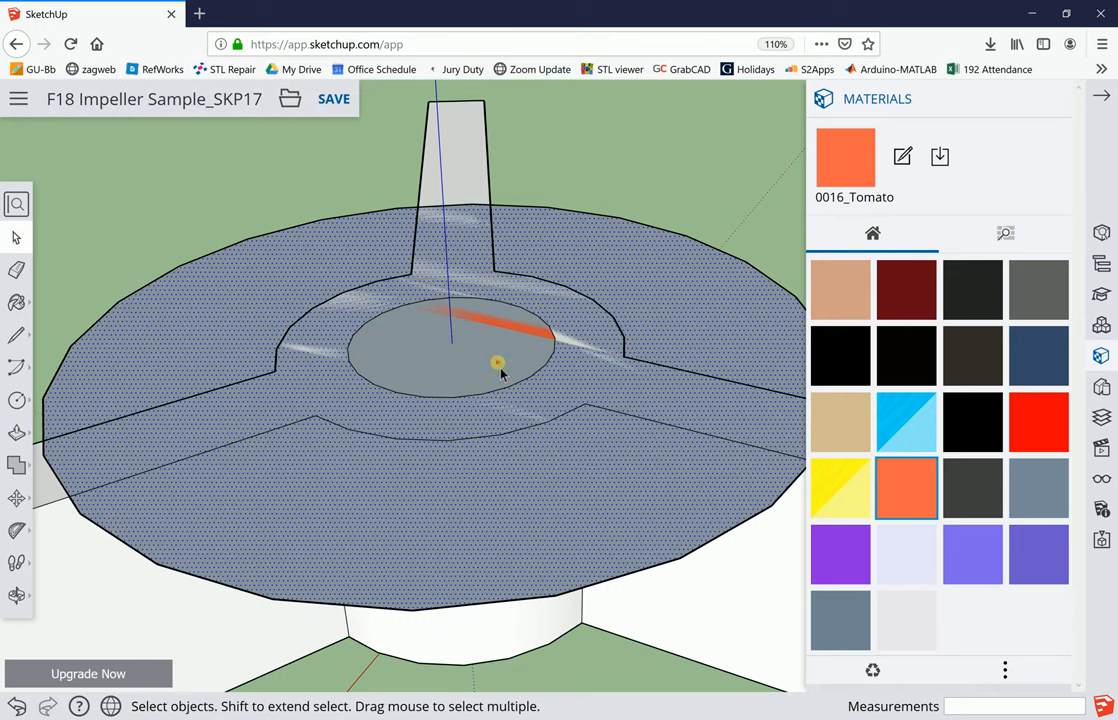
# Delete the disc's inner circular face so the orange hub top shows through
pyautogui.click(464, 352)
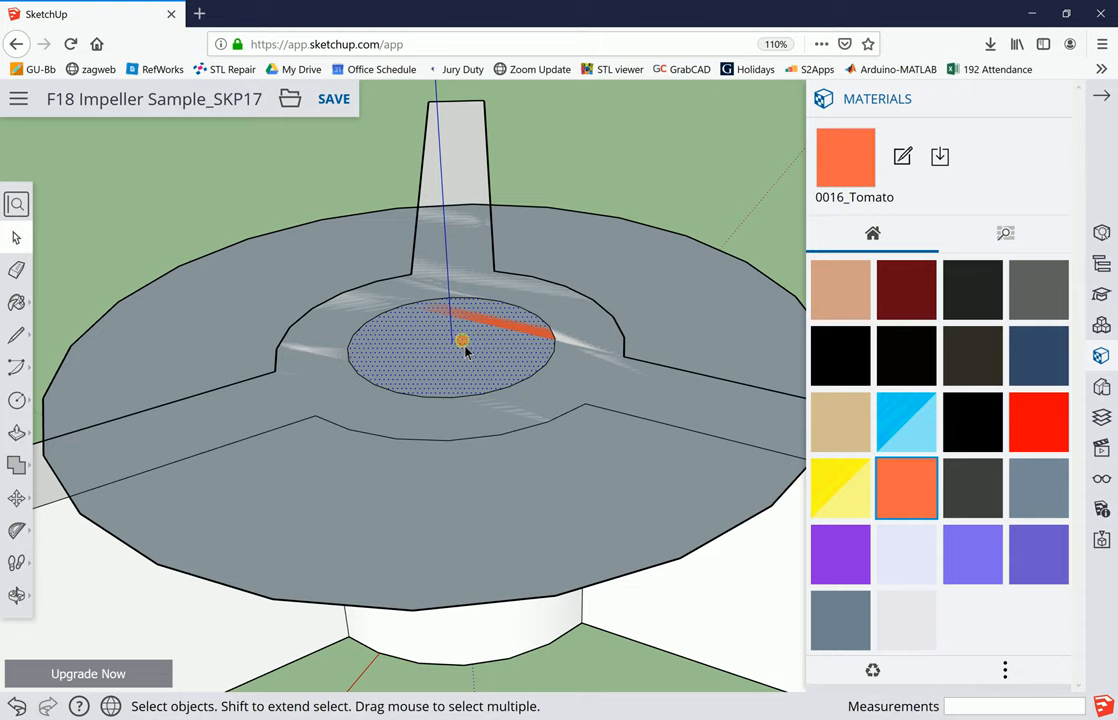
pyautogui.click(450, 344)
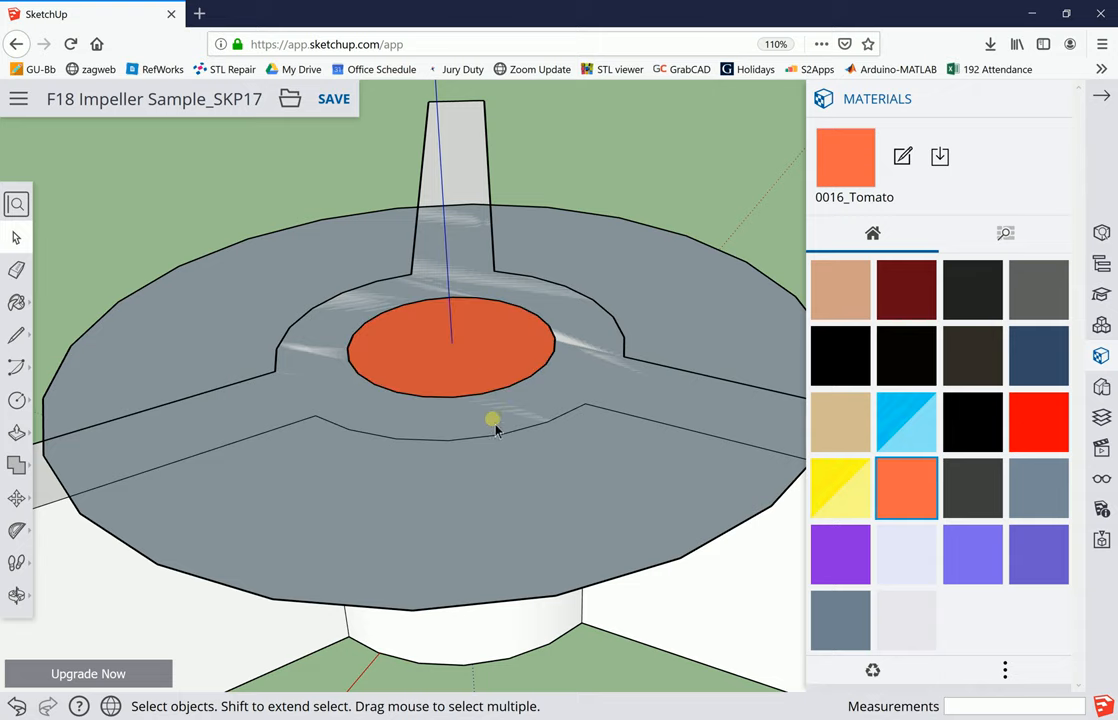
pyautogui.scroll(-3)
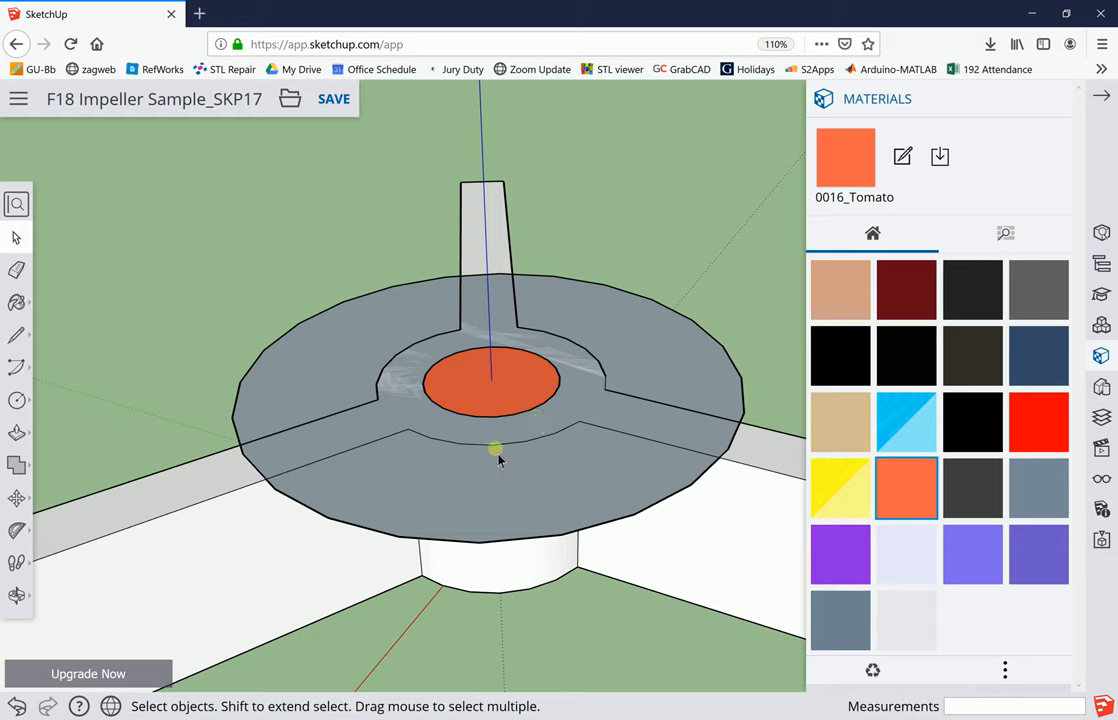
pyautogui.moveTo(620, 288)
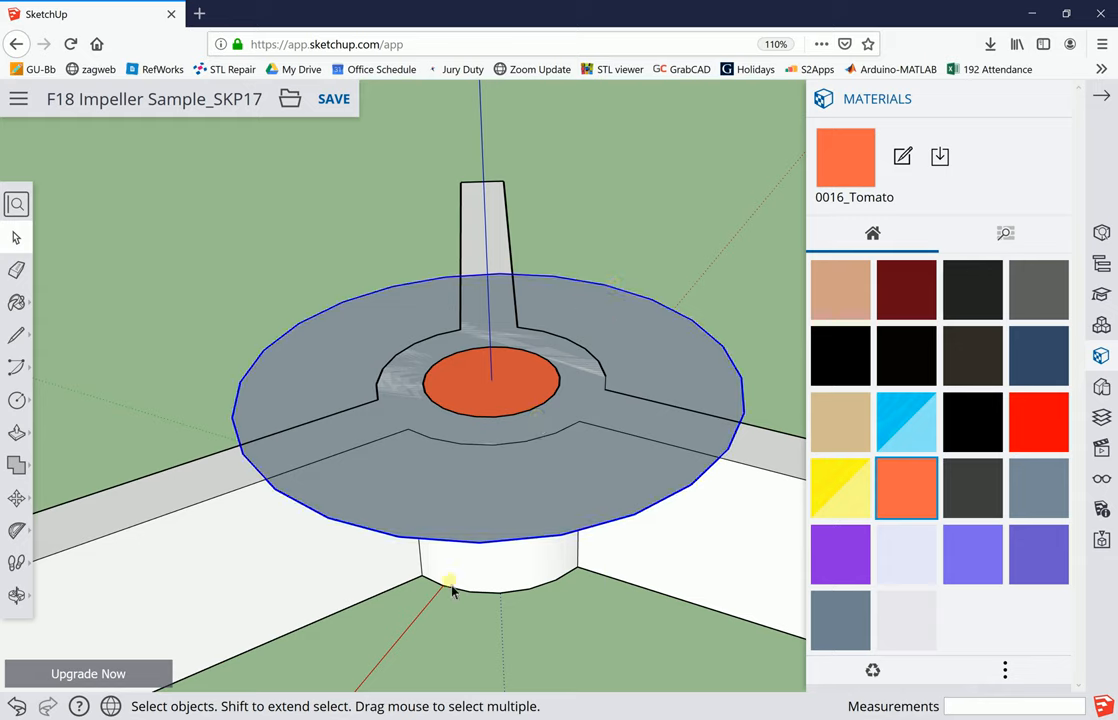
pyautogui.moveTo(638, 300)
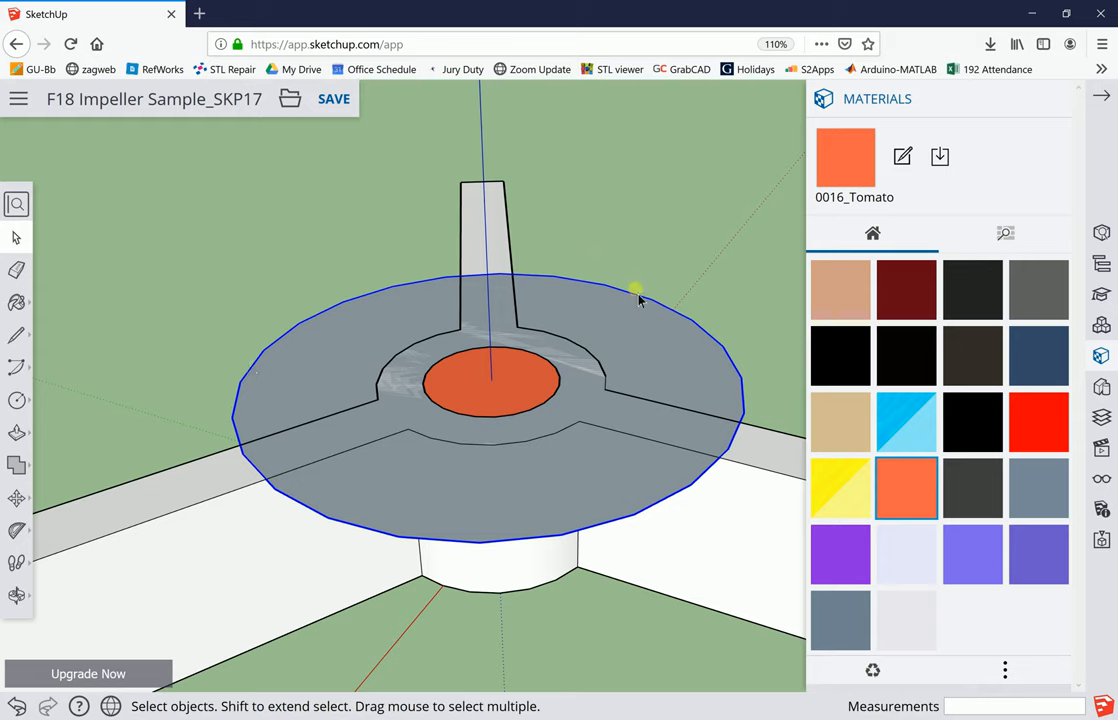
pyautogui.moveTo(680, 324)
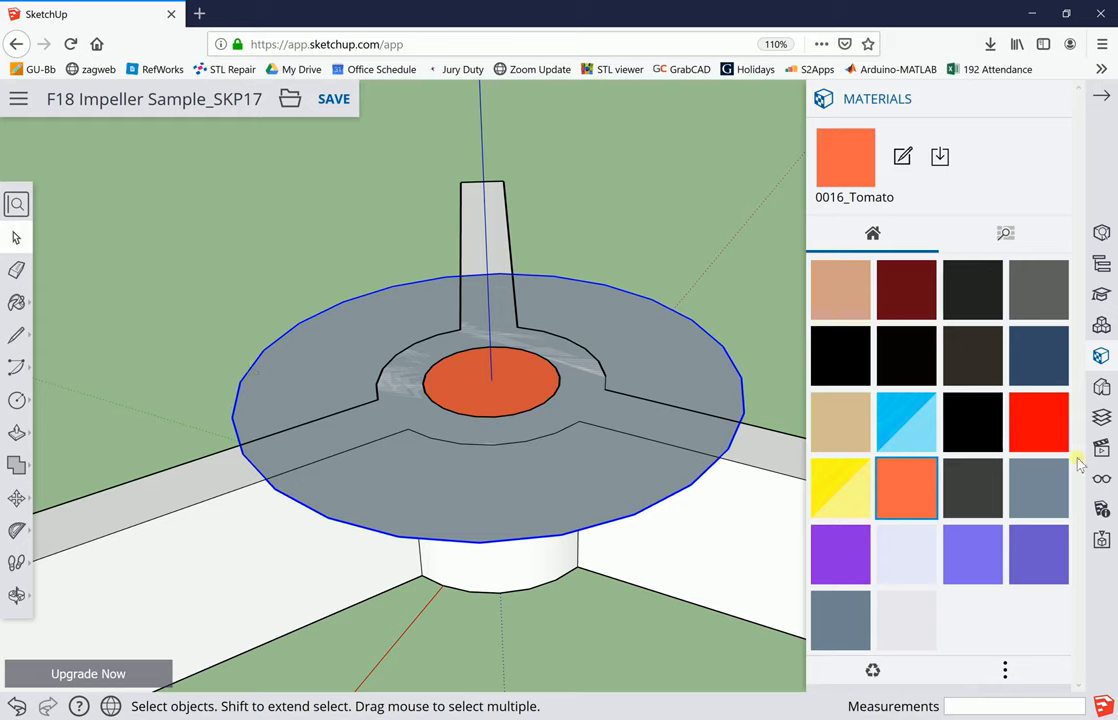
pyautogui.moveTo(1100, 512)
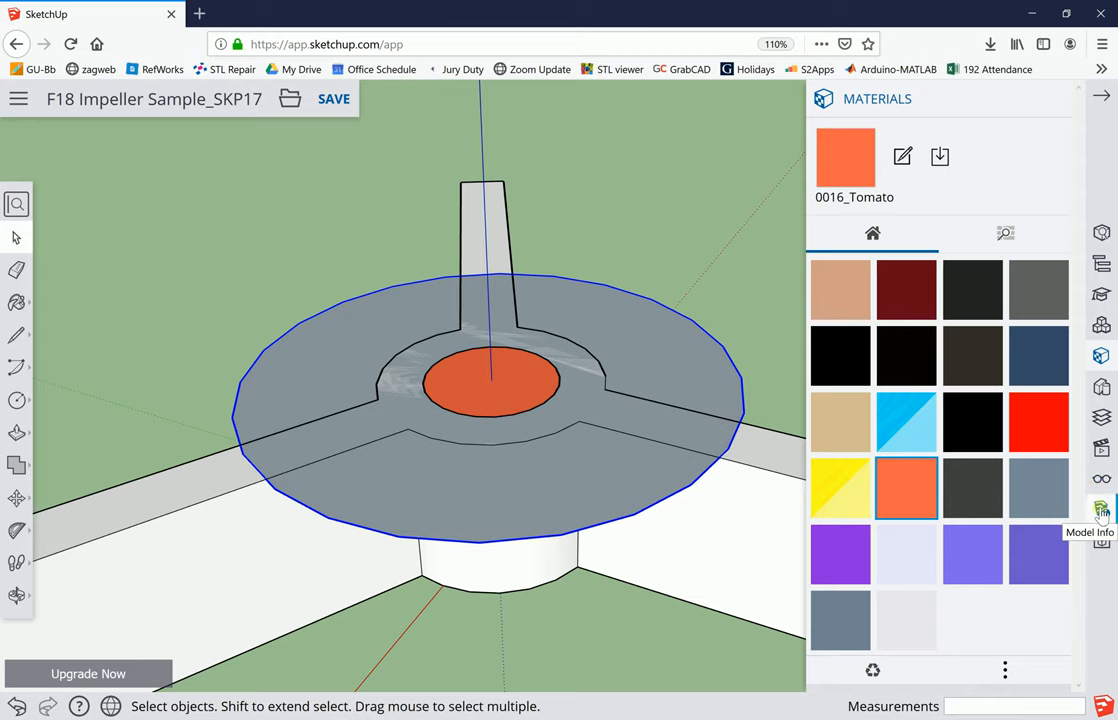
# Raise the disc's outer circle to 60 segments via Entity Info, then close the info panels
pyautogui.click(1100, 508)
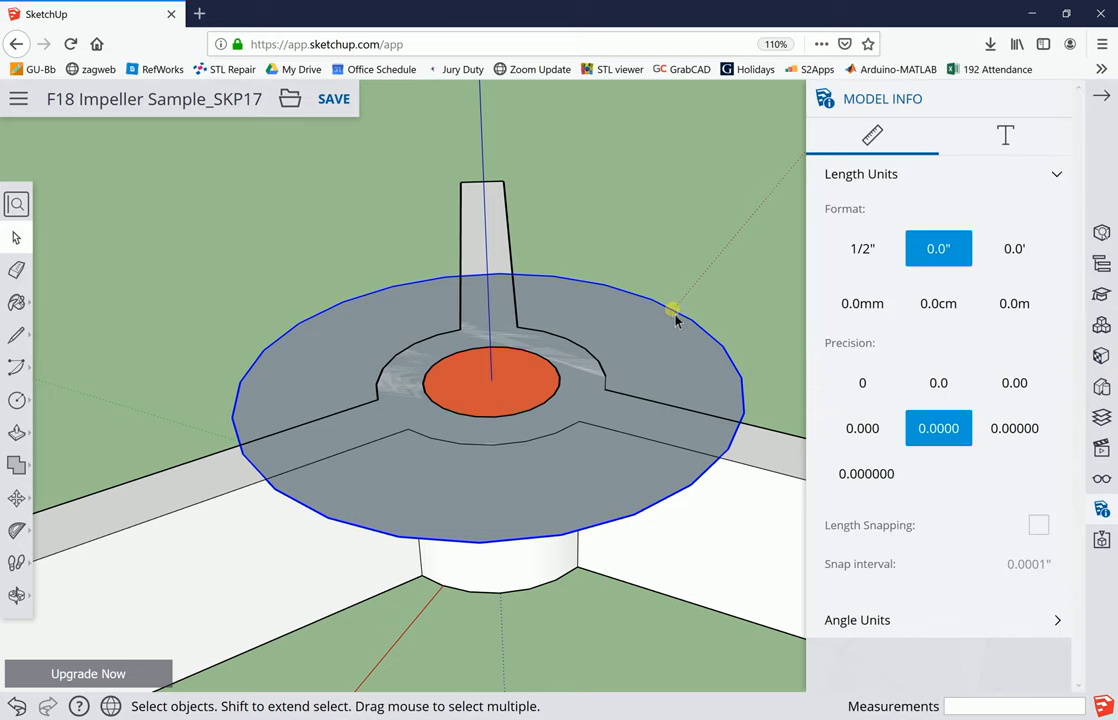
pyautogui.rightClick(676, 308)
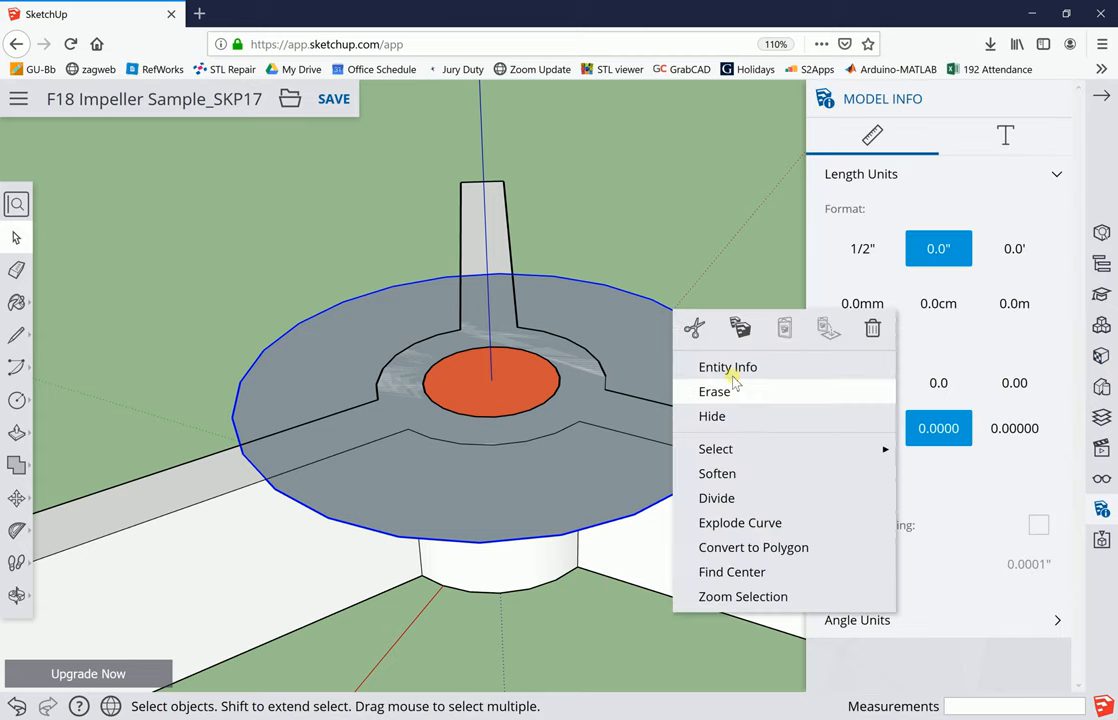
pyautogui.click(728, 366)
pyautogui.write('6')
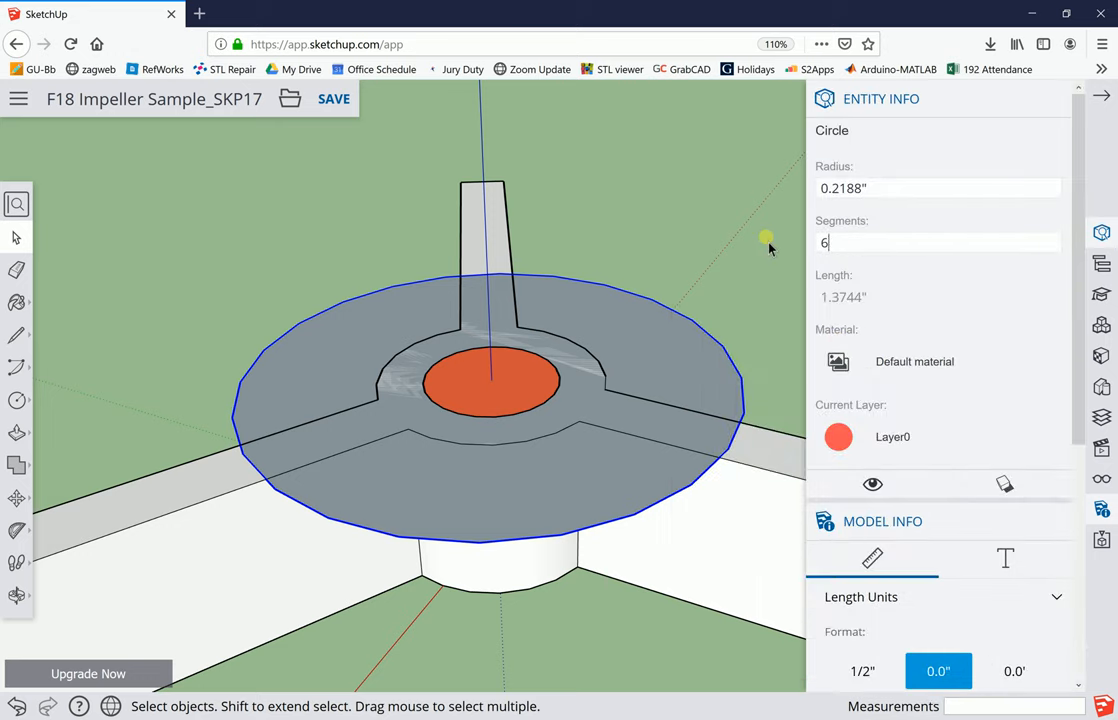
pyautogui.write('0')
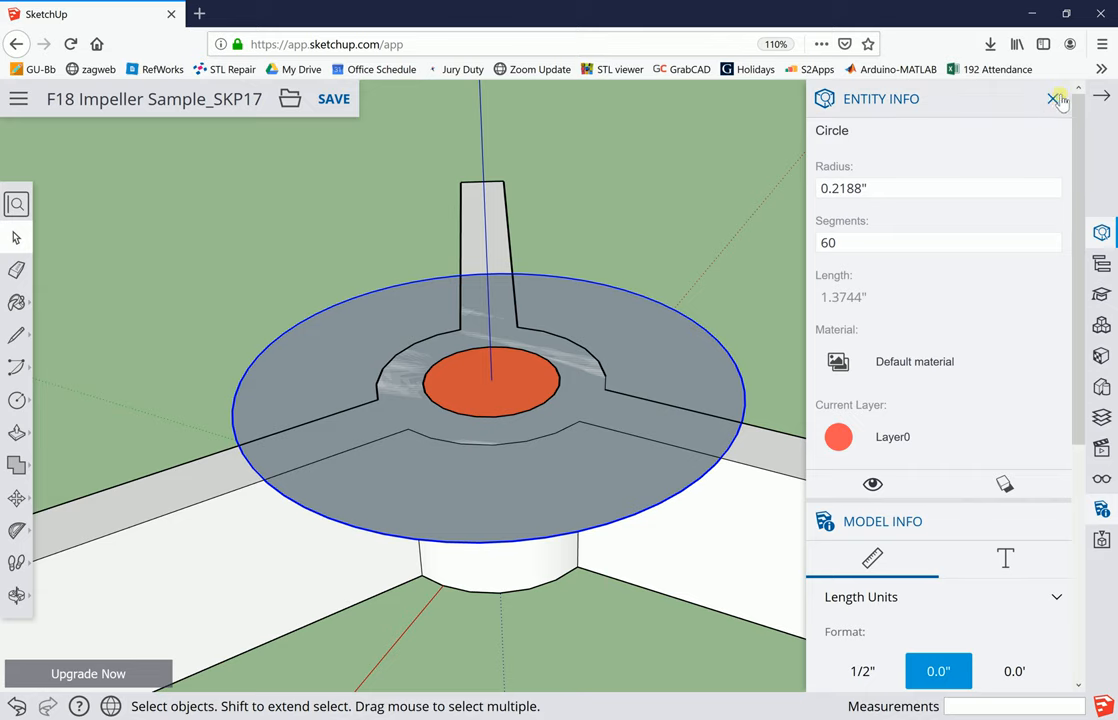
pyautogui.click(1056, 98)
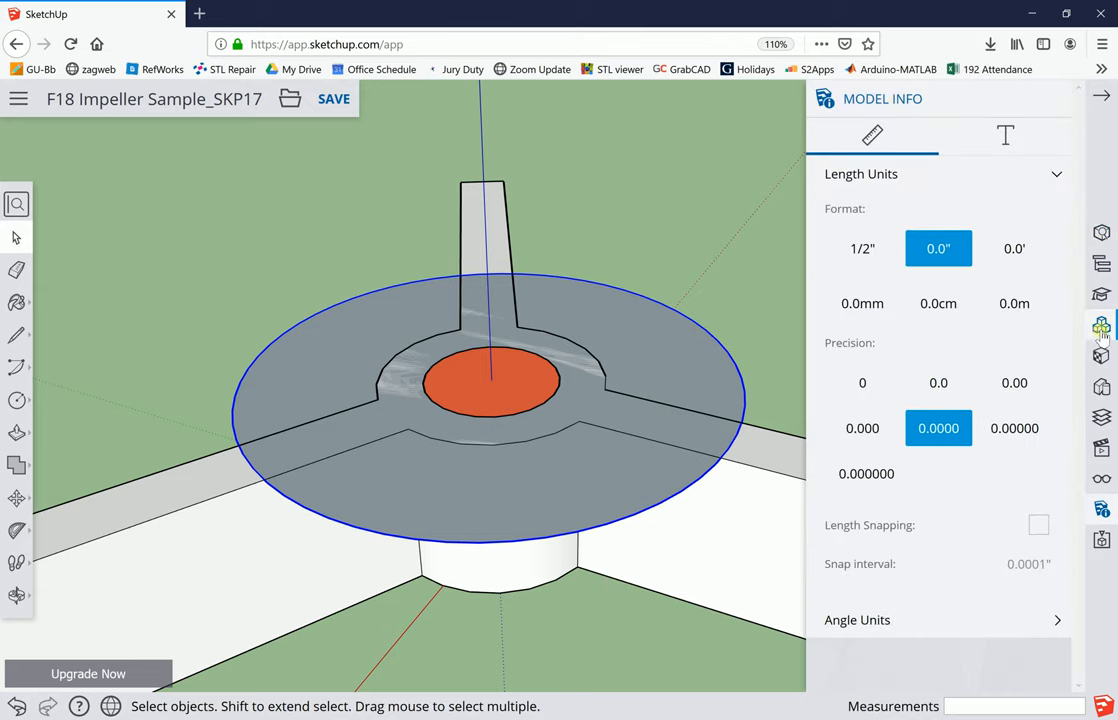
pyautogui.moveTo(1100, 328)
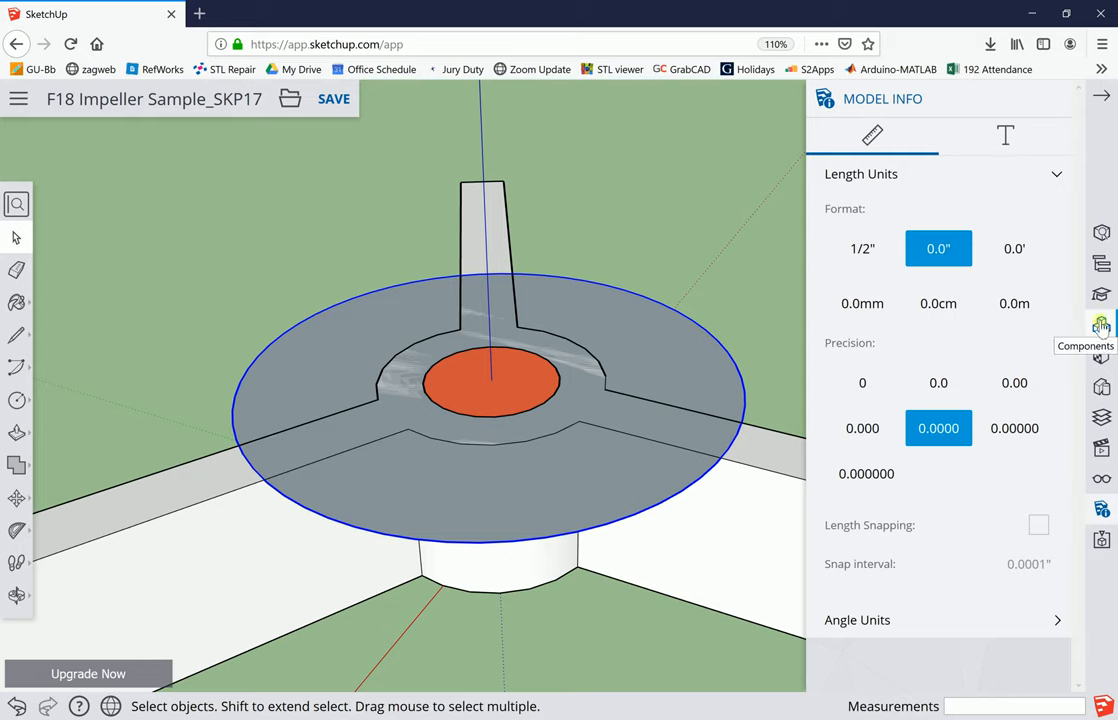
pyautogui.moveTo(1100, 510)
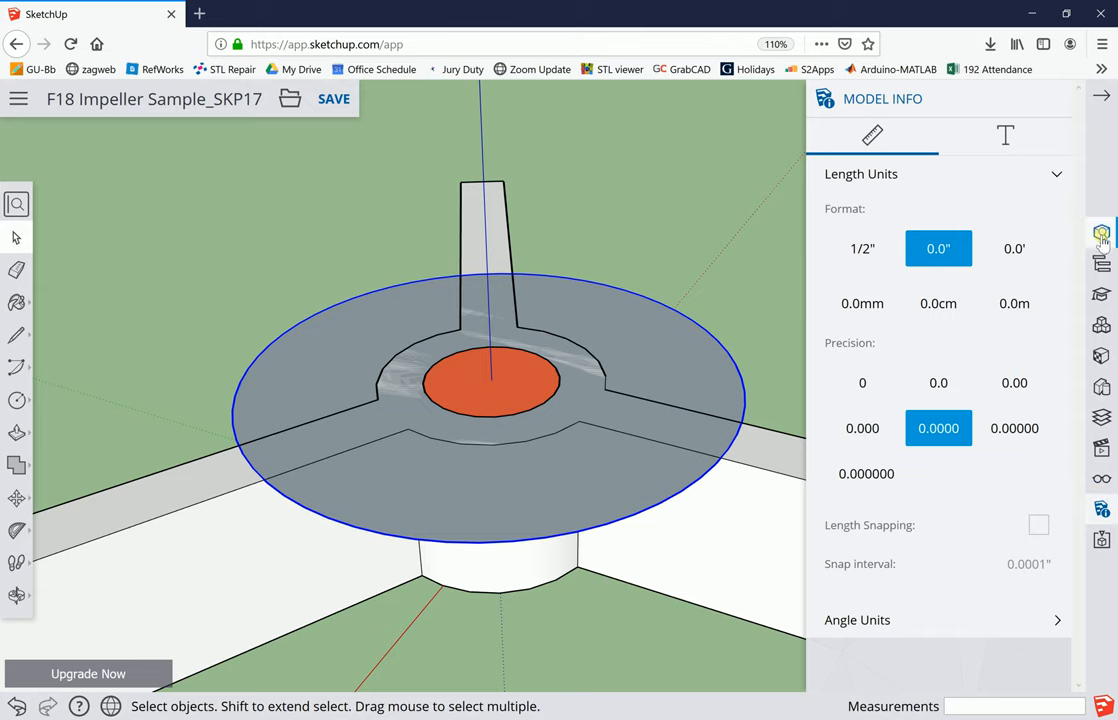
pyautogui.click(1100, 232)
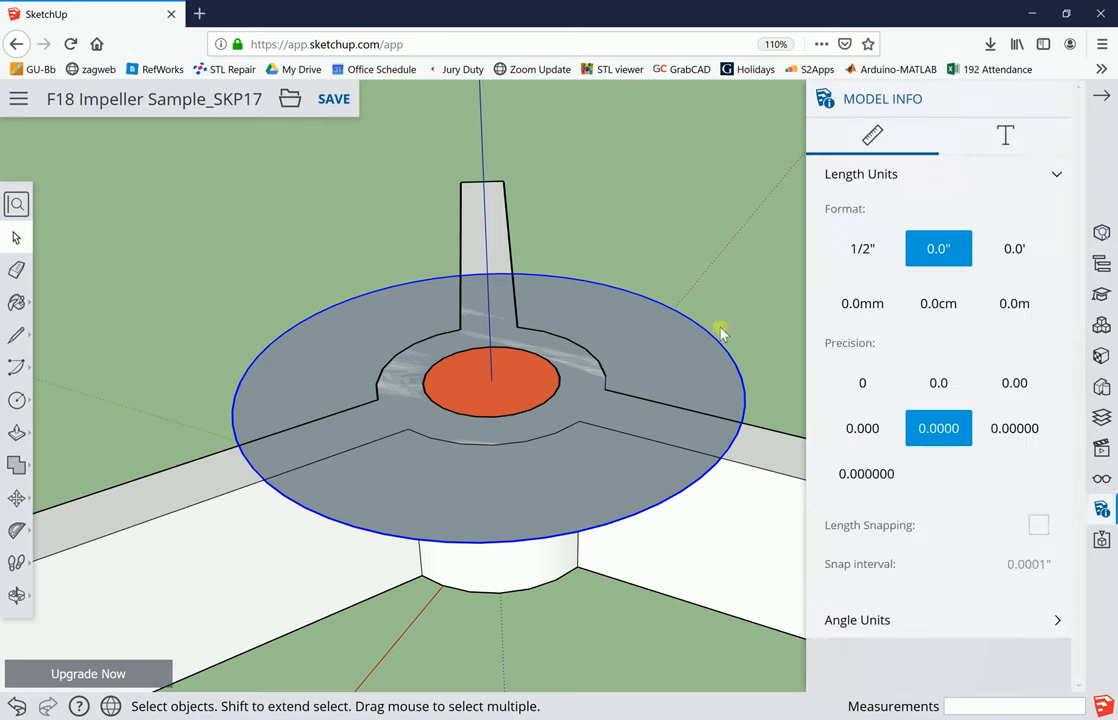
pyautogui.moveTo(504, 312)
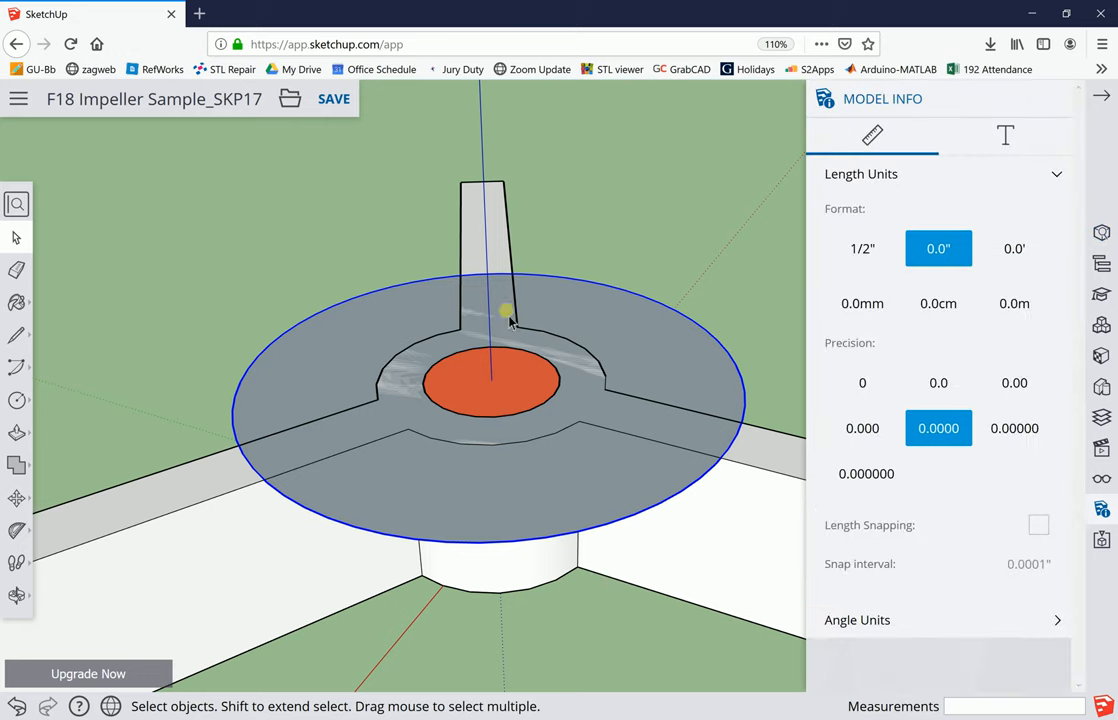
pyautogui.moveTo(1044, 80)
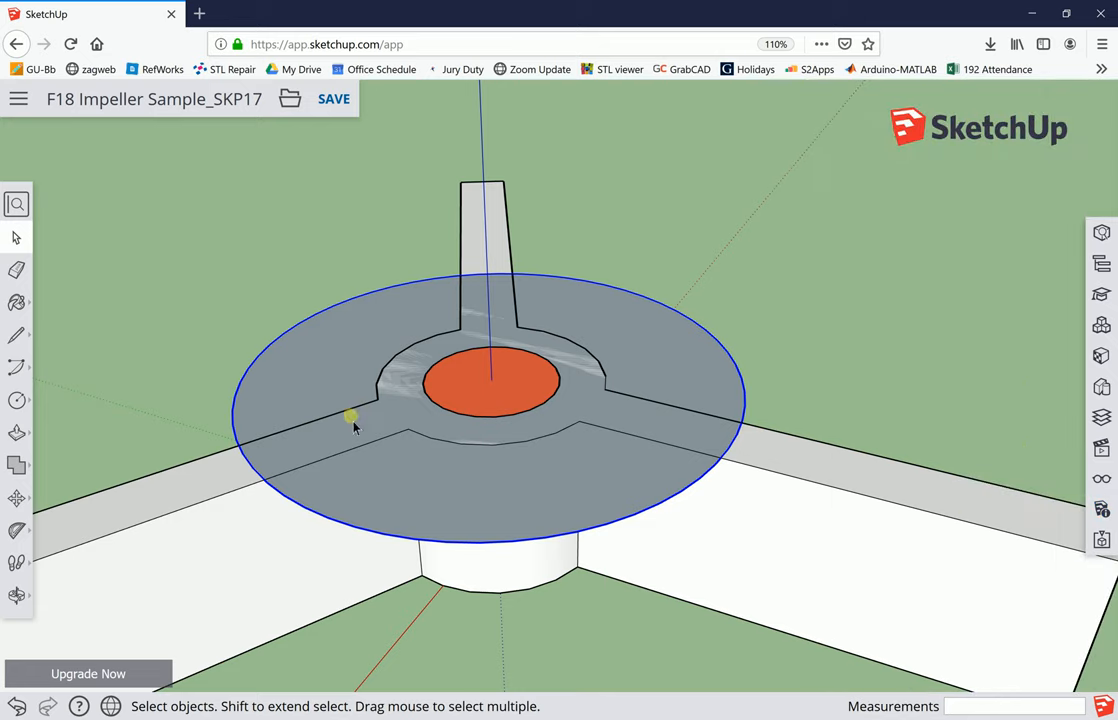
# Push/Pull the ring face up 1.2656" into a tall shaft with a central hole
pyautogui.click(16, 432)
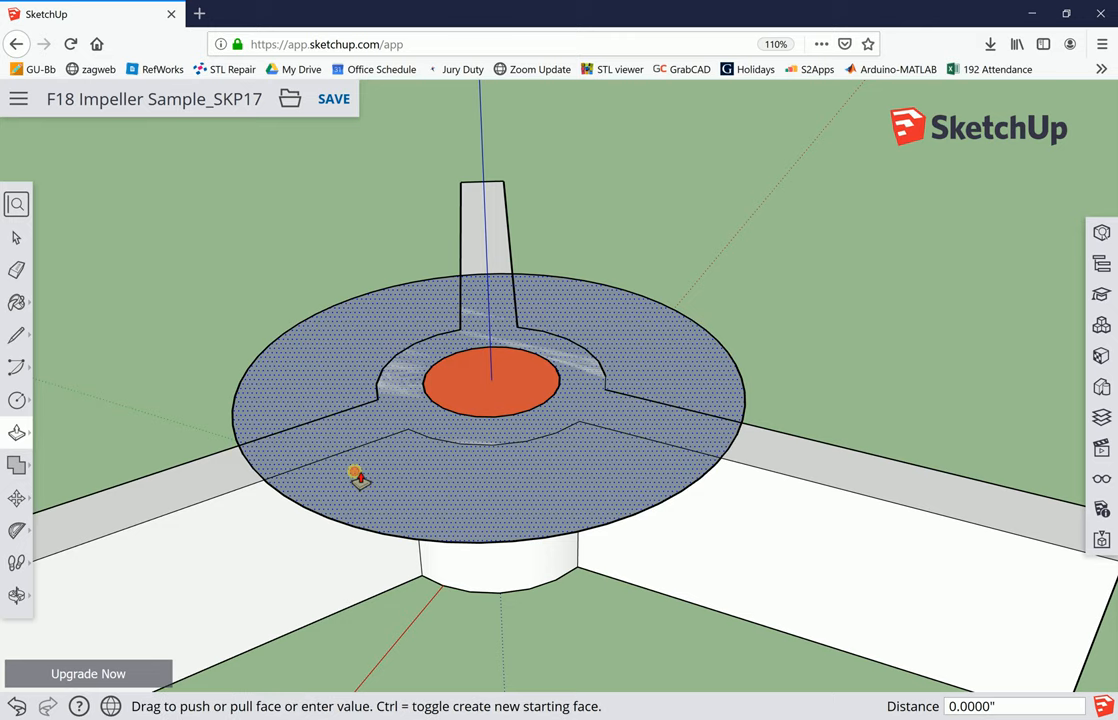
pyautogui.moveTo(356, 476); pyautogui.dragTo(344, 236)
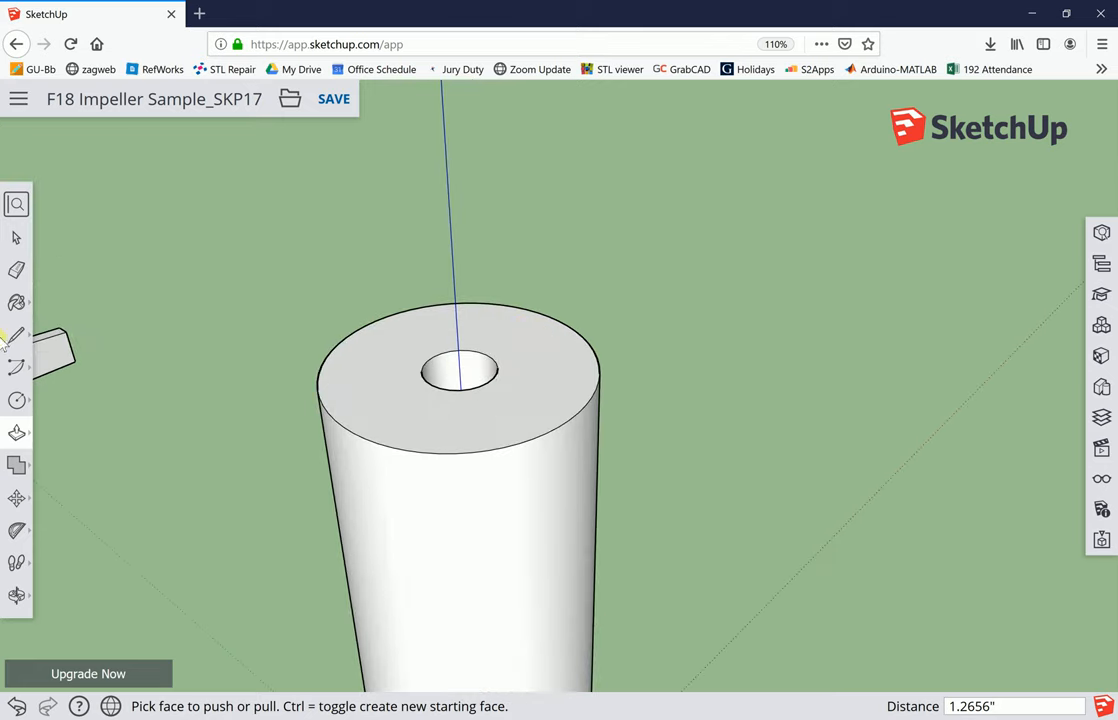
# Paint the small centre circle on the shaft top with 0113_MediumSlateBlue
pyautogui.click(16, 336)
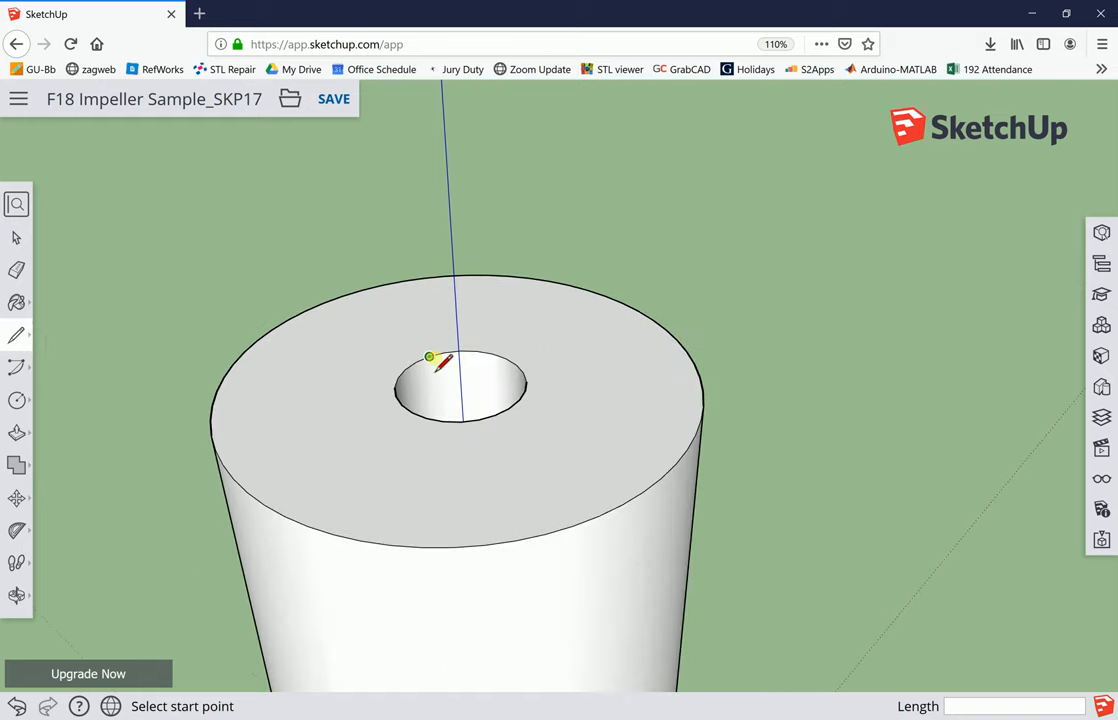
pyautogui.click(430, 356)
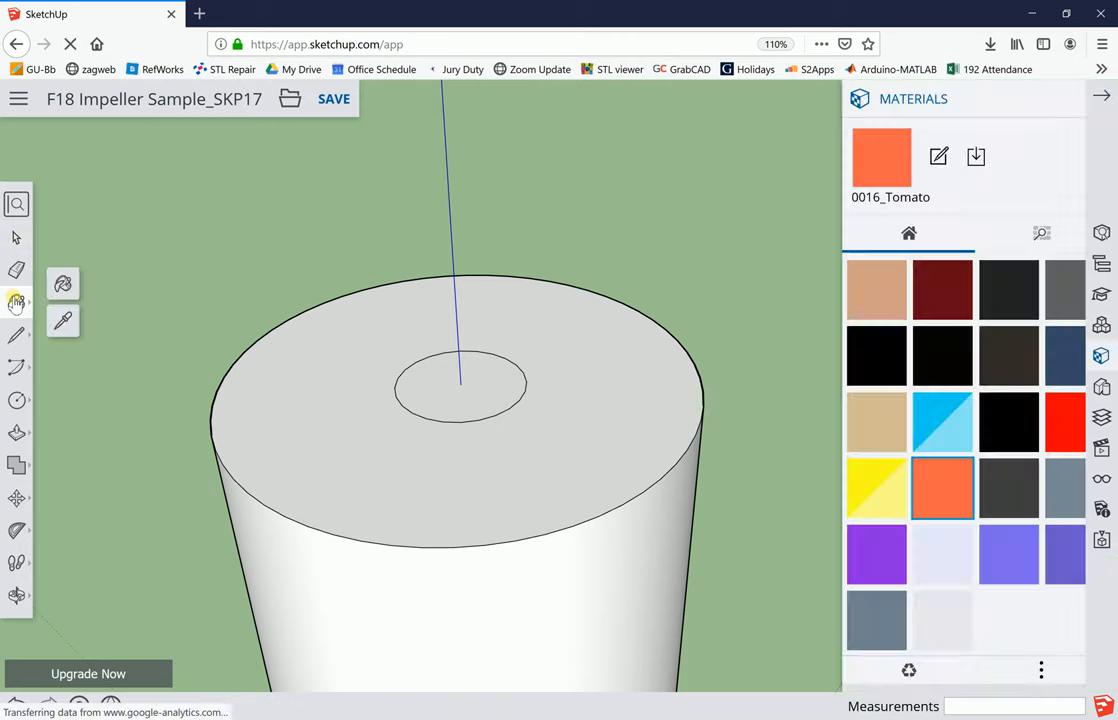
pyautogui.click(16, 302)
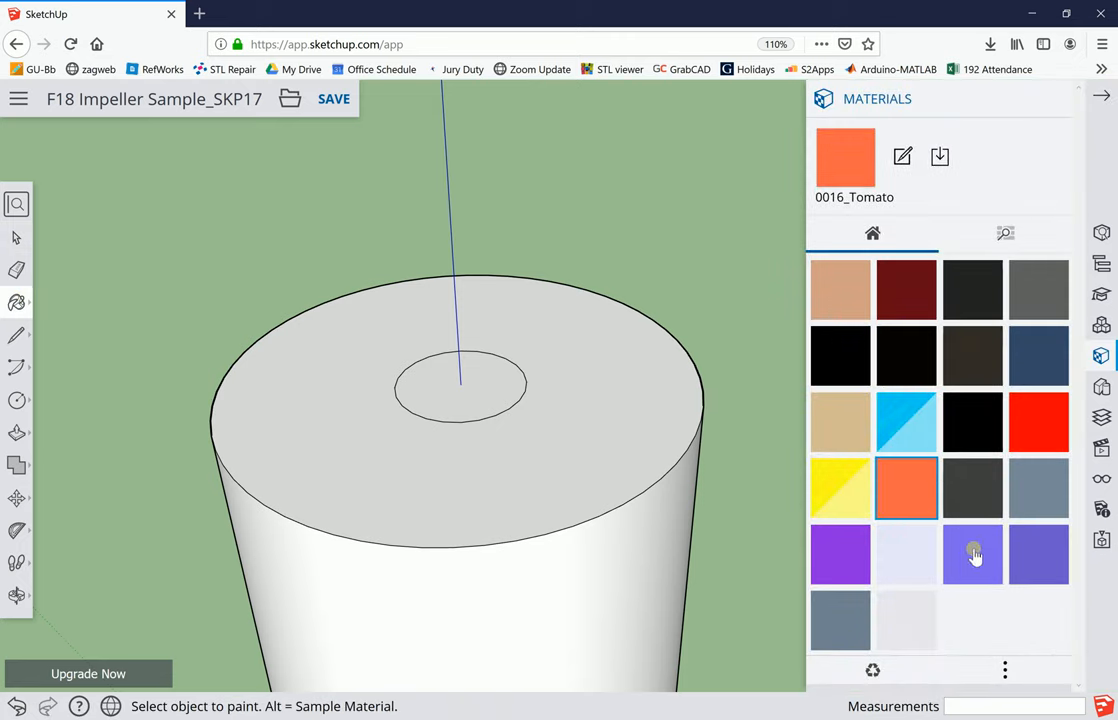
pyautogui.click(972, 554)
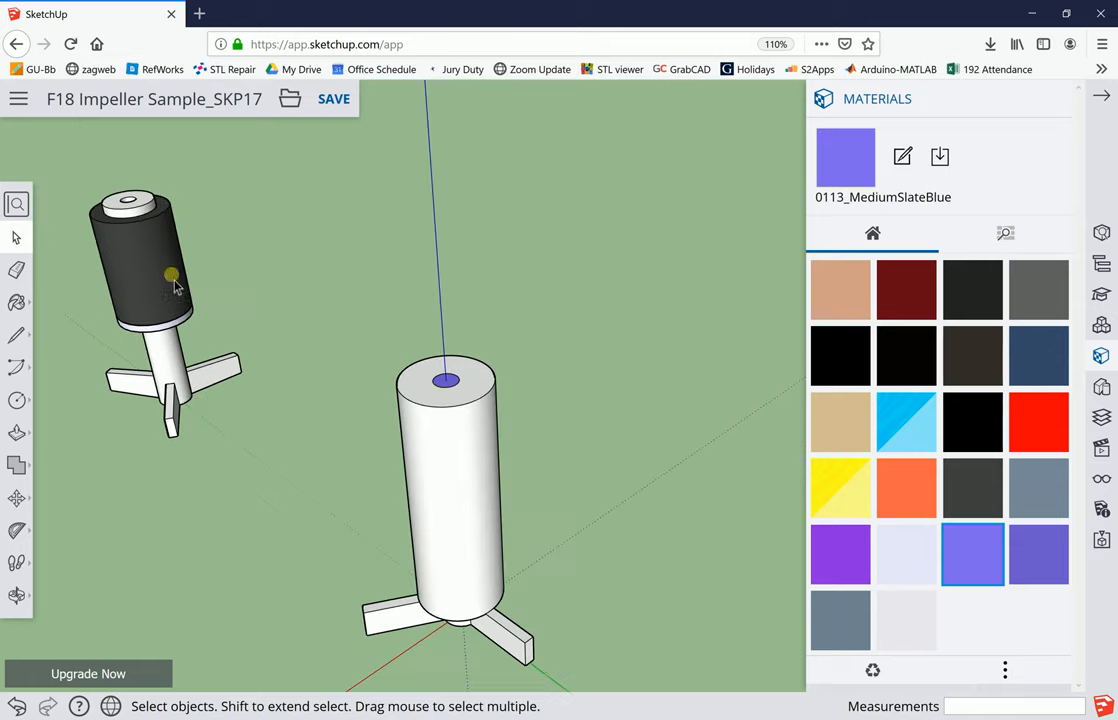
pyautogui.moveTo(468, 428)
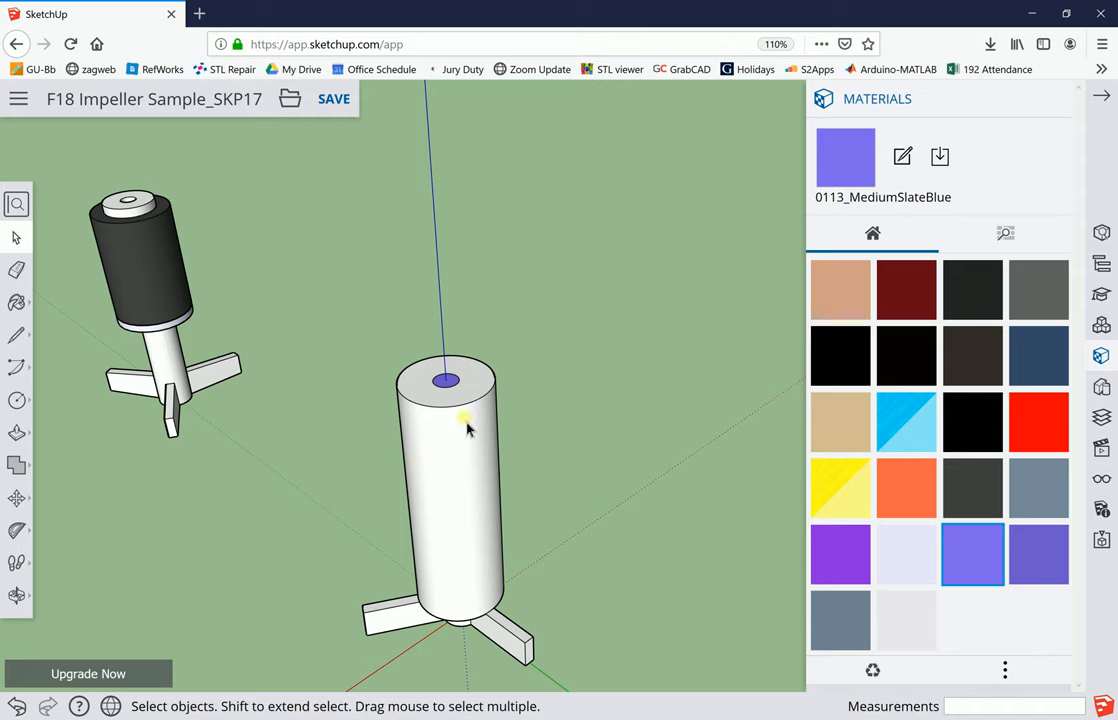
# Place Protractor guides at 90 degrees centred on the blue circle's middle
pyautogui.scroll(3)
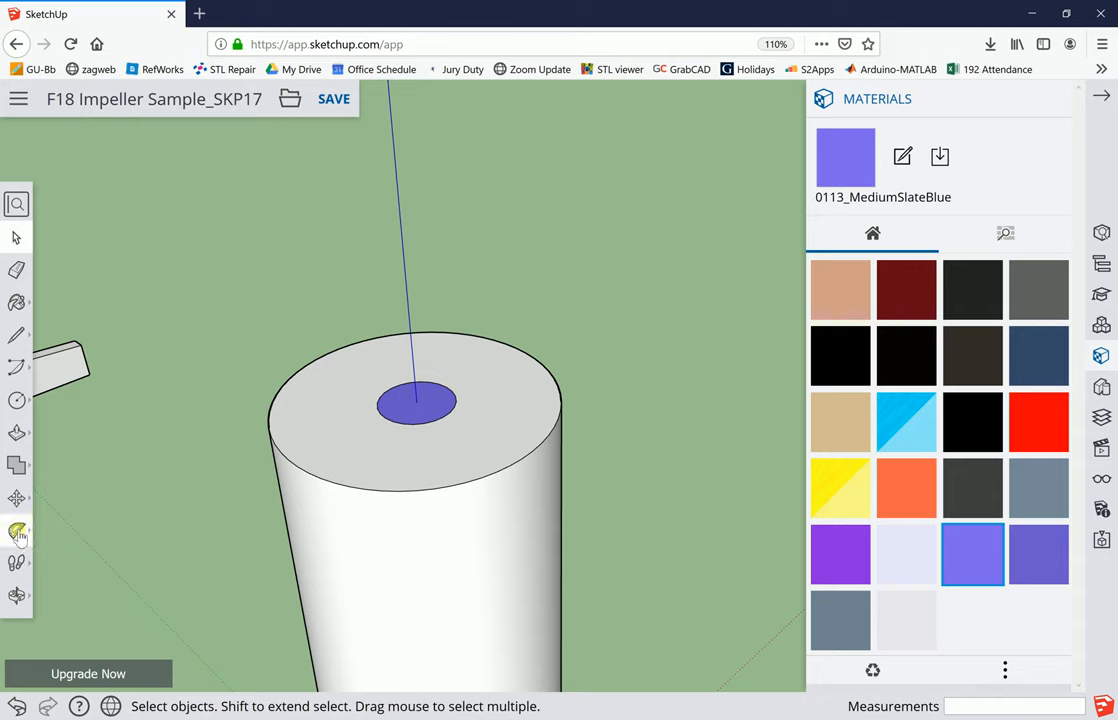
pyautogui.click(16, 532)
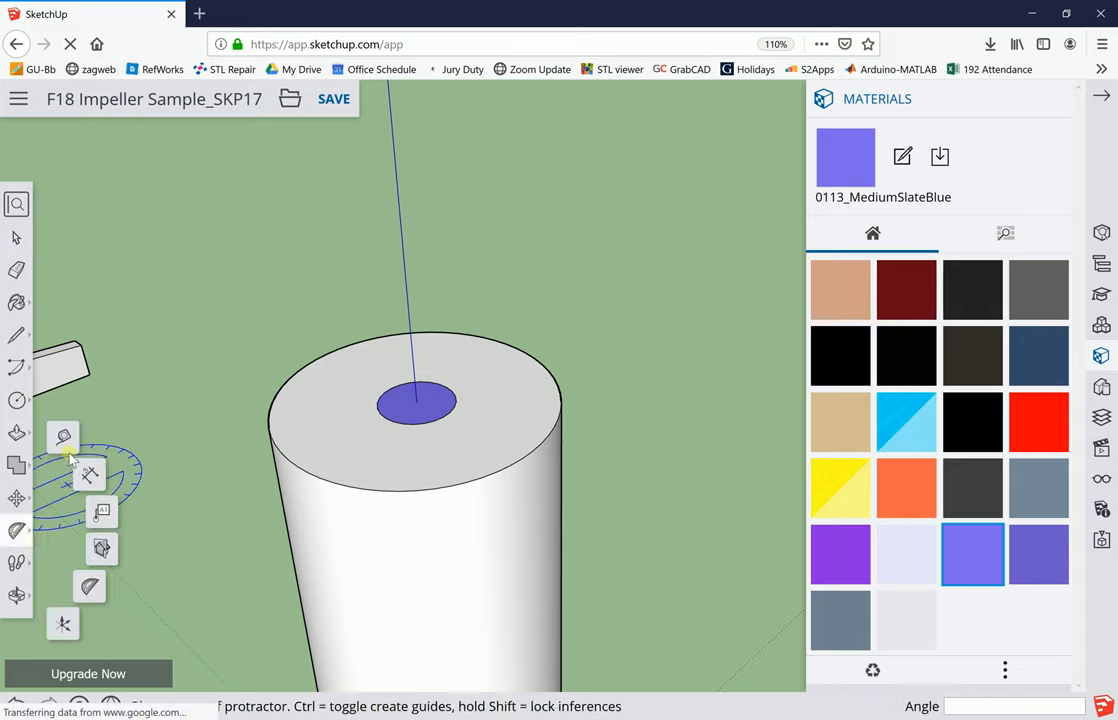
pyautogui.moveTo(64, 436)
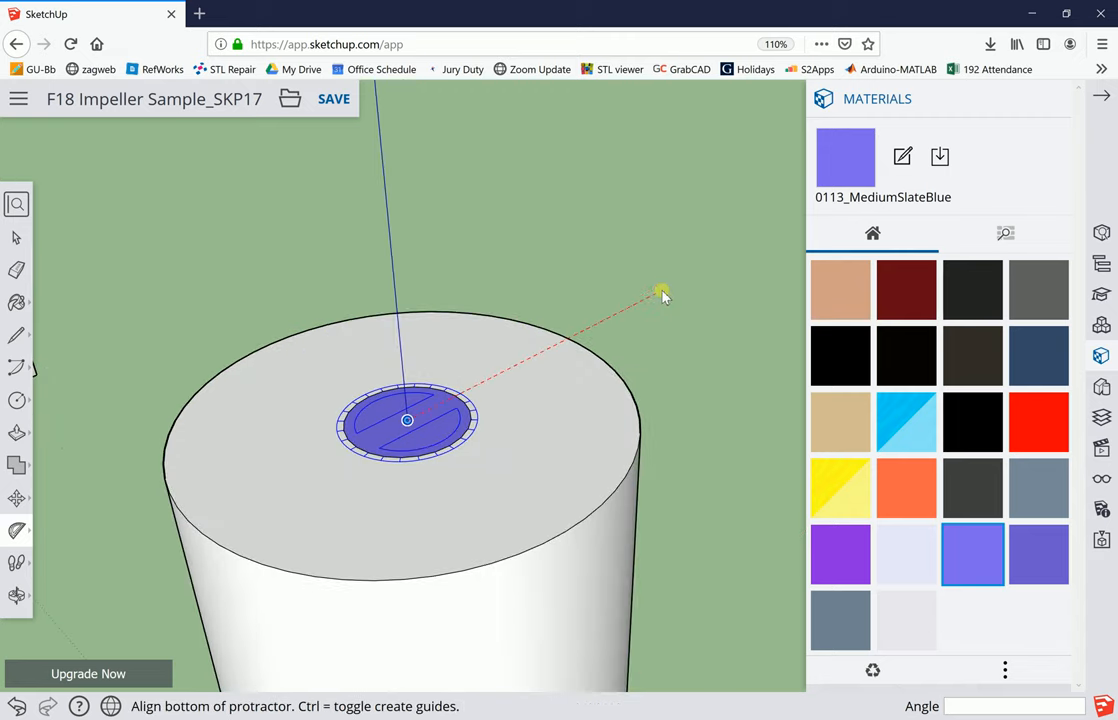
pyautogui.moveTo(648, 578)
pyautogui.write('90')
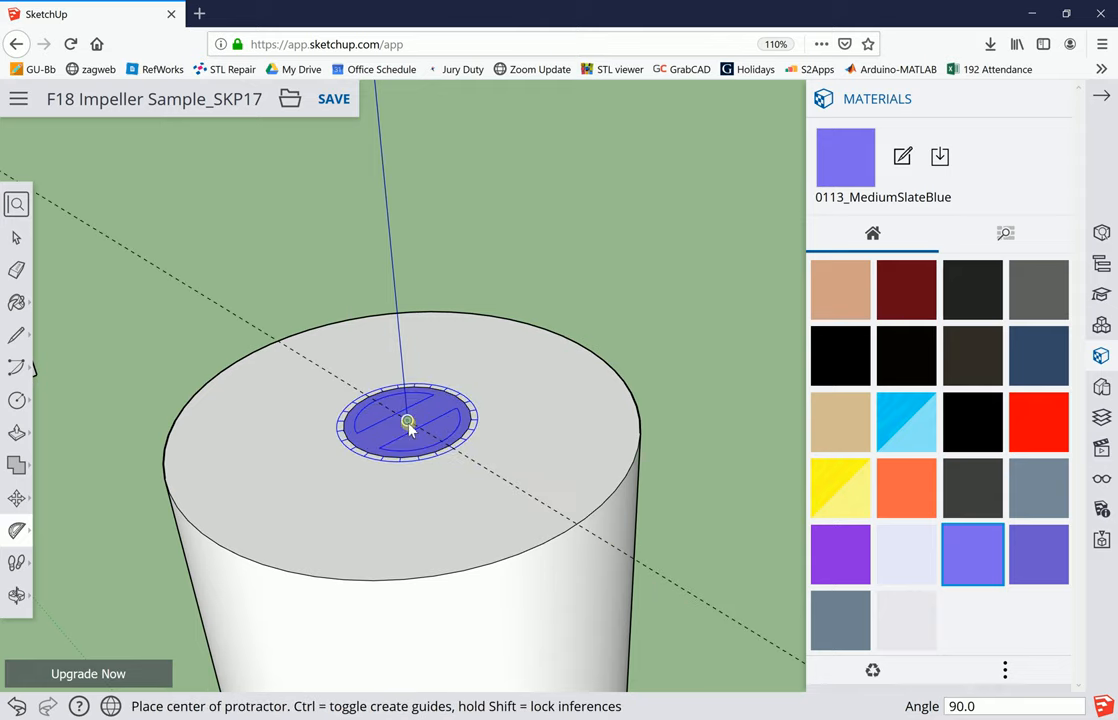
pyautogui.click(408, 420)
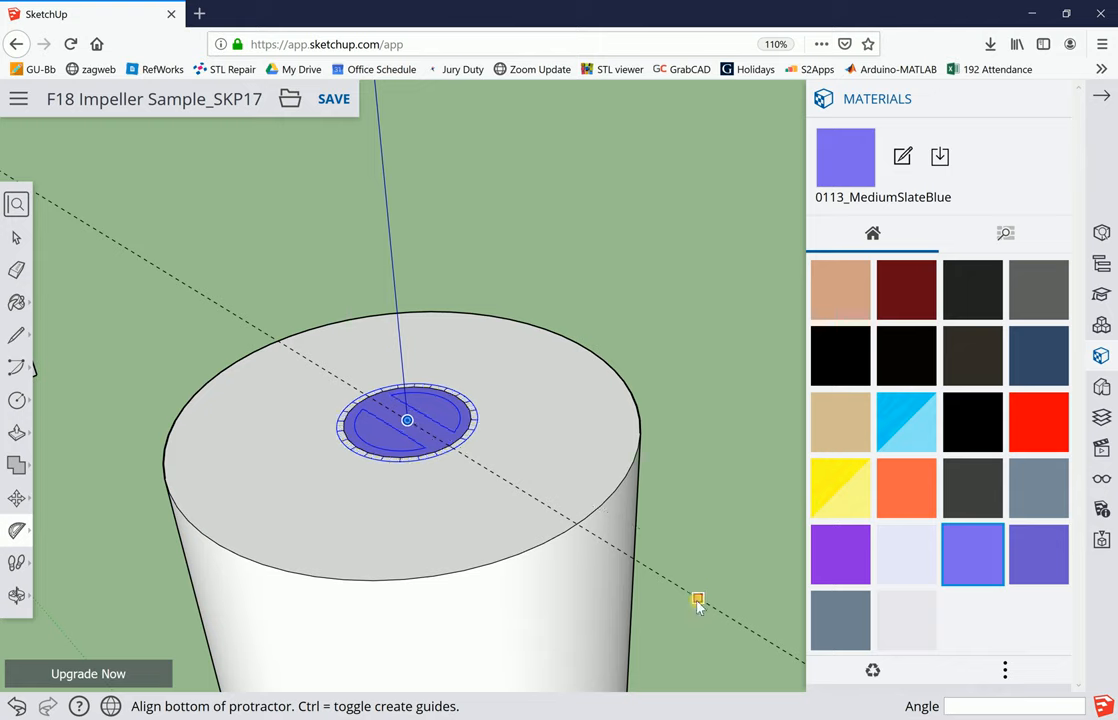
pyautogui.click(698, 598)
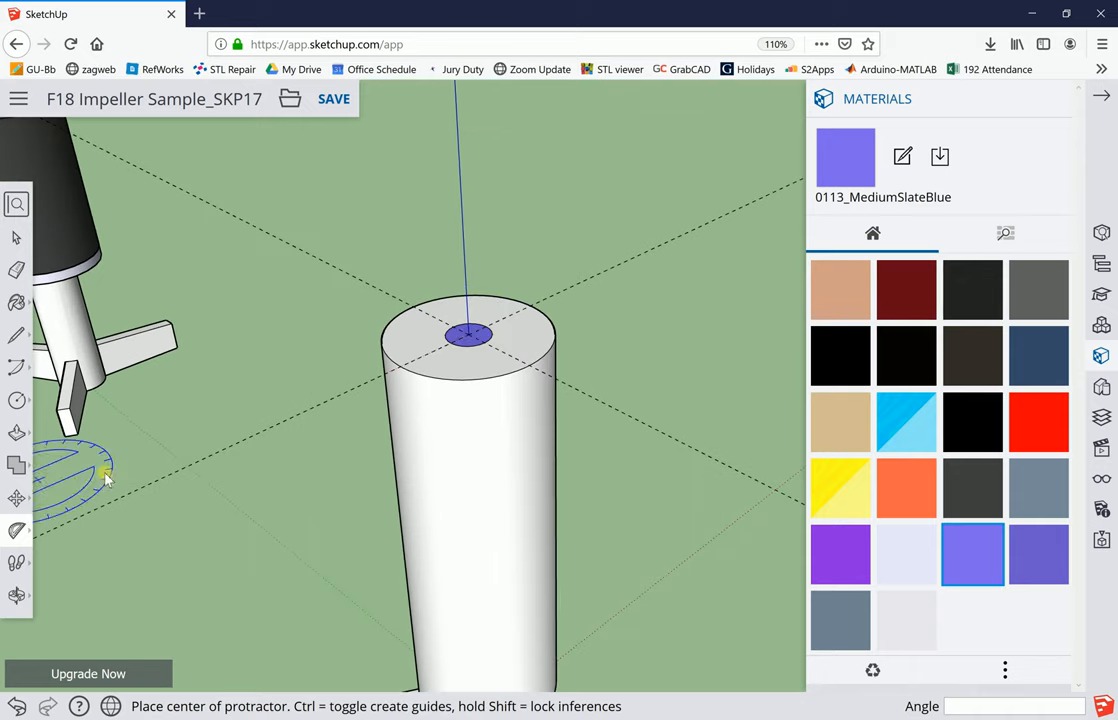
pyautogui.moveTo(16, 432)
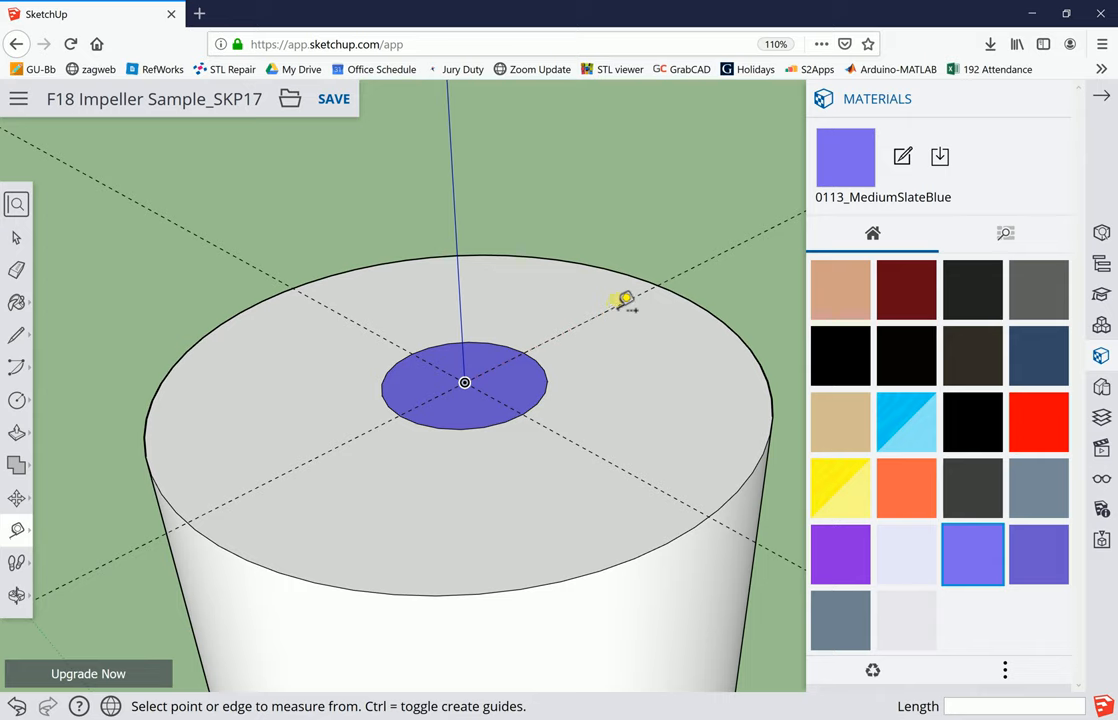
# Mark Tape Measure guide points 17/128" out from points on the crossing guides
pyautogui.click(464, 382)
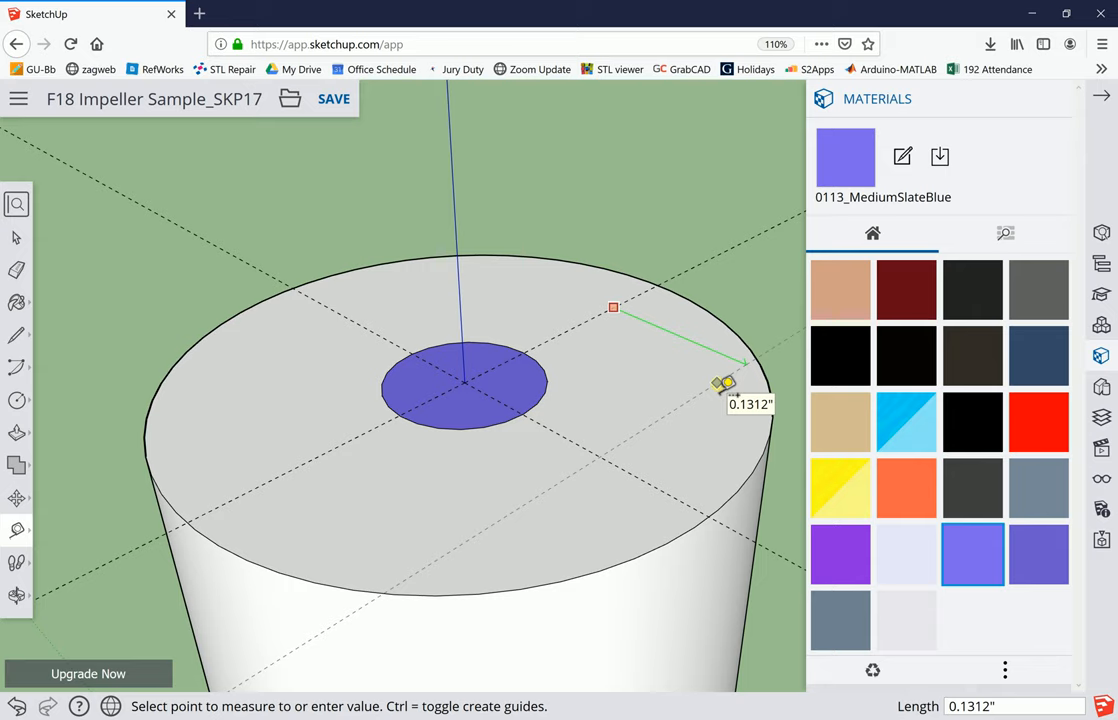
pyautogui.write('1')
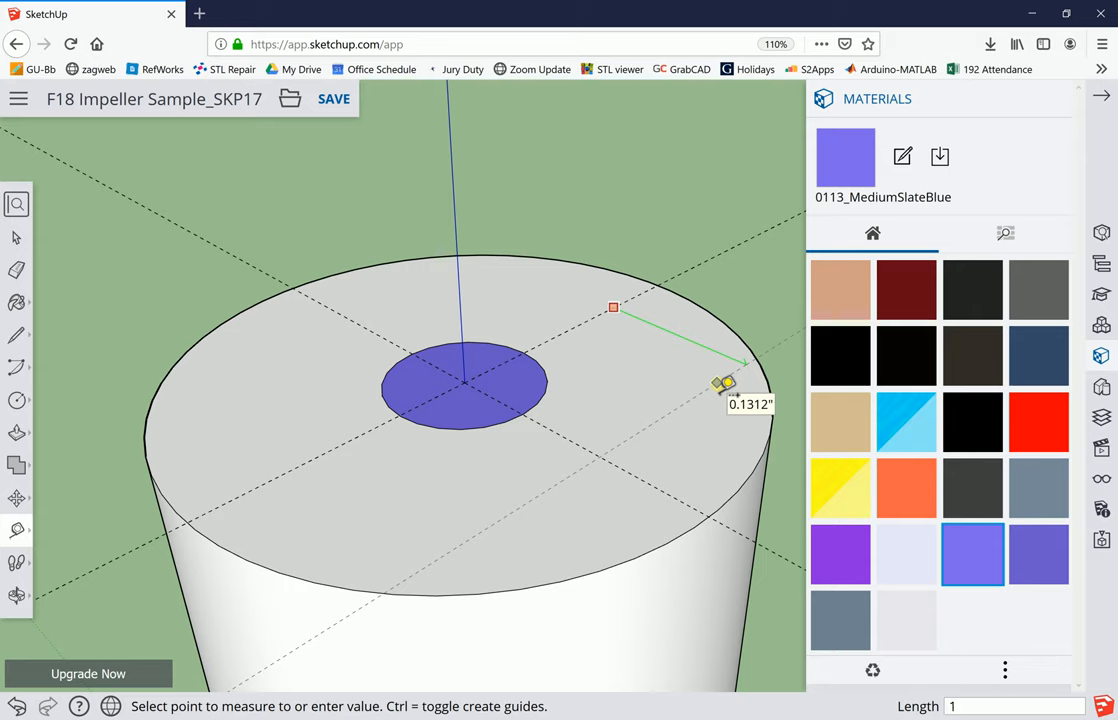
pyautogui.write('/')
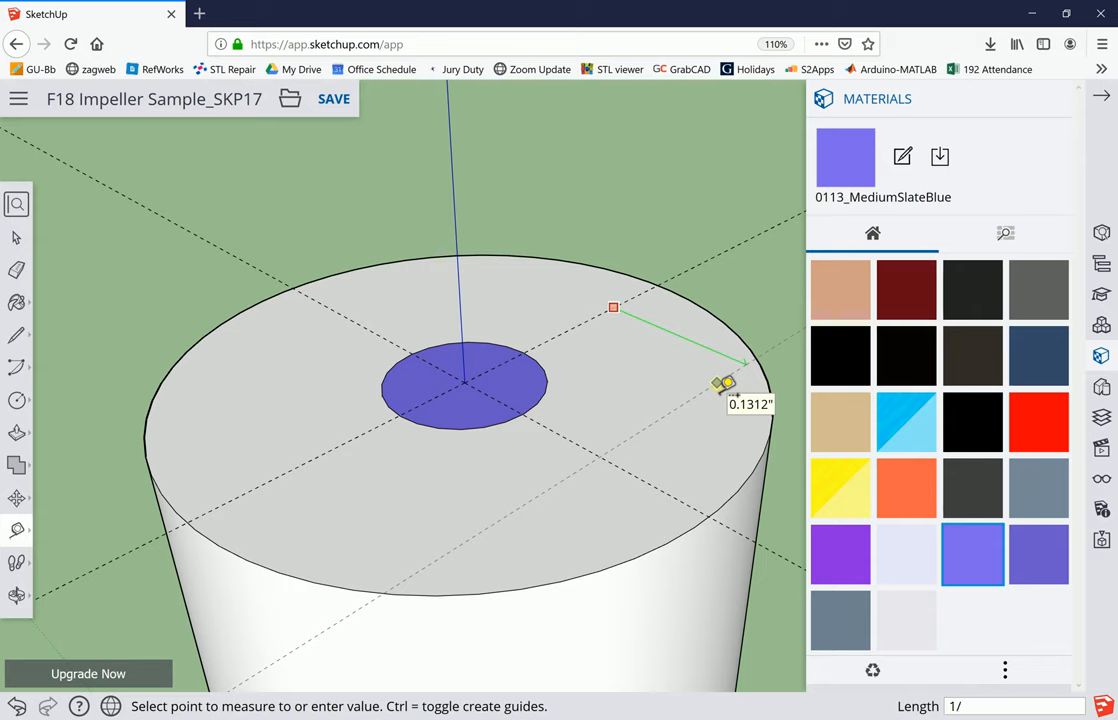
pyautogui.click(724, 384)
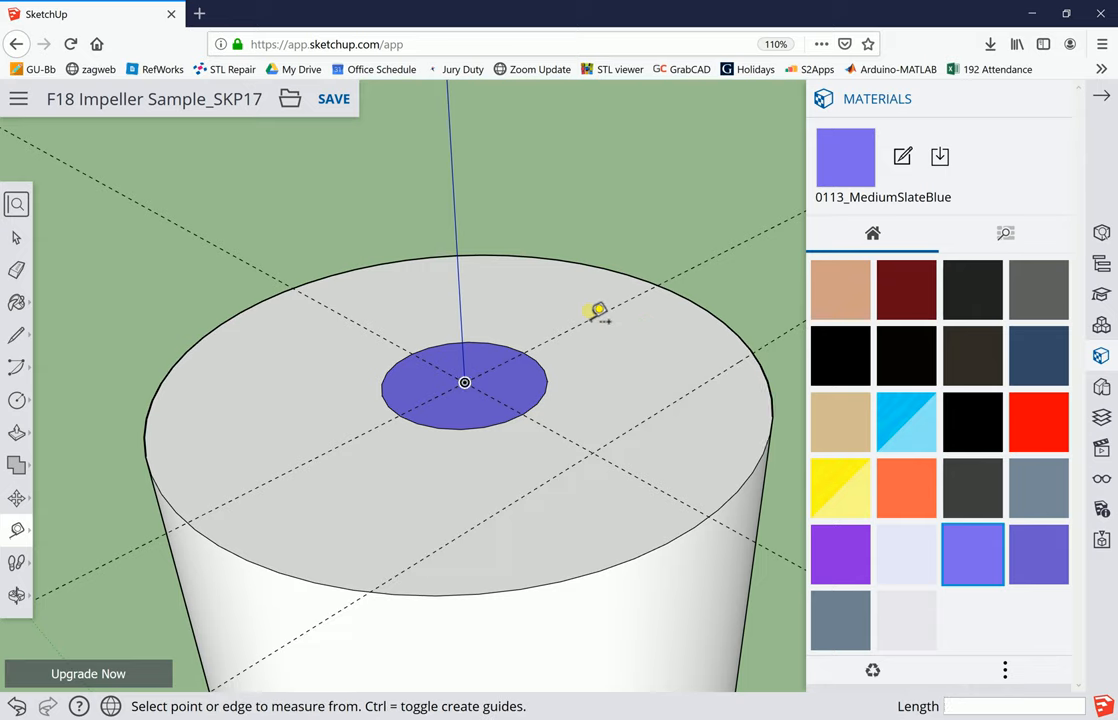
pyautogui.click(528, 302)
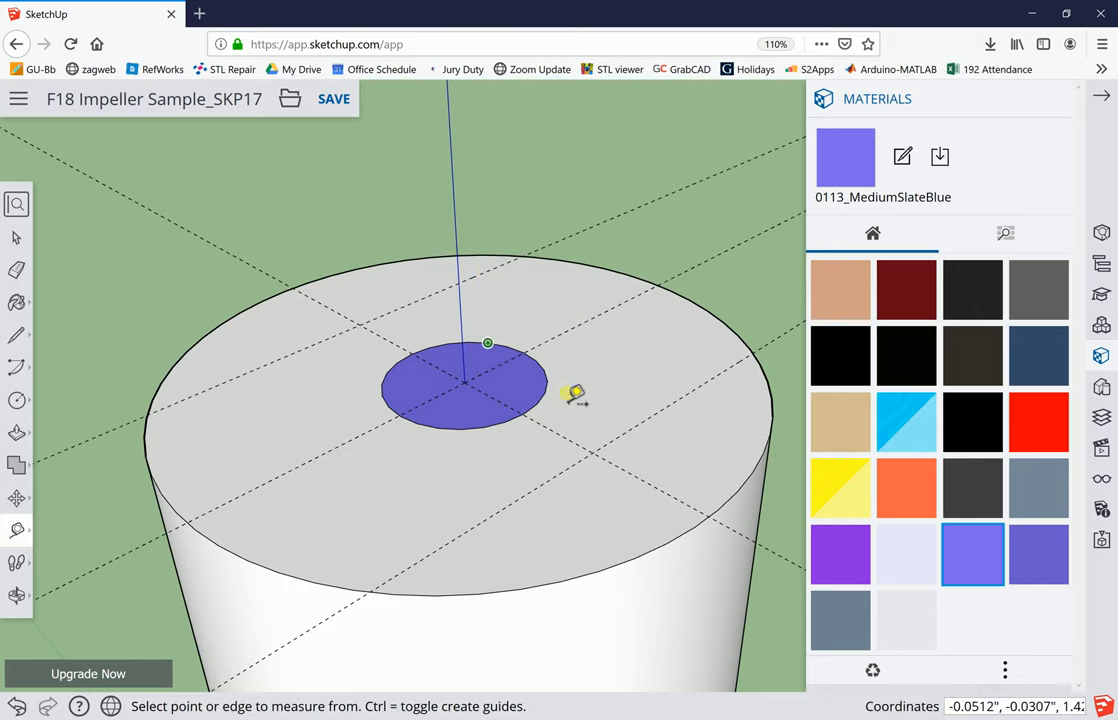
pyautogui.moveTo(552, 418)
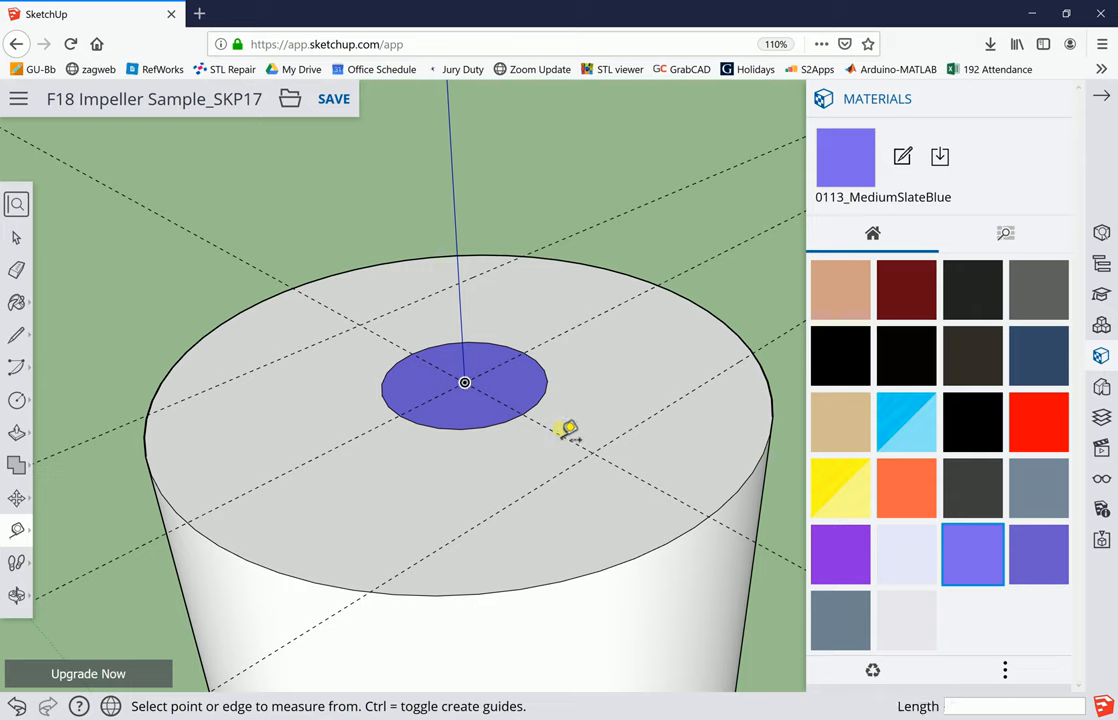
pyautogui.click(556, 432)
pyautogui.write('17/')
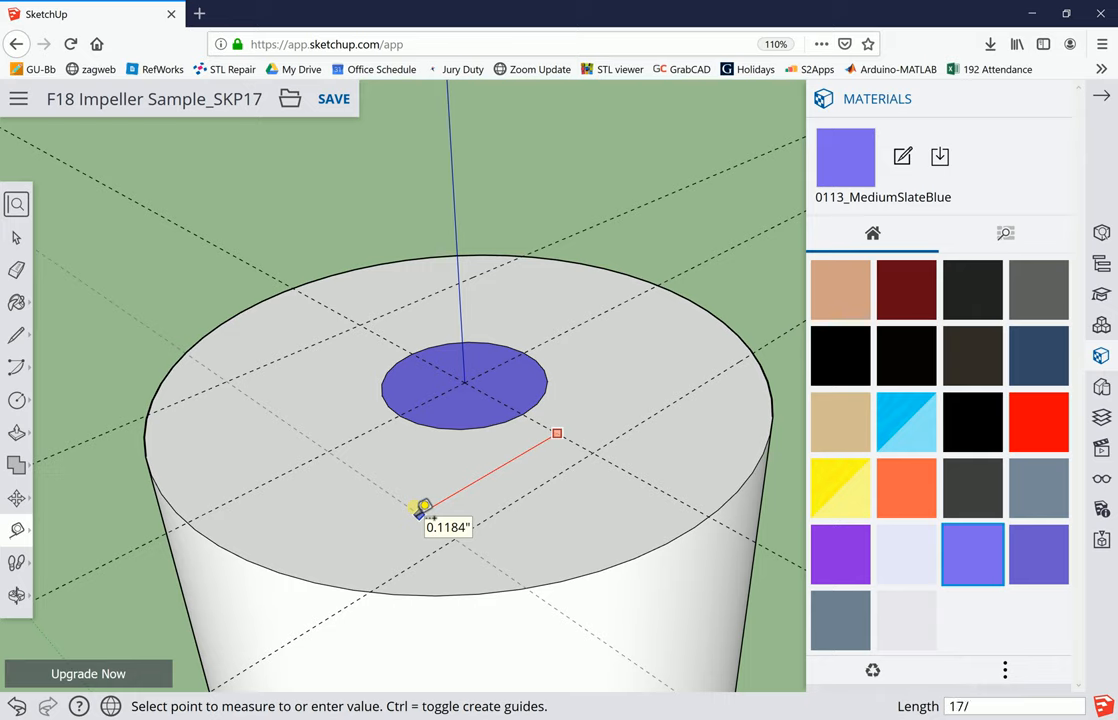
pyautogui.write('128')
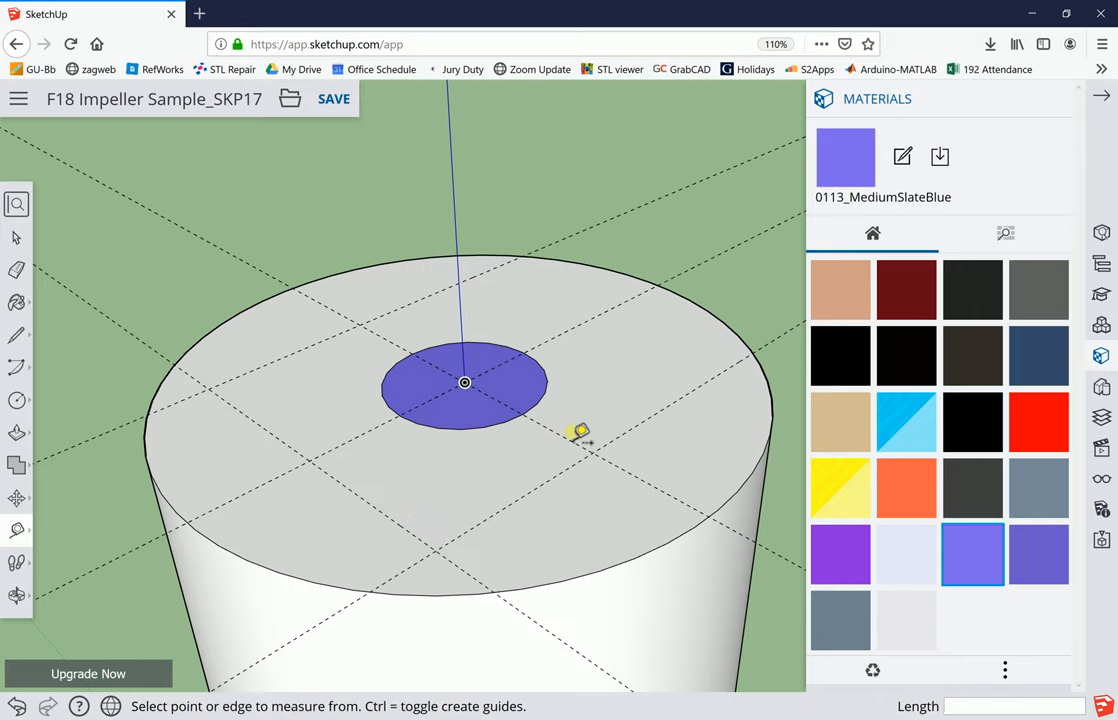
pyautogui.click(580, 440)
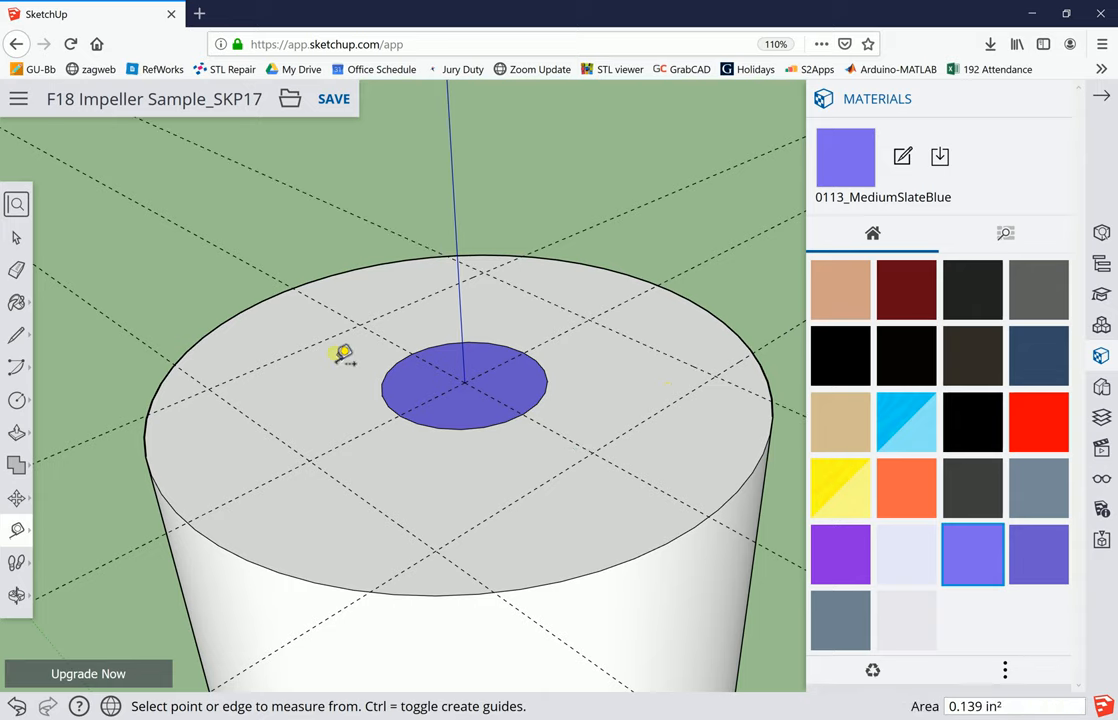
pyautogui.moveTo(620, 500)
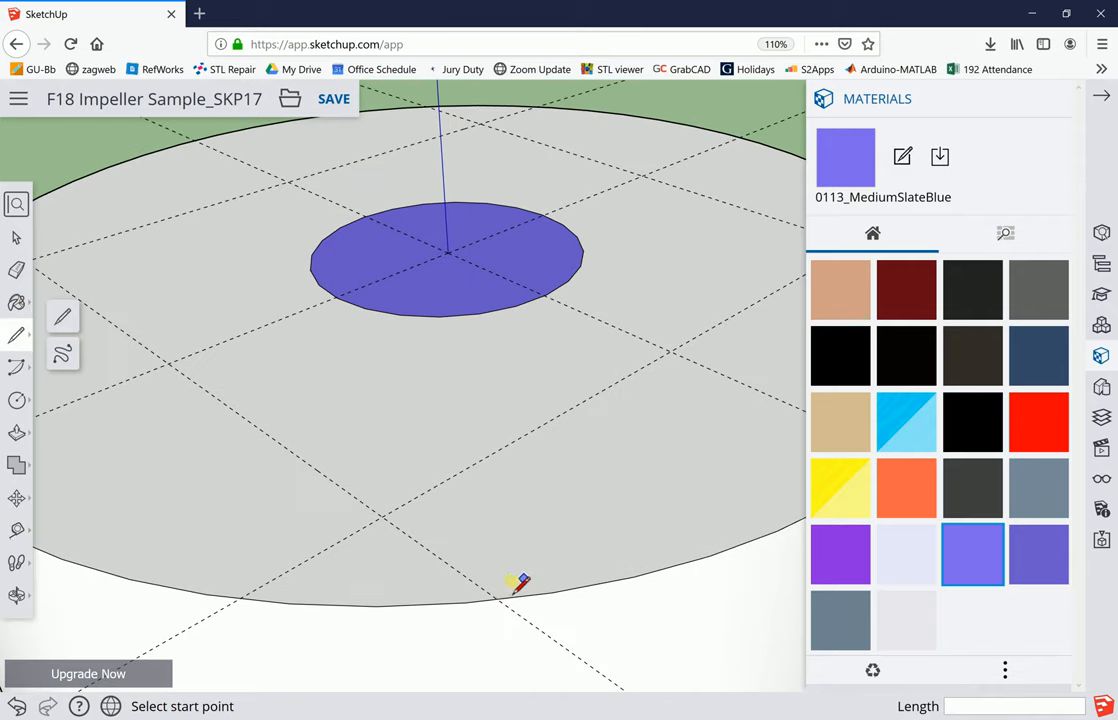
pyautogui.moveTo(496, 596)
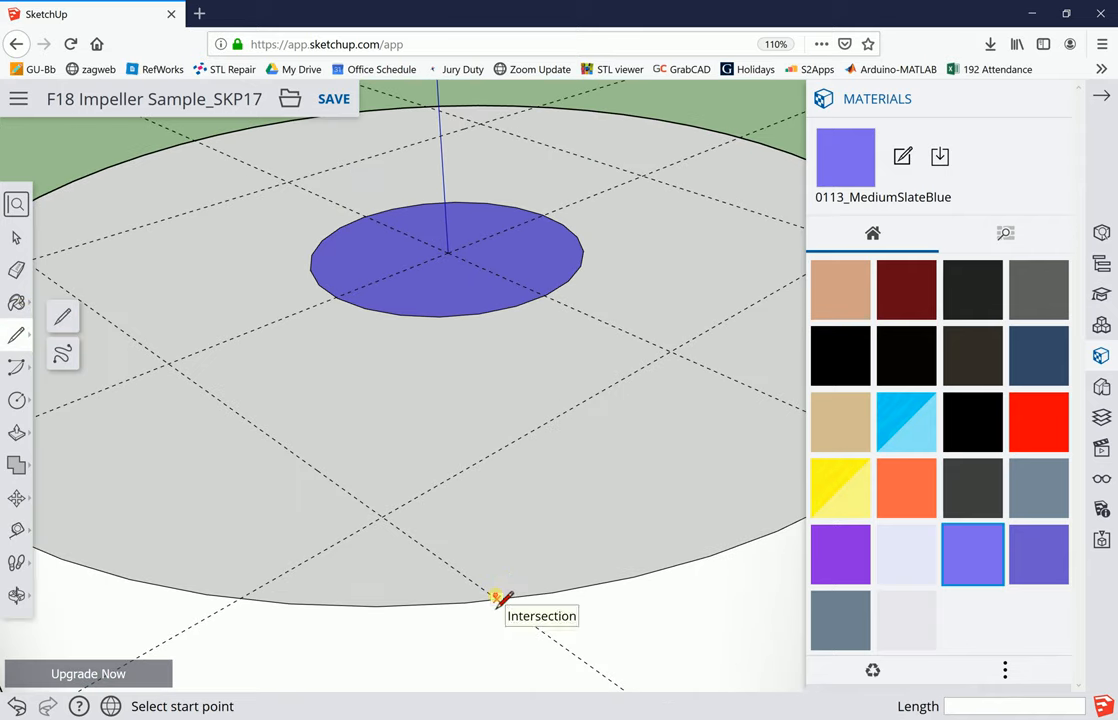
# Draw two lines from the guide marks to the shaft rim, outlining two slot regions
pyautogui.click(496, 598)
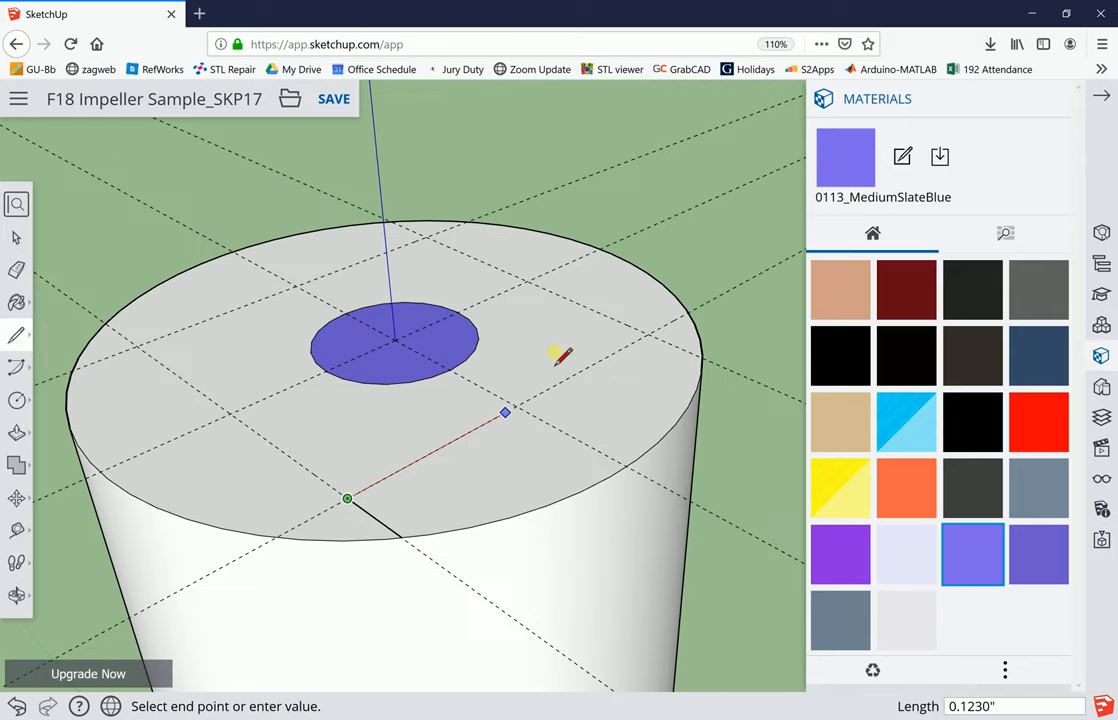
pyautogui.moveTo(648, 336)
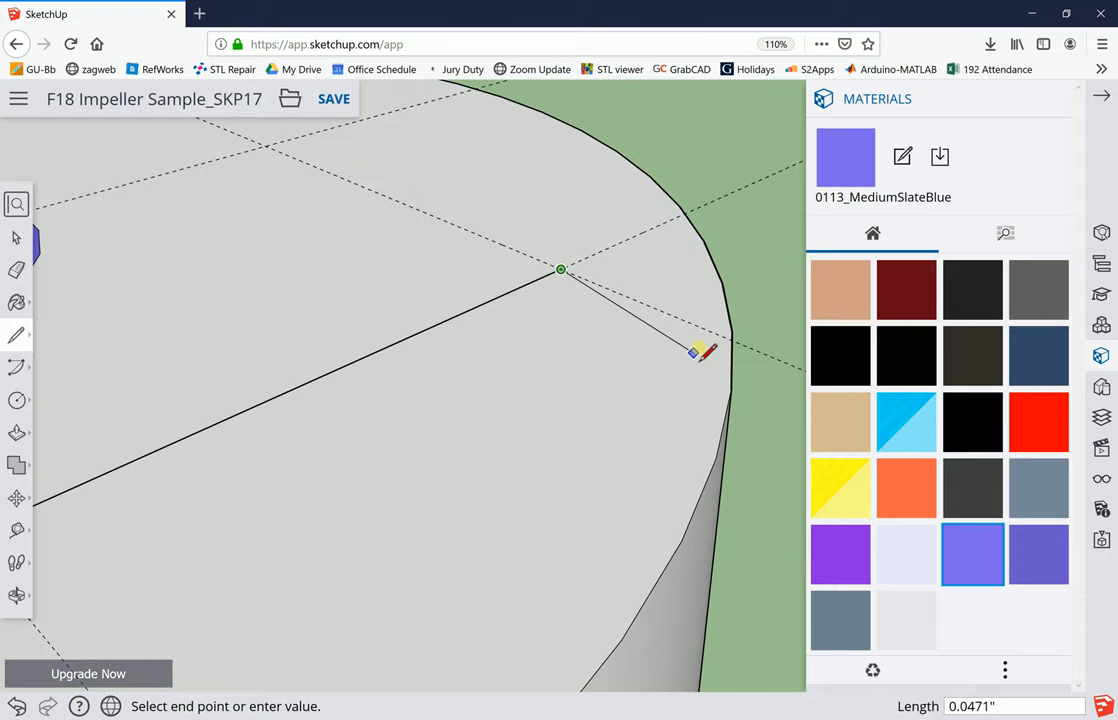
pyautogui.click(696, 352)
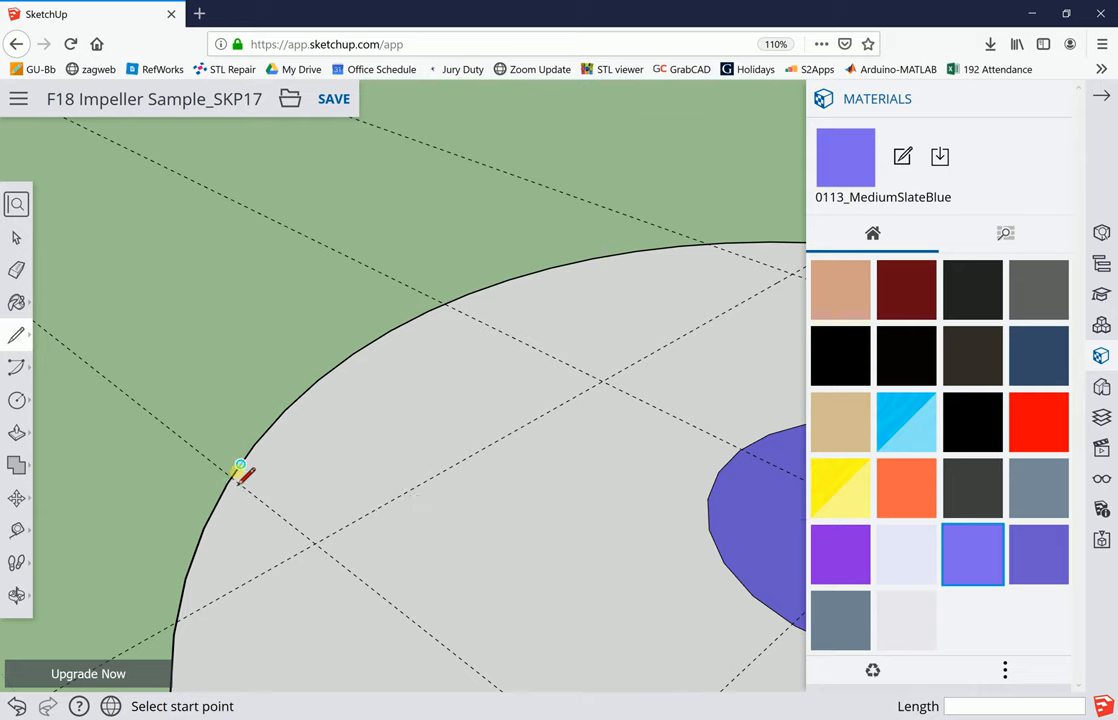
pyautogui.click(240, 464)
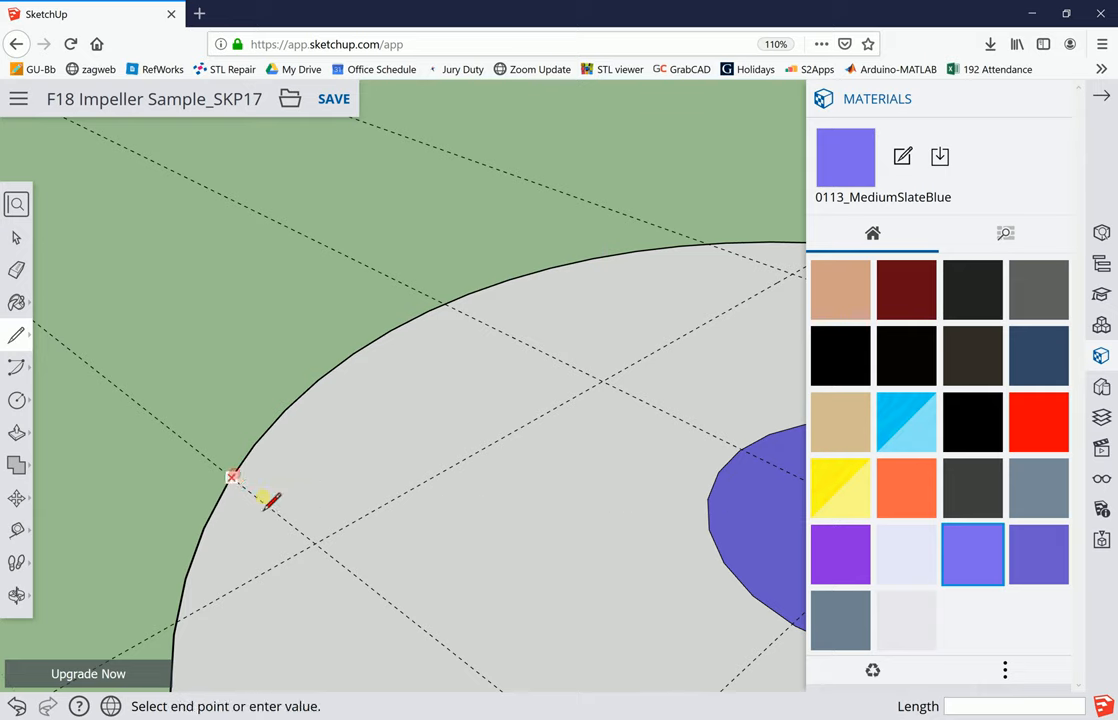
pyautogui.moveTo(316, 544)
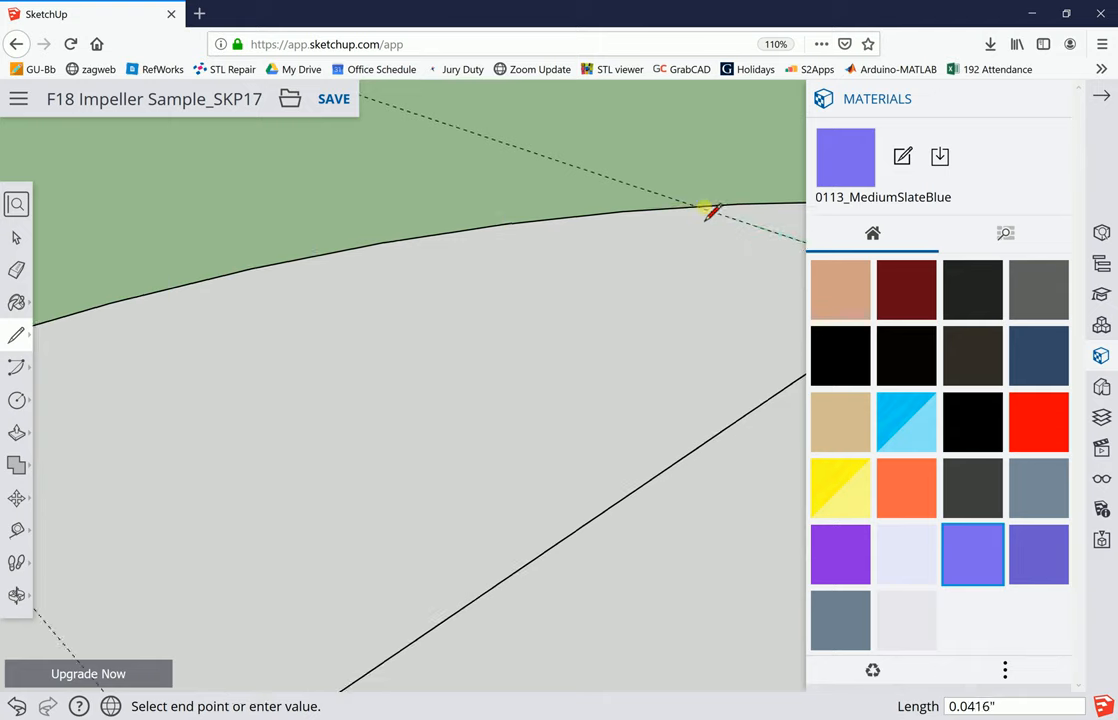
pyautogui.moveTo(700, 206)
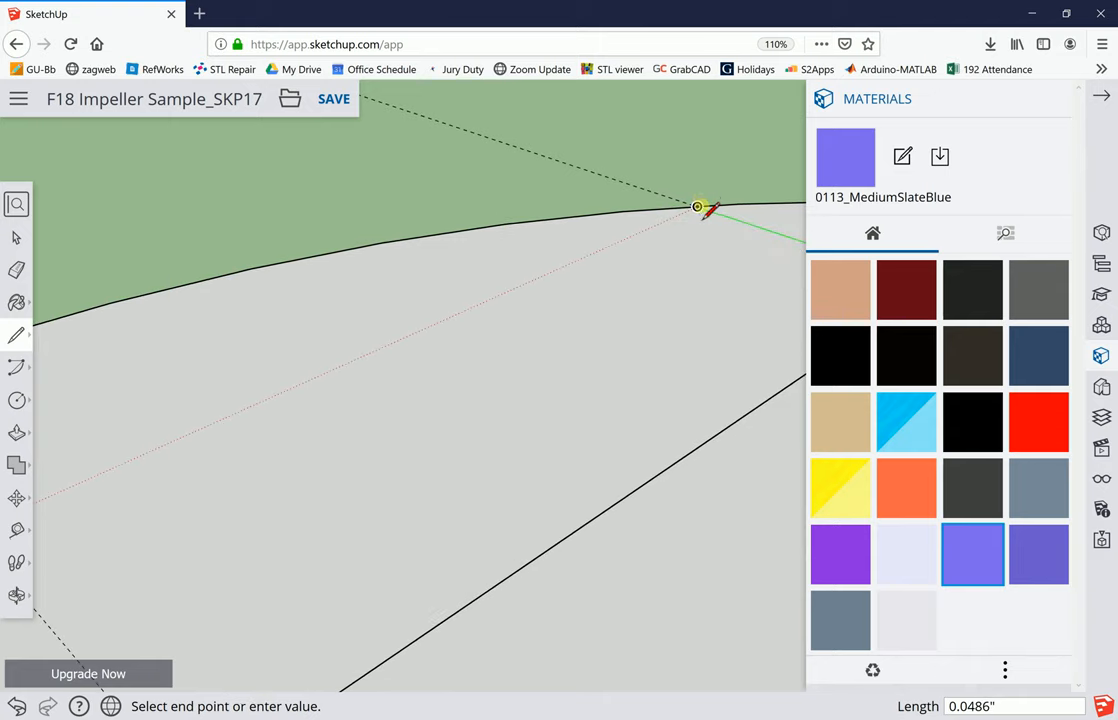
pyautogui.click(696, 206)
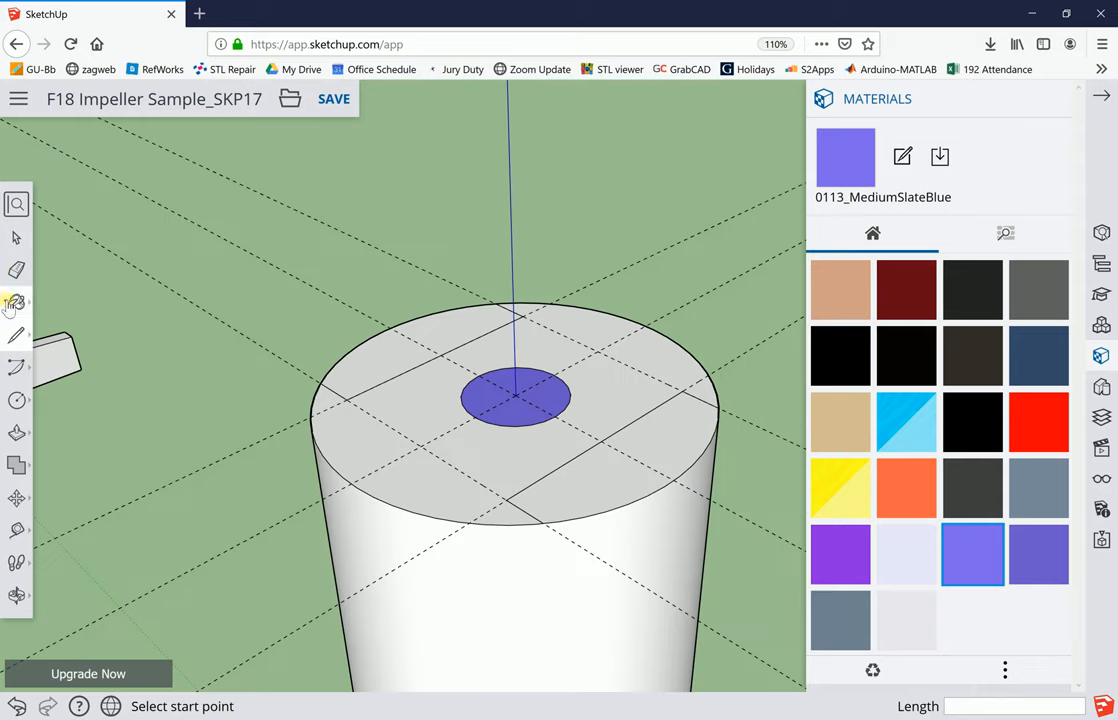
pyautogui.moveTo(718, 408)
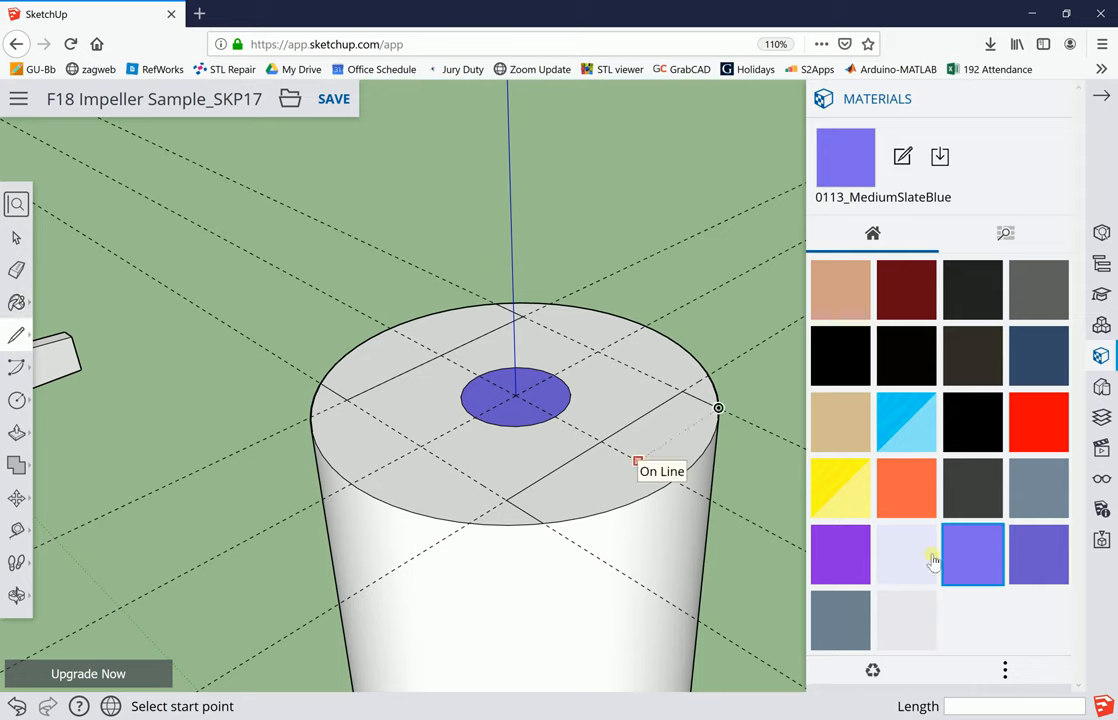
# Paint the two outlined slot regions SlateGray with the Paint Bucket
pyautogui.click(840, 620)
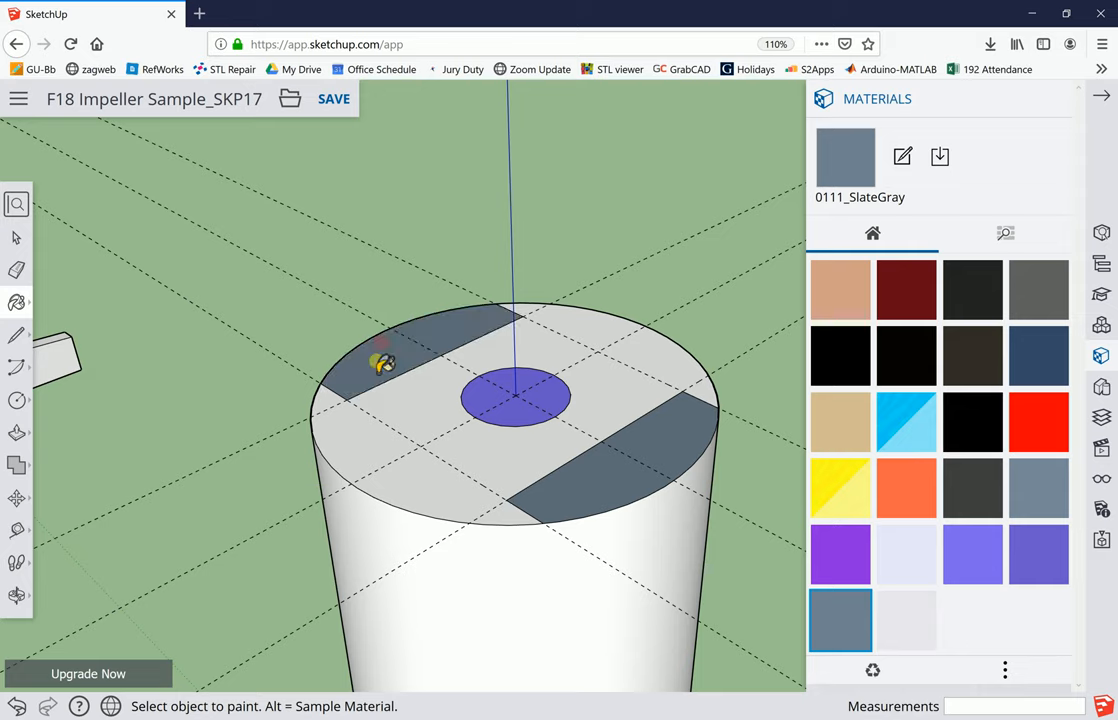
pyautogui.click(16, 236)
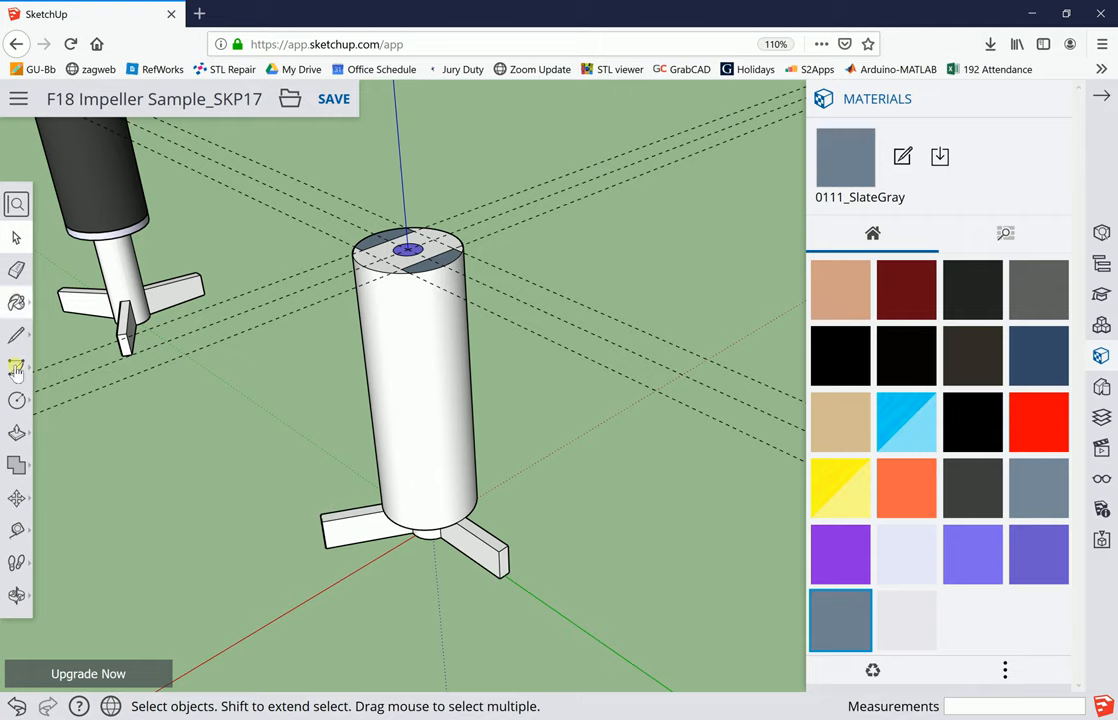
# Push both gray regions down -0.75 to cut slots along the shaft's side
pyautogui.click(16, 368)
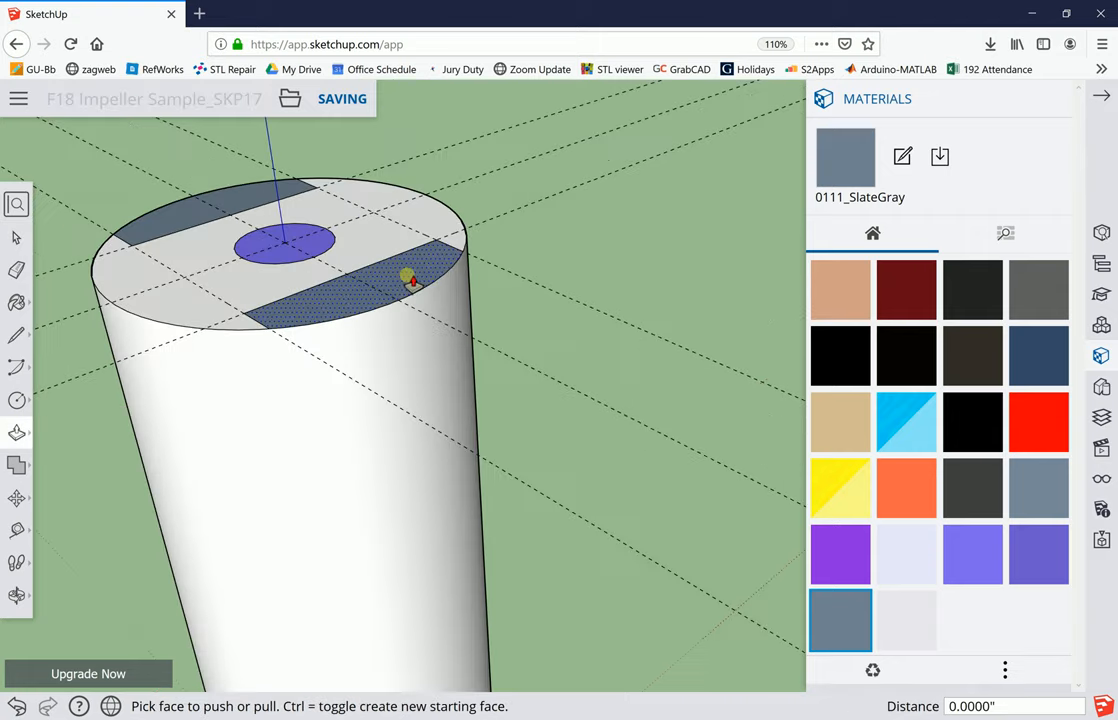
pyautogui.moveTo(408, 280); pyautogui.dragTo(408, 456)
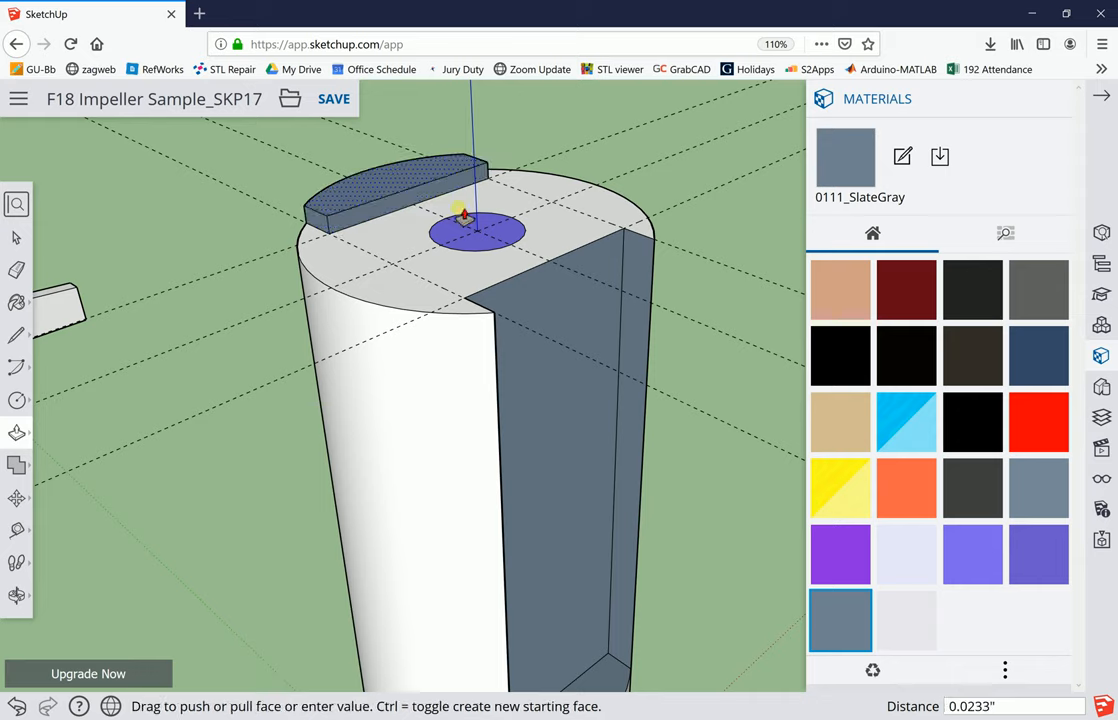
pyautogui.moveTo(478, 230); pyautogui.dragTo(558, 616)
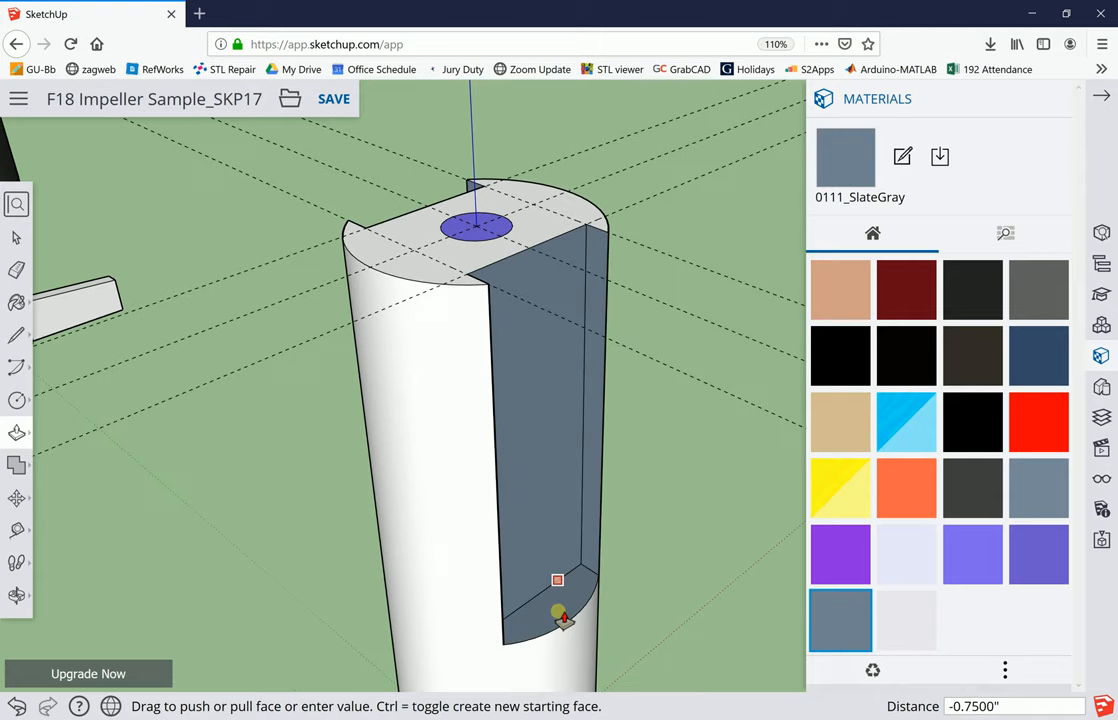
pyautogui.scroll(3)
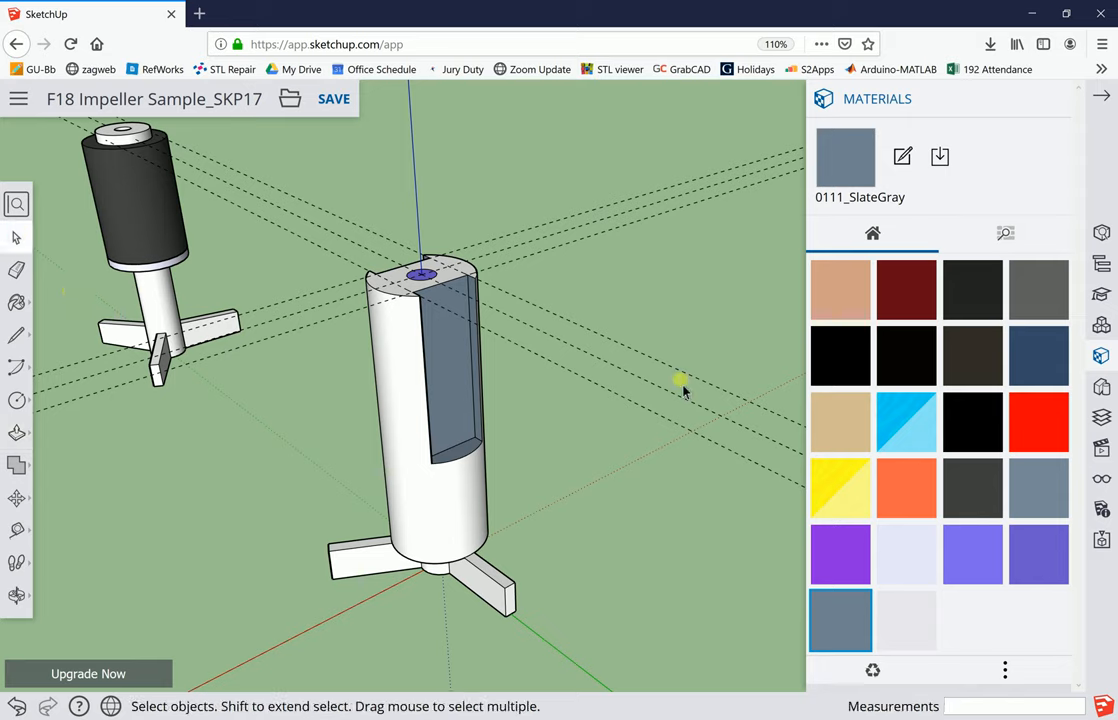
pyautogui.moveTo(618, 310)
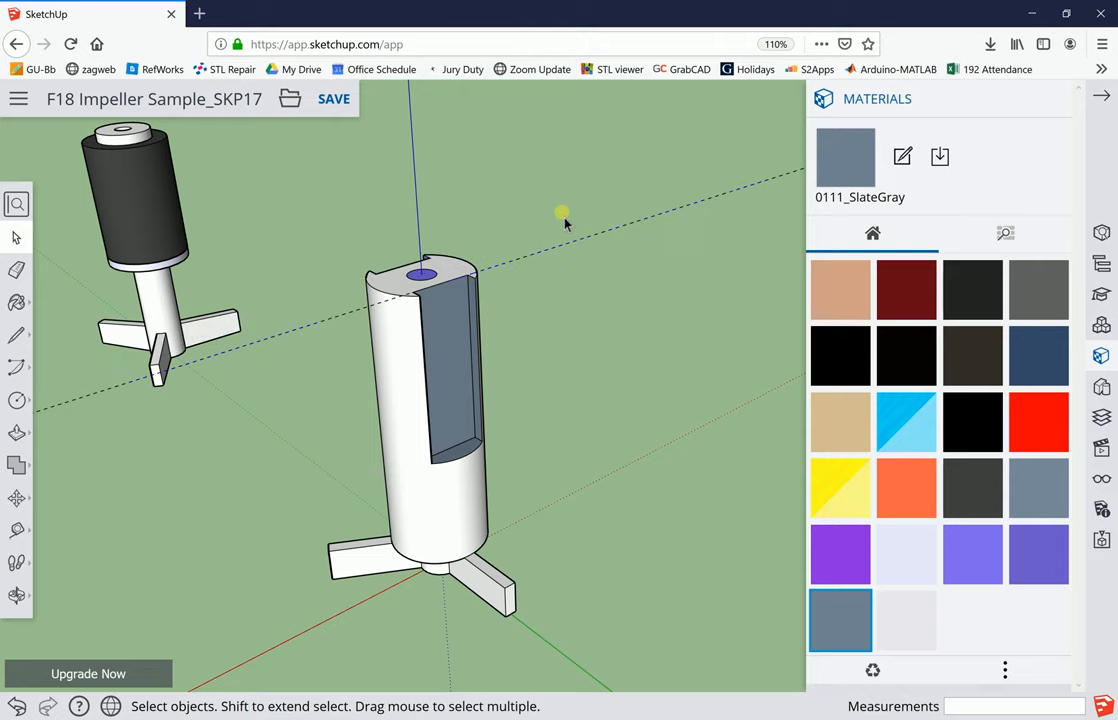
# Orbit toward the slotted side of the shaft to inspect the opened centre hole
pyautogui.scroll(3)
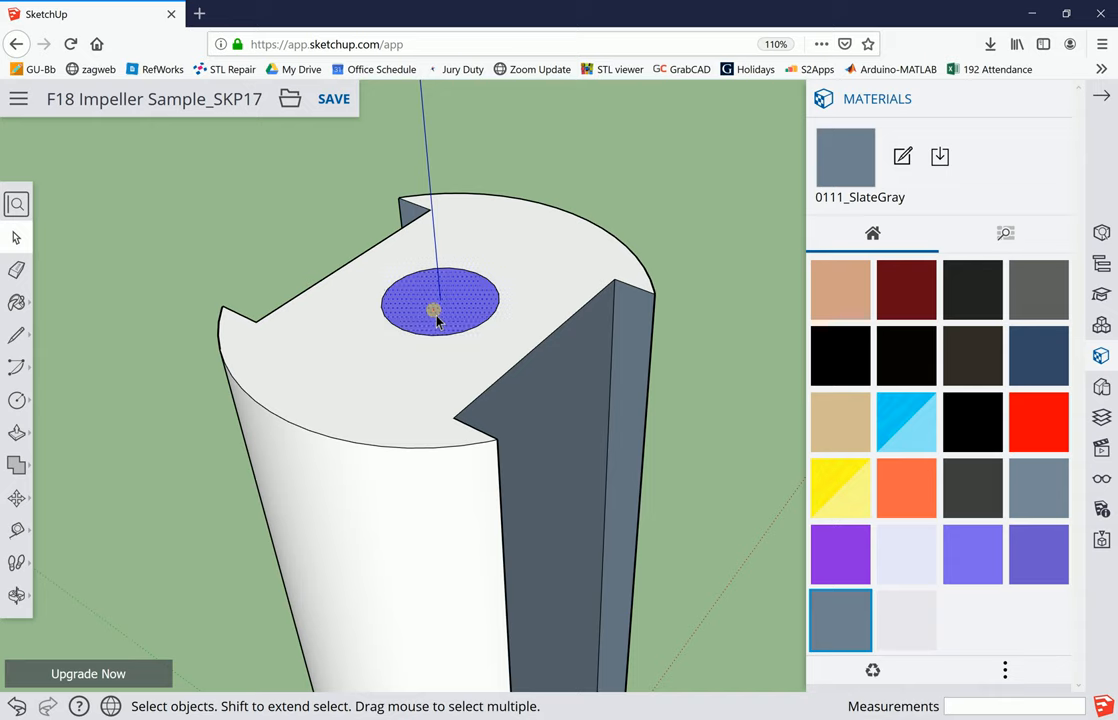
pyautogui.moveTo(472, 324)
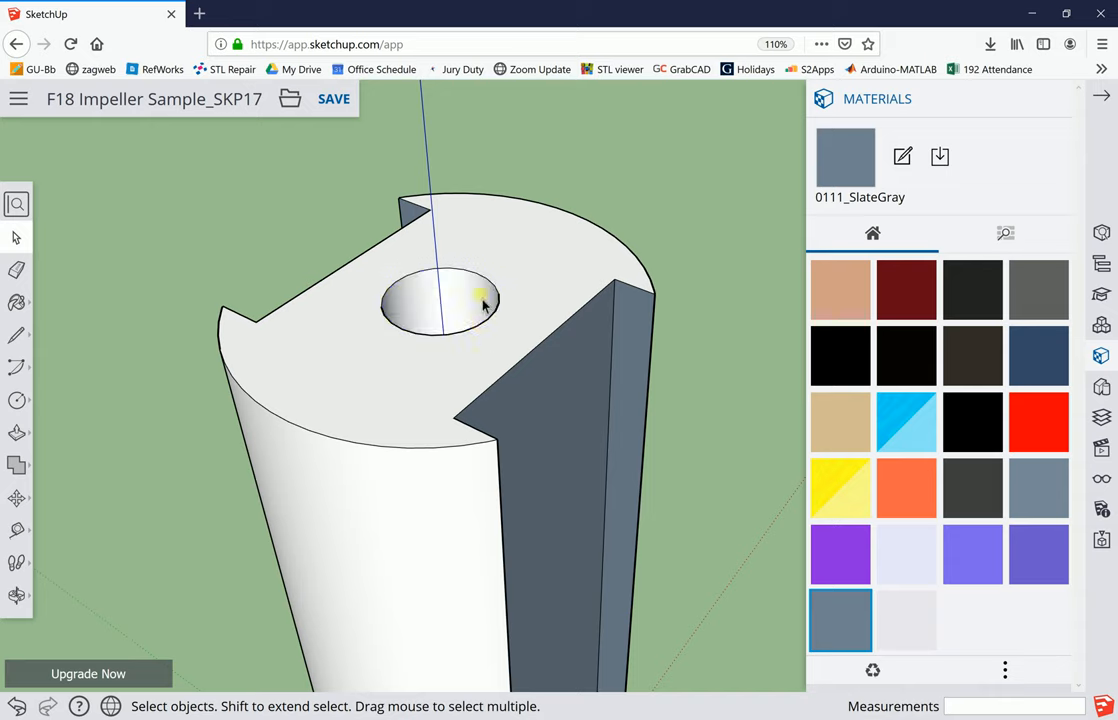
pyautogui.moveTo(480, 304); pyautogui.dragTo(676, 598)
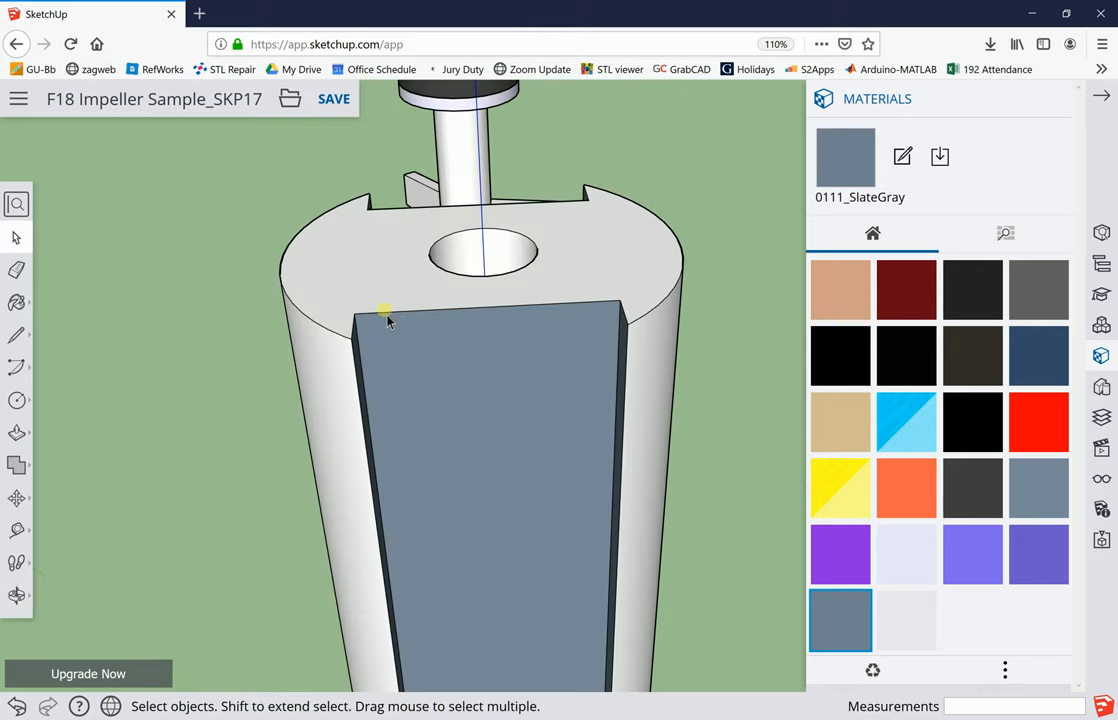
pyautogui.moveTo(384, 310); pyautogui.dragTo(430, 350)
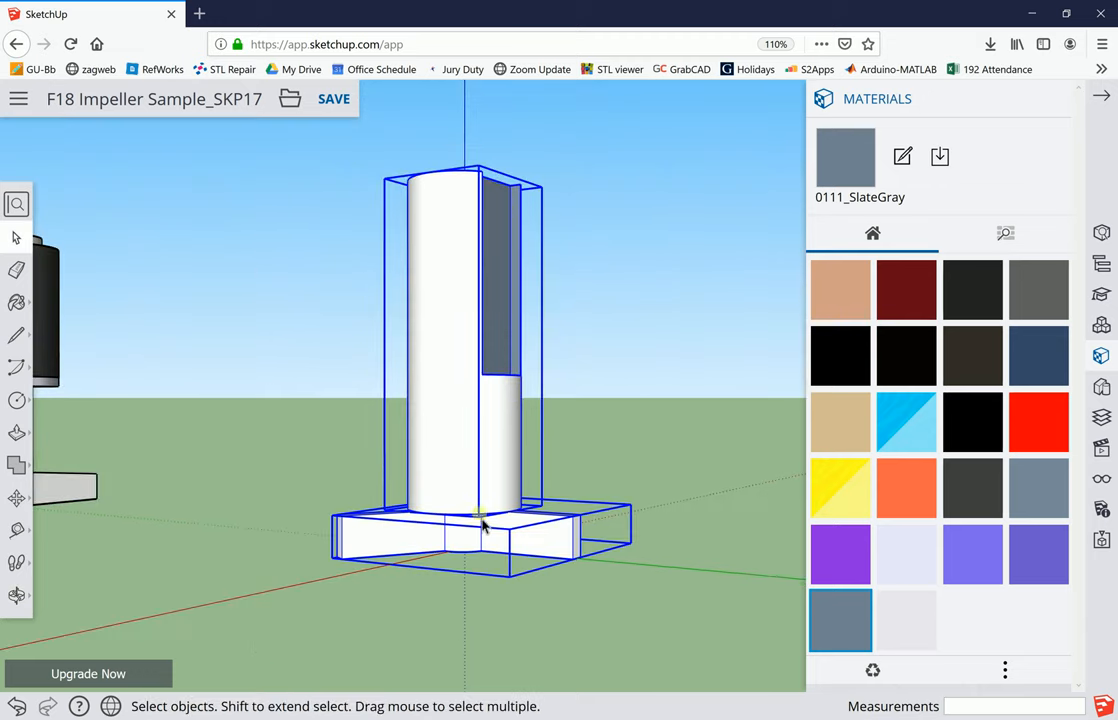
# Make the selected shaft and three blades into one group via Make Group
pyautogui.rightClick(484, 522)
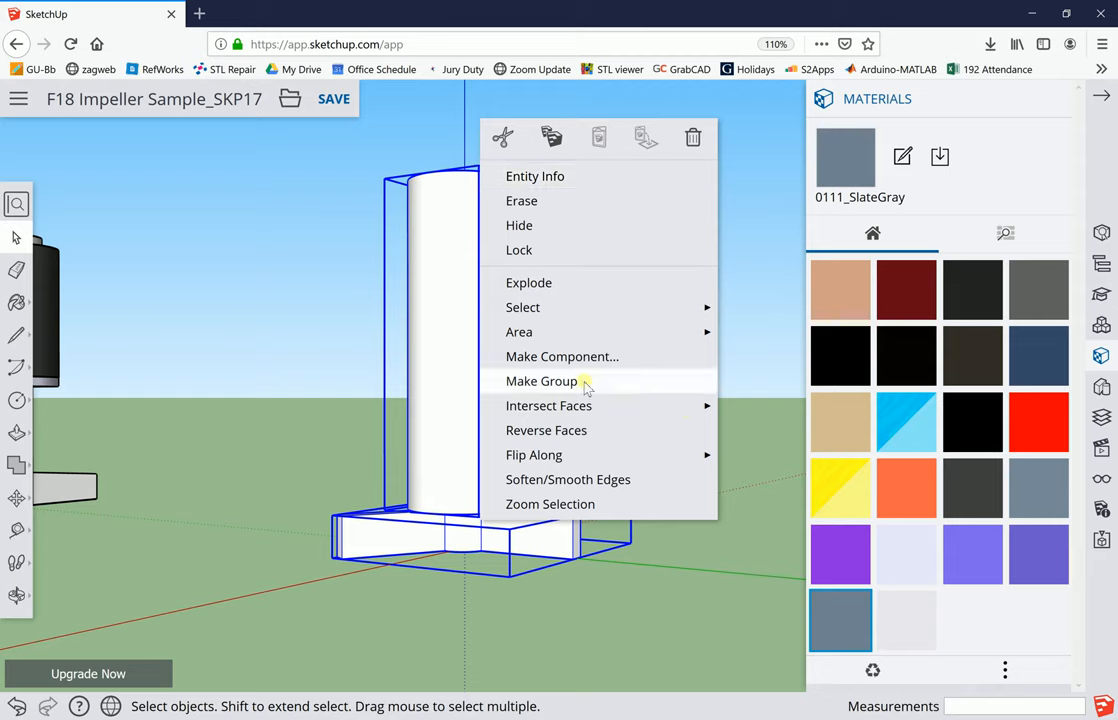
pyautogui.click(542, 380)
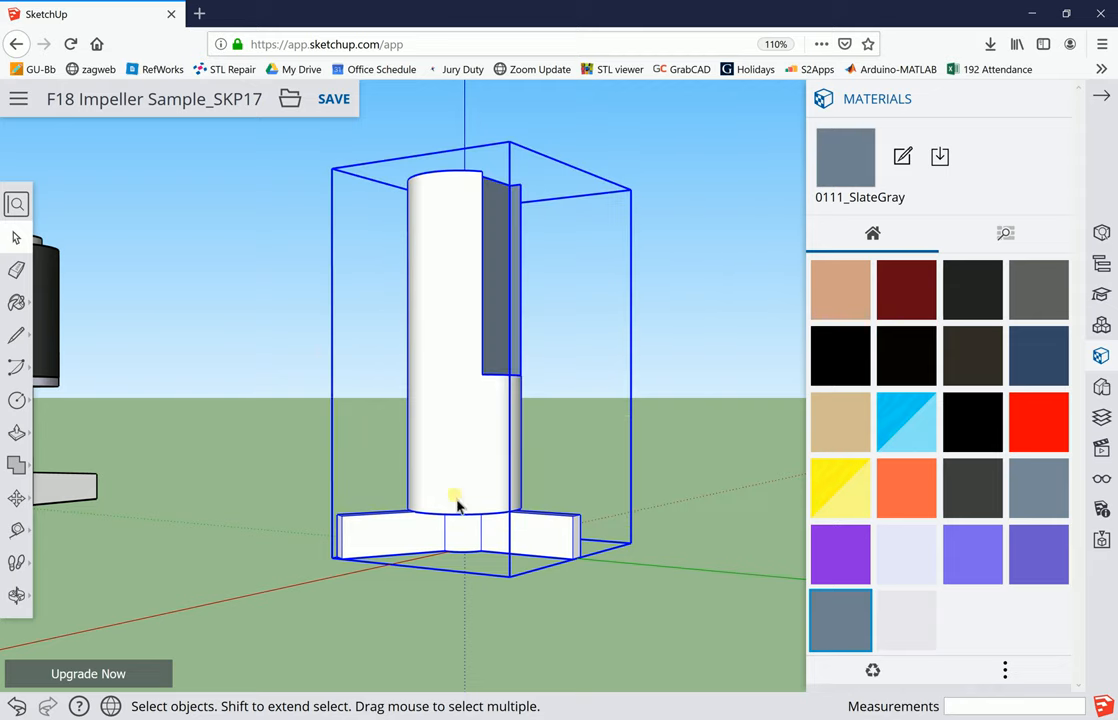
pyautogui.moveTo(504, 456)
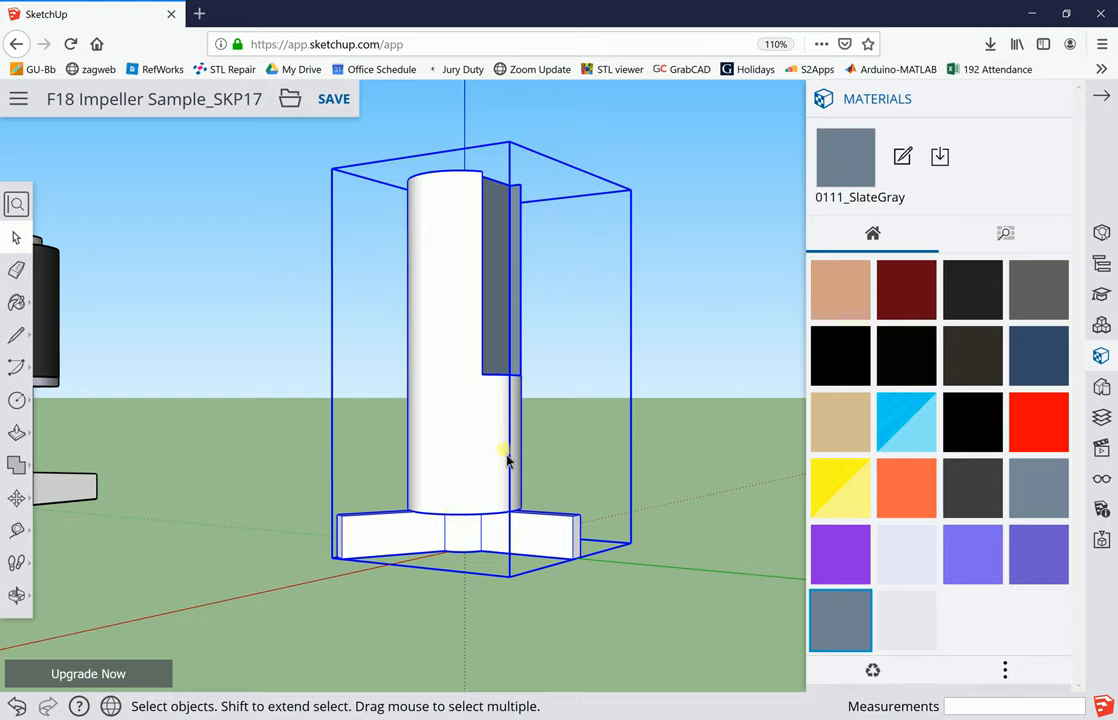
pyautogui.moveTo(456, 500)
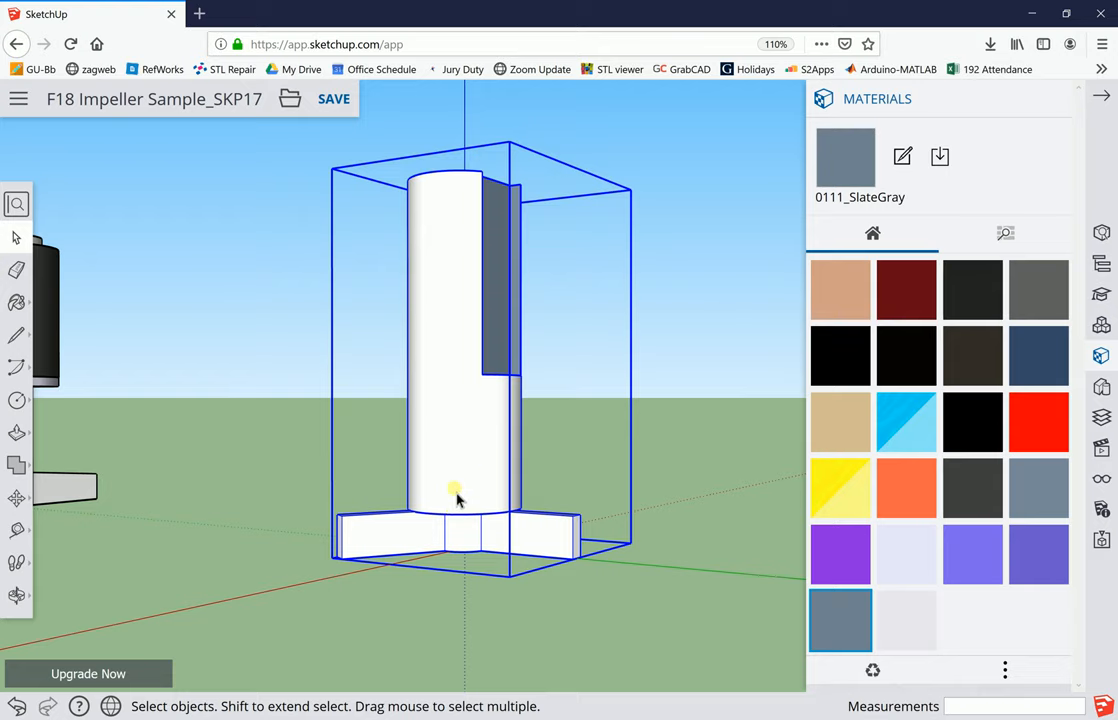
pyautogui.scroll(3)
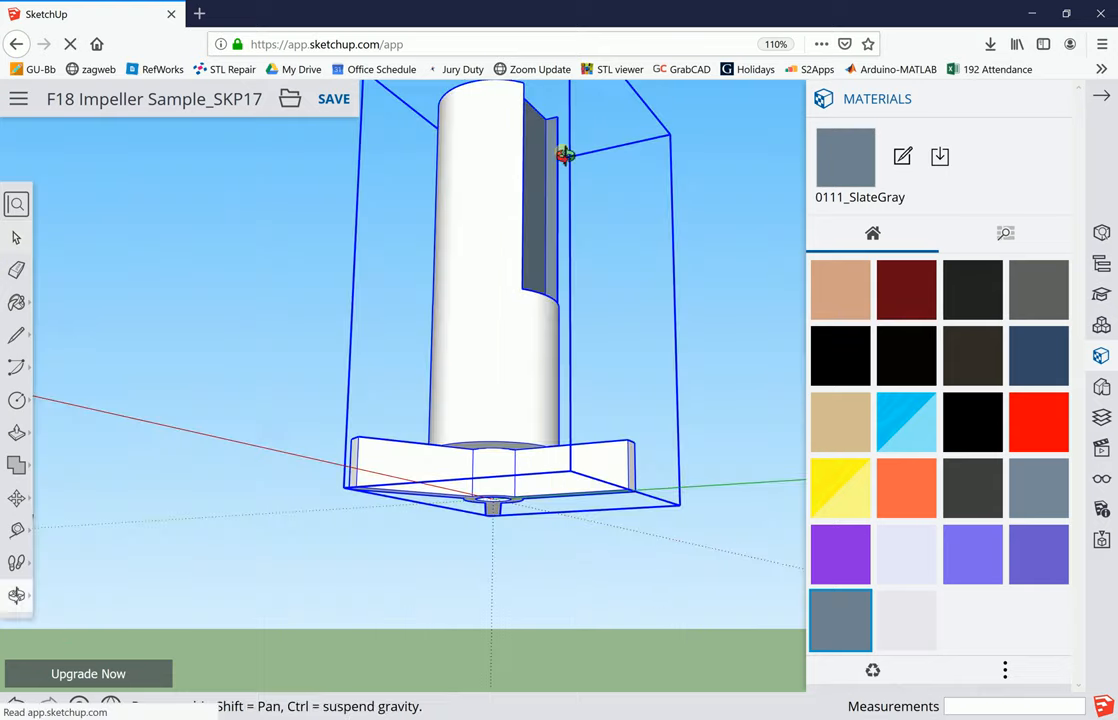
pyautogui.moveTo(564, 156); pyautogui.dragTo(588, 240)
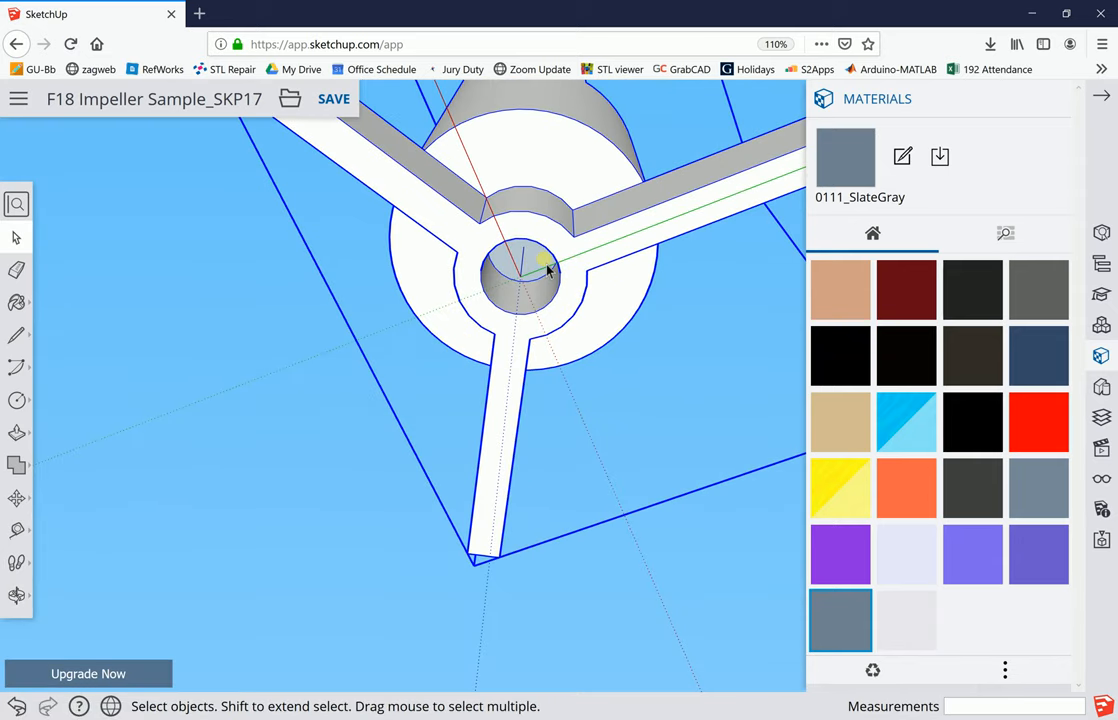
pyautogui.moveTo(548, 270); pyautogui.dragTo(484, 324)
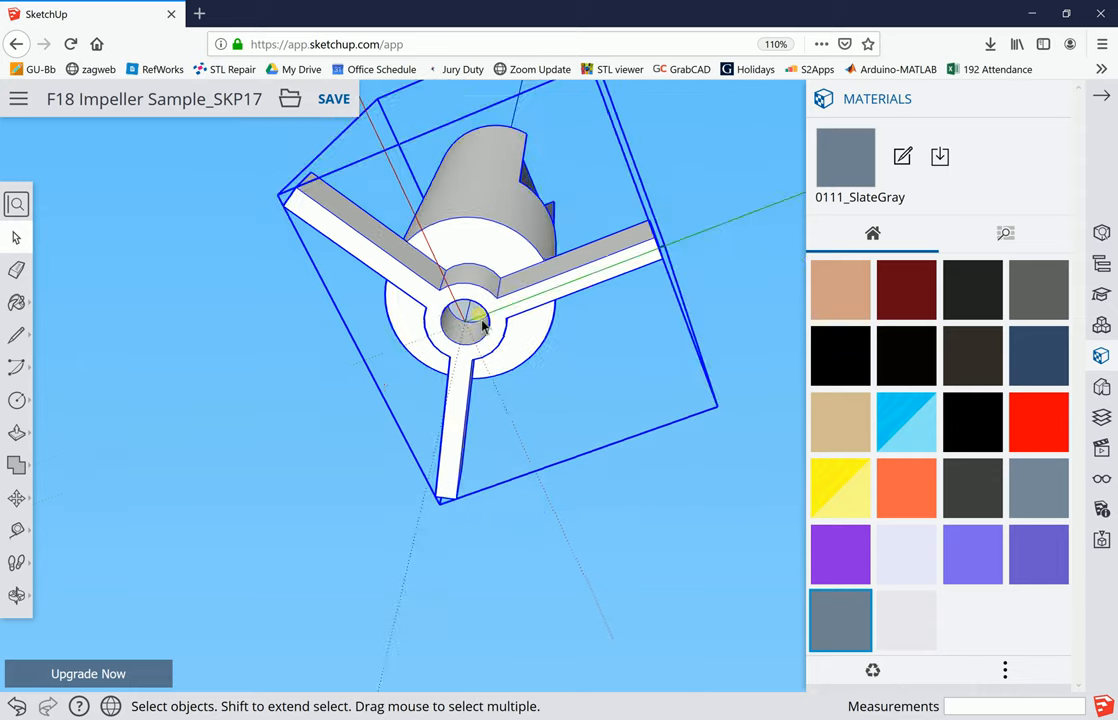
pyautogui.scroll(3)
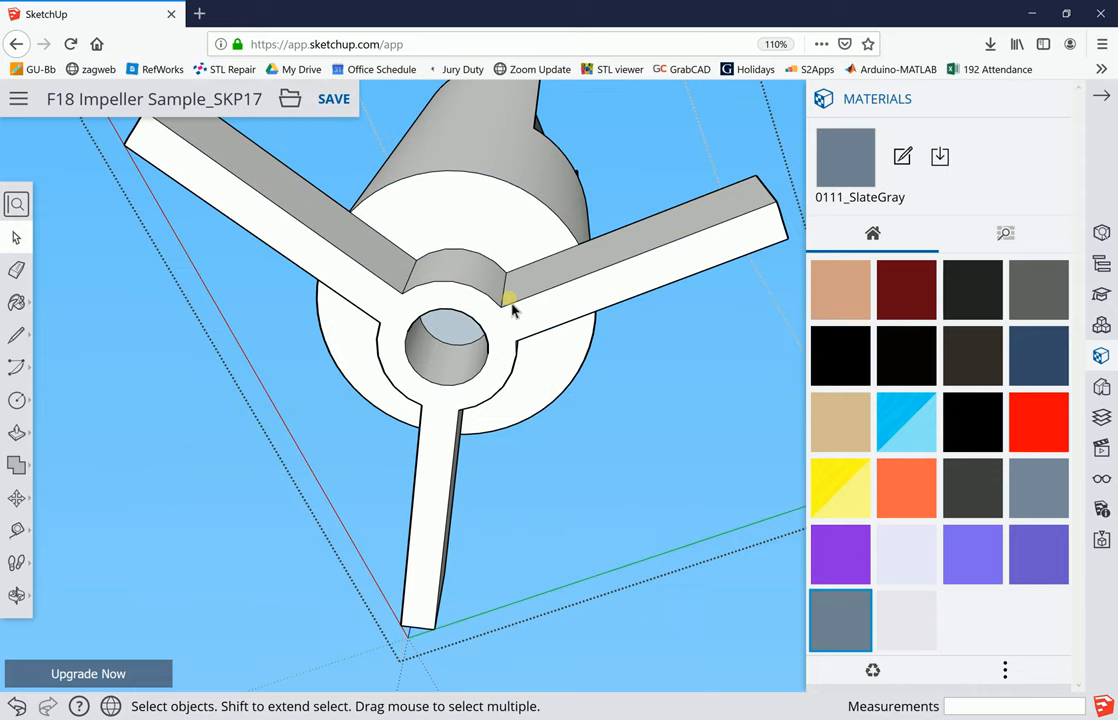
pyautogui.moveTo(510, 300); pyautogui.dragTo(408, 338)
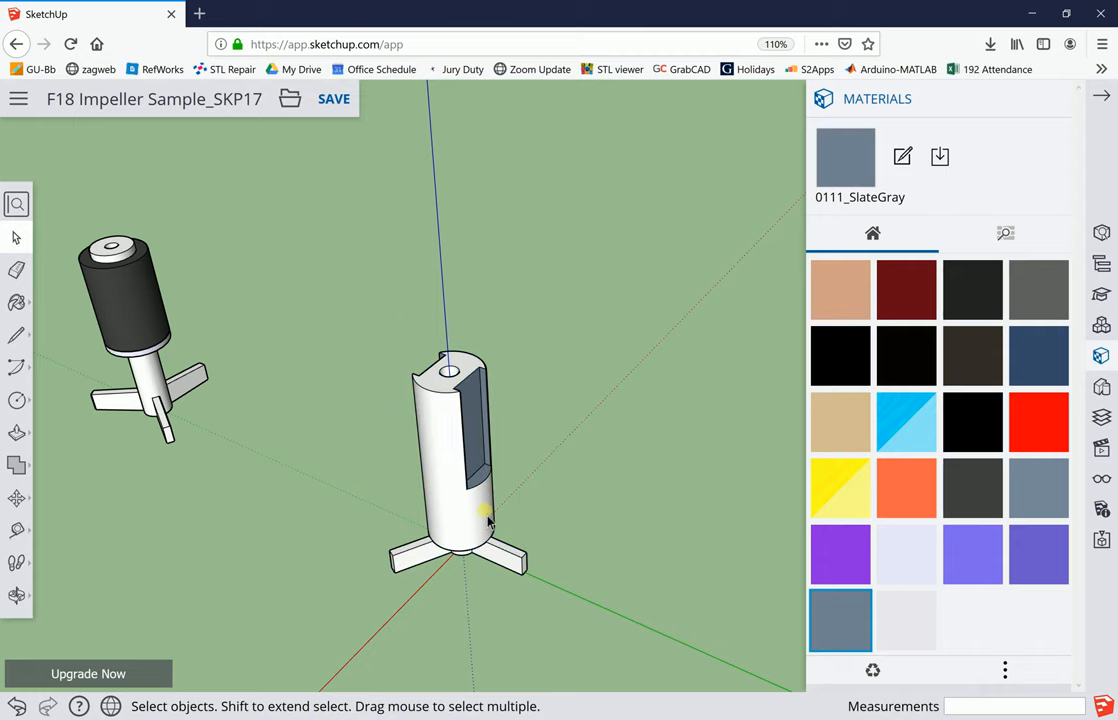
# Save the grouped impeller as a new copy with "-2" appended to the file name
pyautogui.click(488, 520)
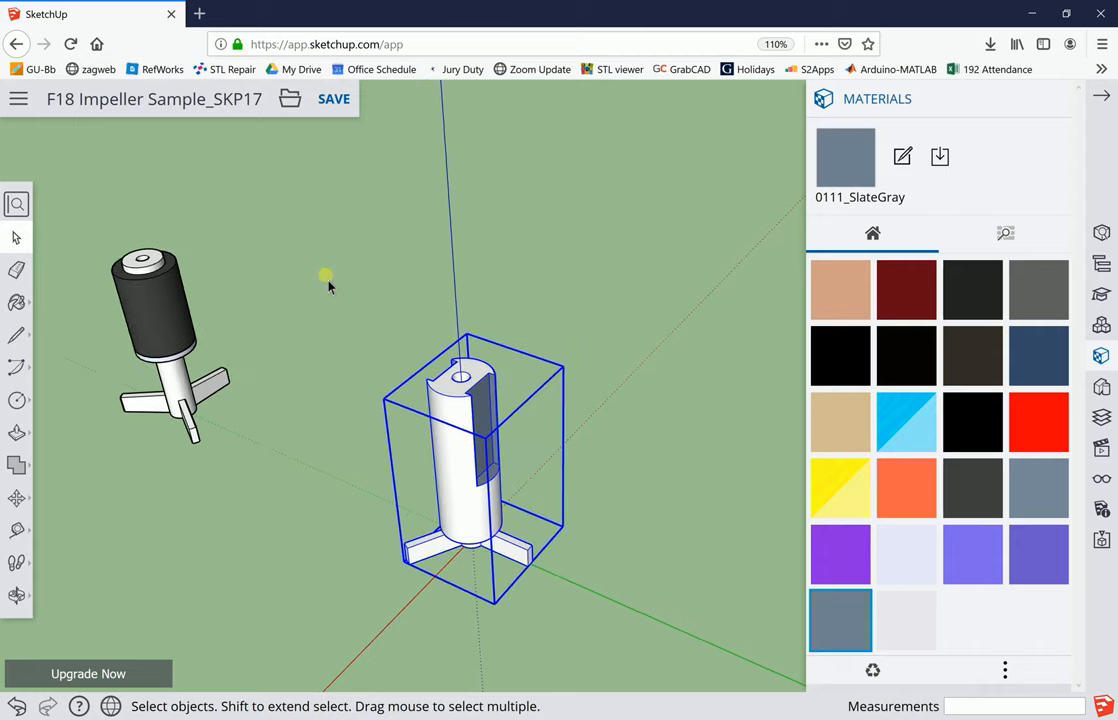
pyautogui.moveTo(284, 244)
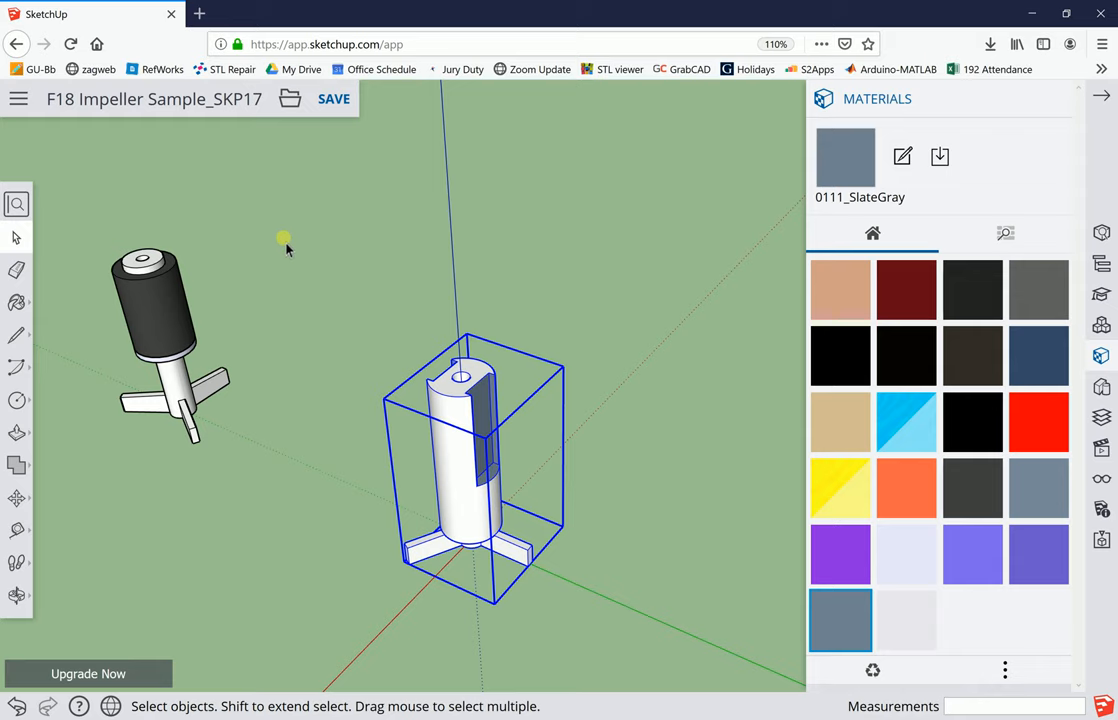
pyautogui.moveTo(296, 284)
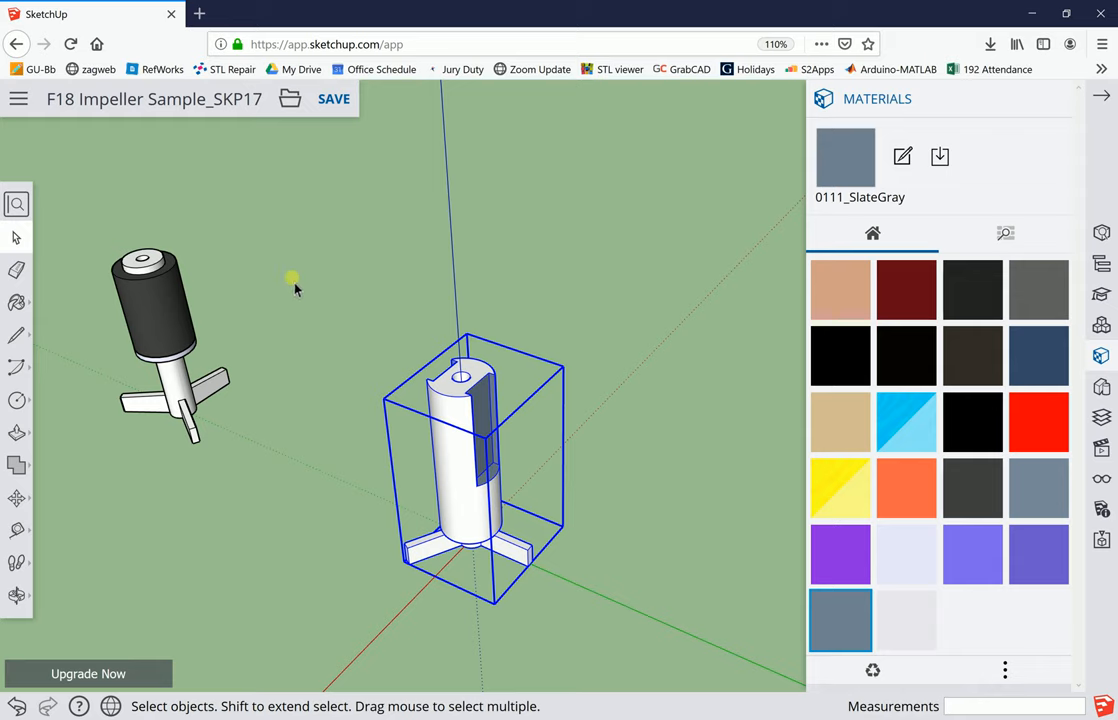
pyautogui.moveTo(432, 410)
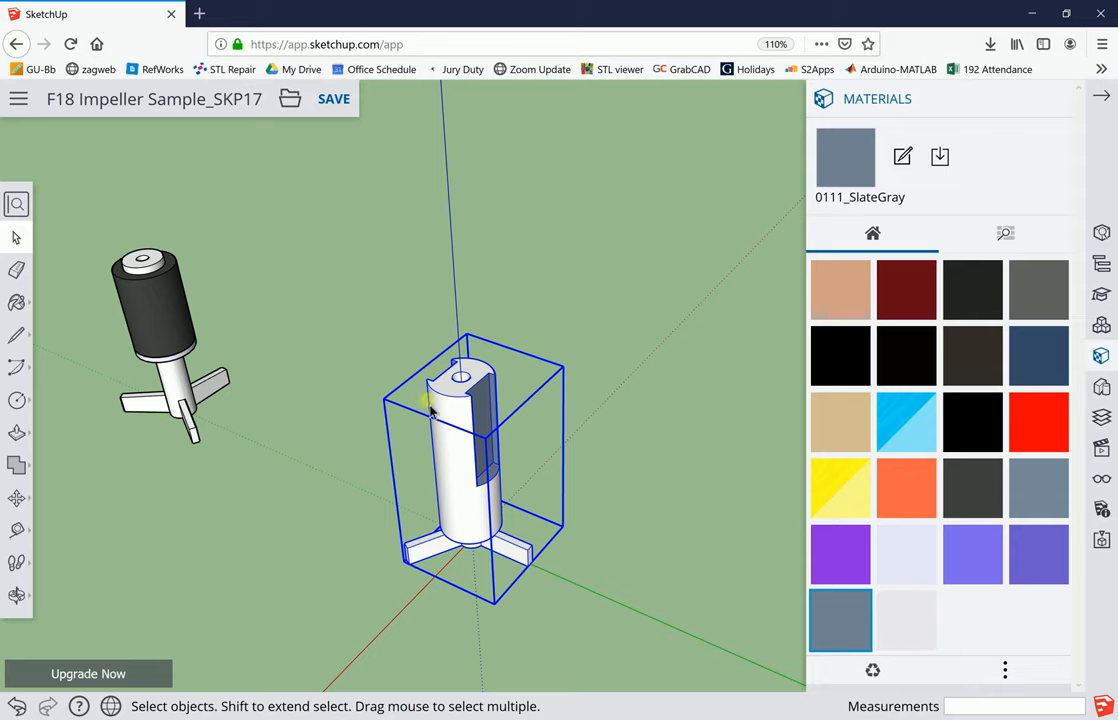
pyautogui.moveTo(280, 348)
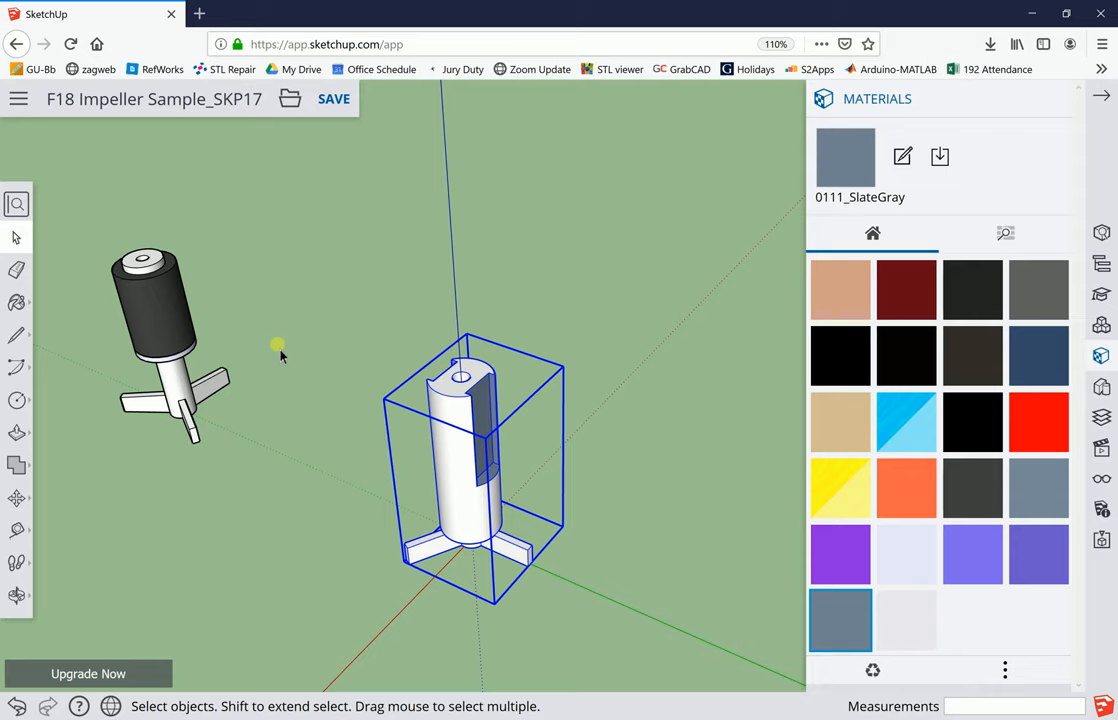
pyautogui.moveTo(128, 310)
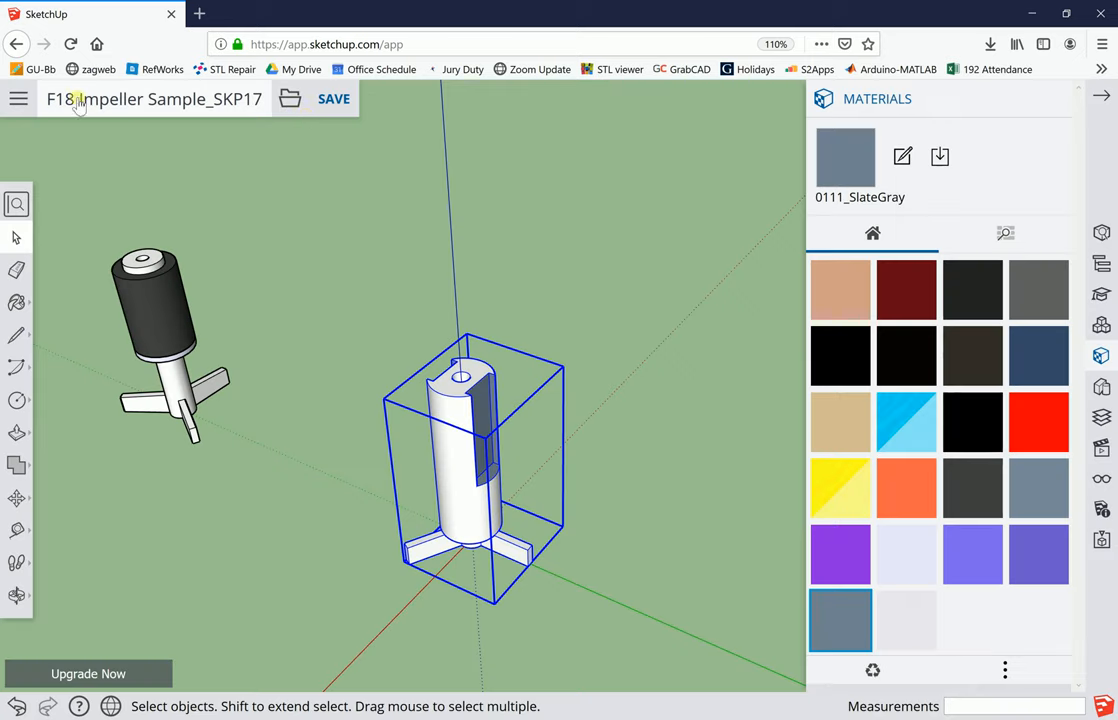
pyautogui.click(288, 98)
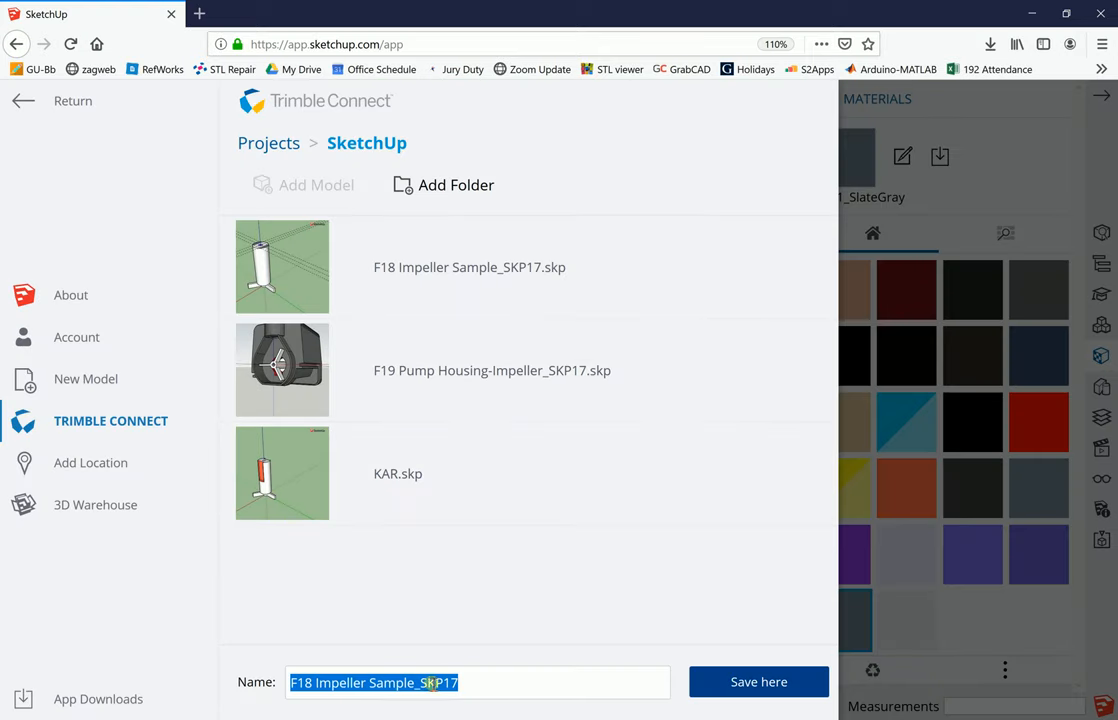
pyautogui.click(470, 684)
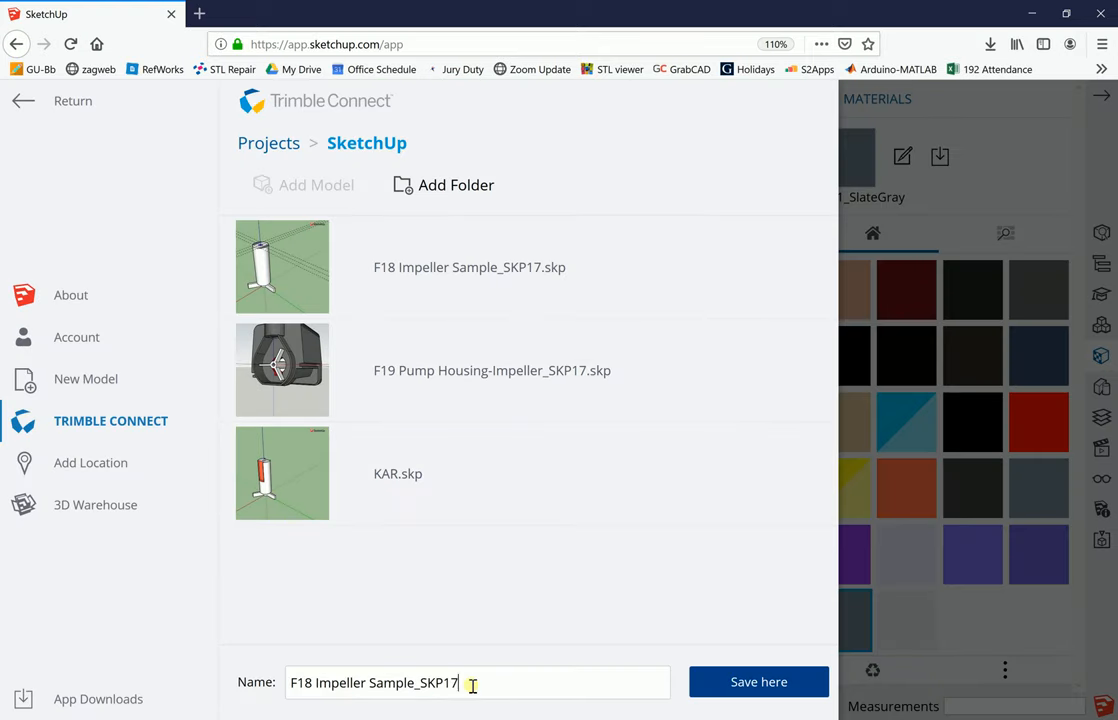
pyautogui.write('-2')
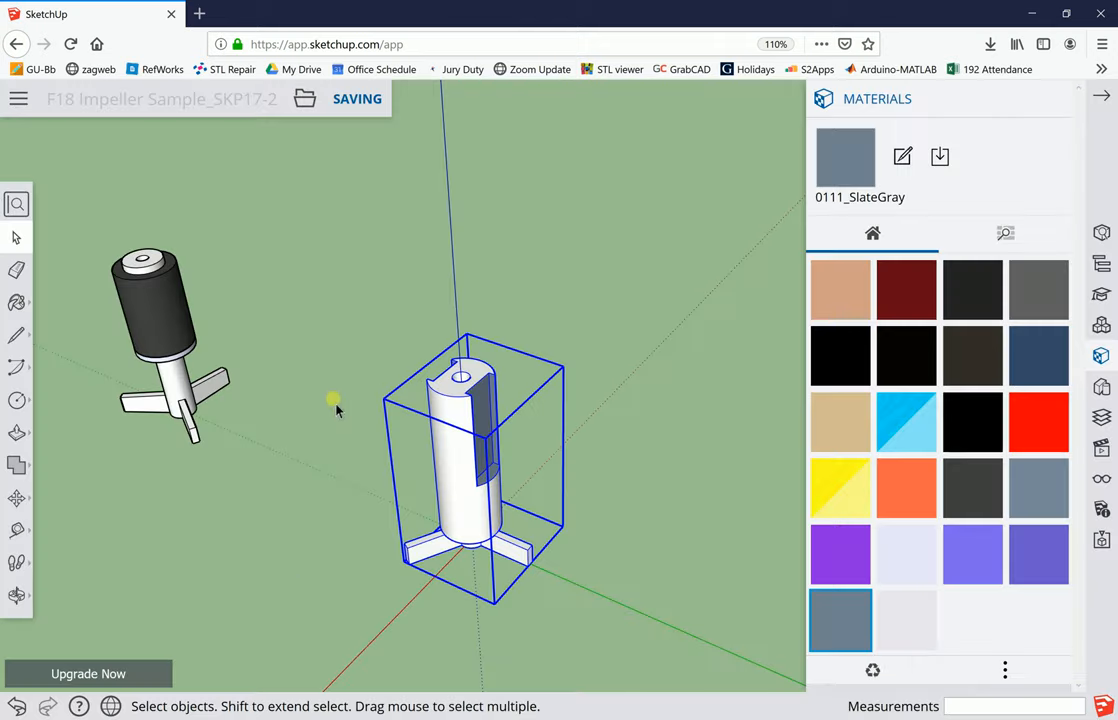
pyautogui.moveTo(368, 228)
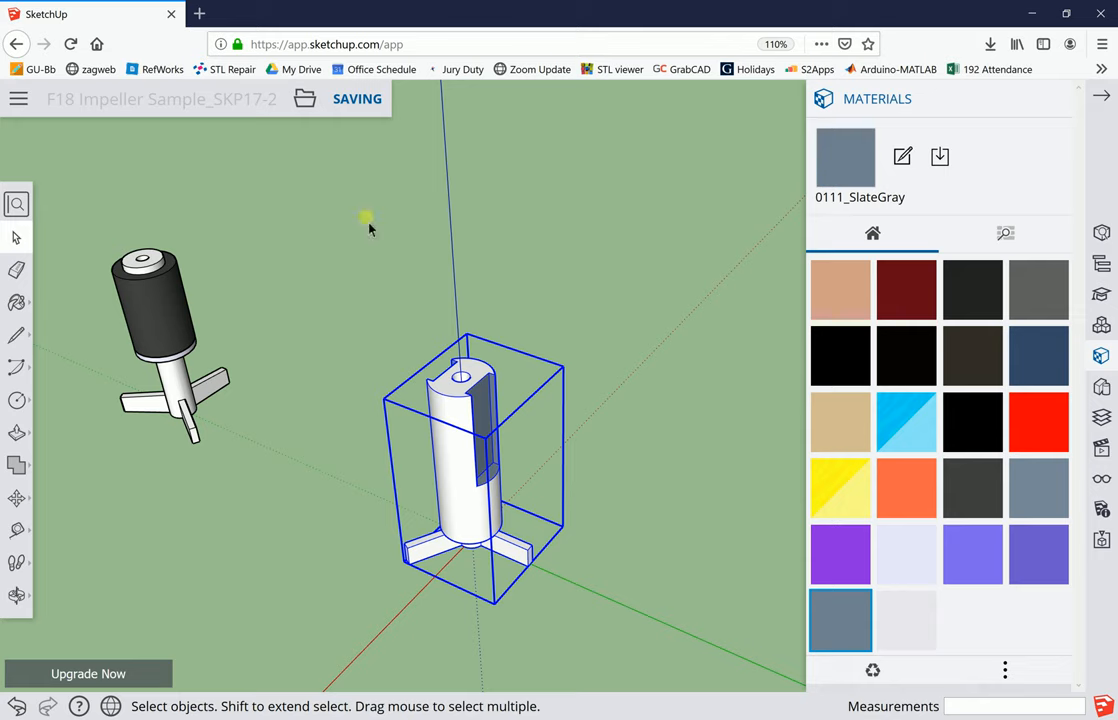
pyautogui.moveTo(168, 316)
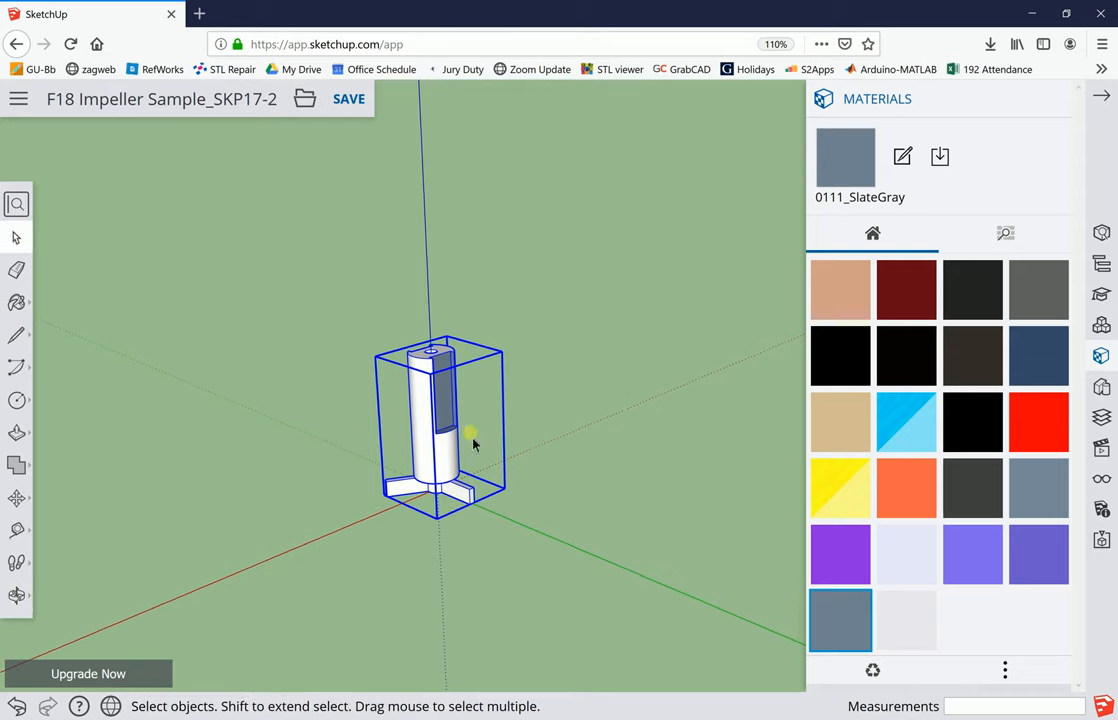
pyautogui.moveTo(460, 424)
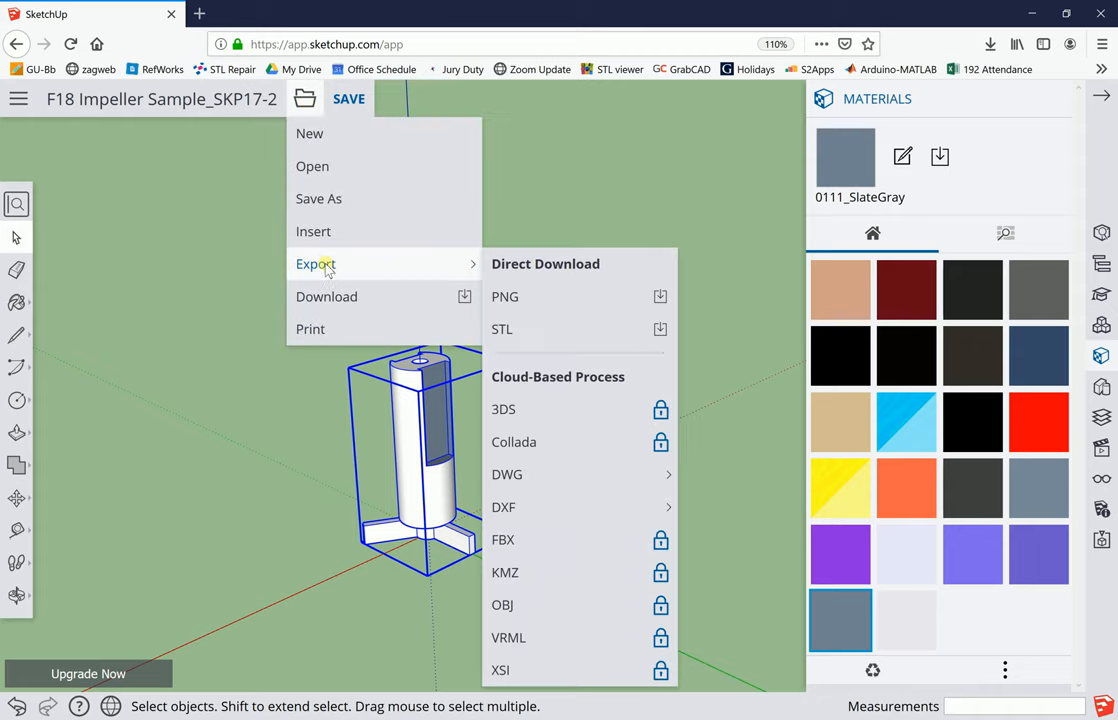
pyautogui.moveTo(518, 328)
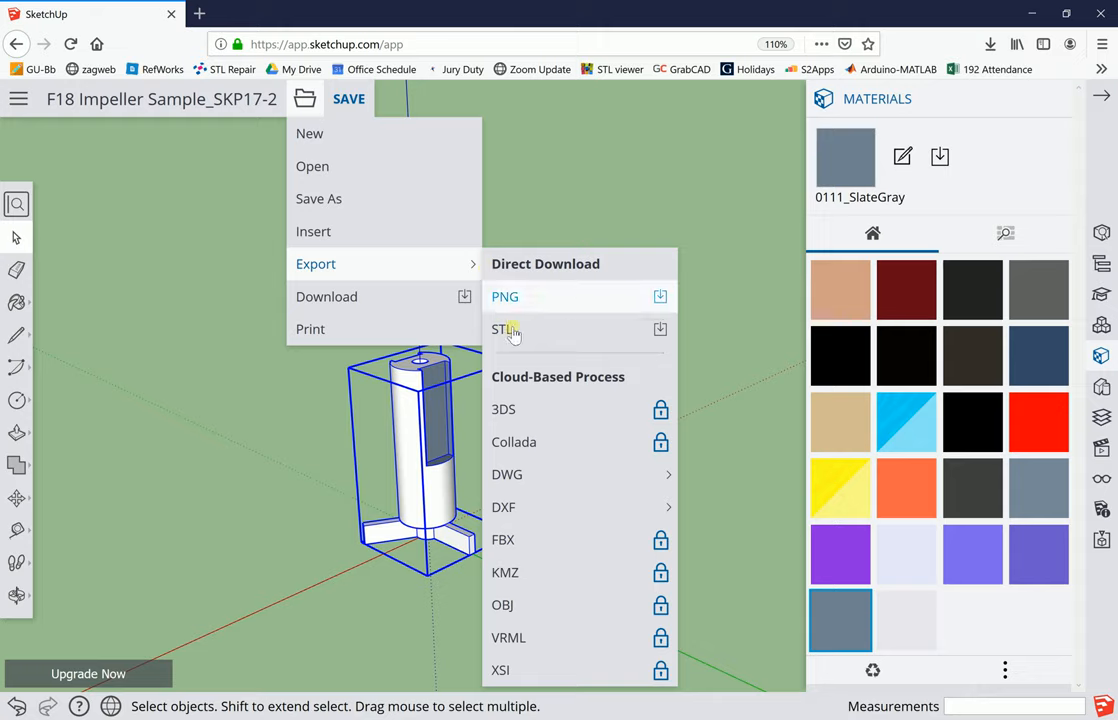
# Export the model as an STL file saved to disk and check the finished download
pyautogui.click(504, 328)
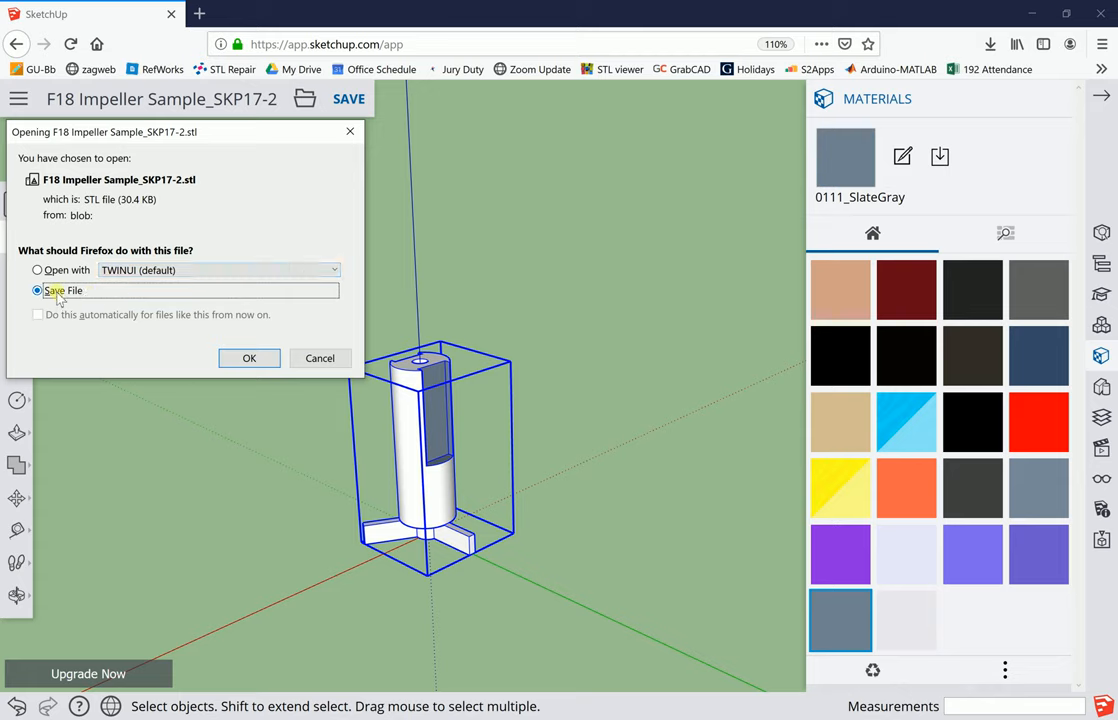
pyautogui.click(248, 358)
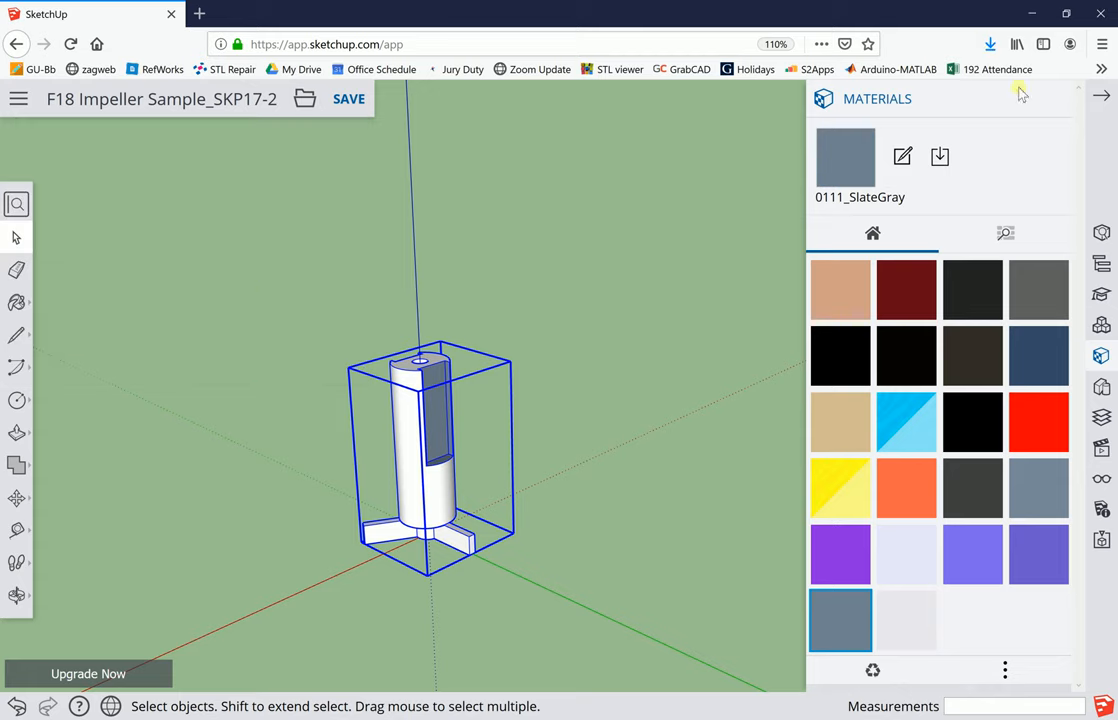
pyautogui.click(990, 44)
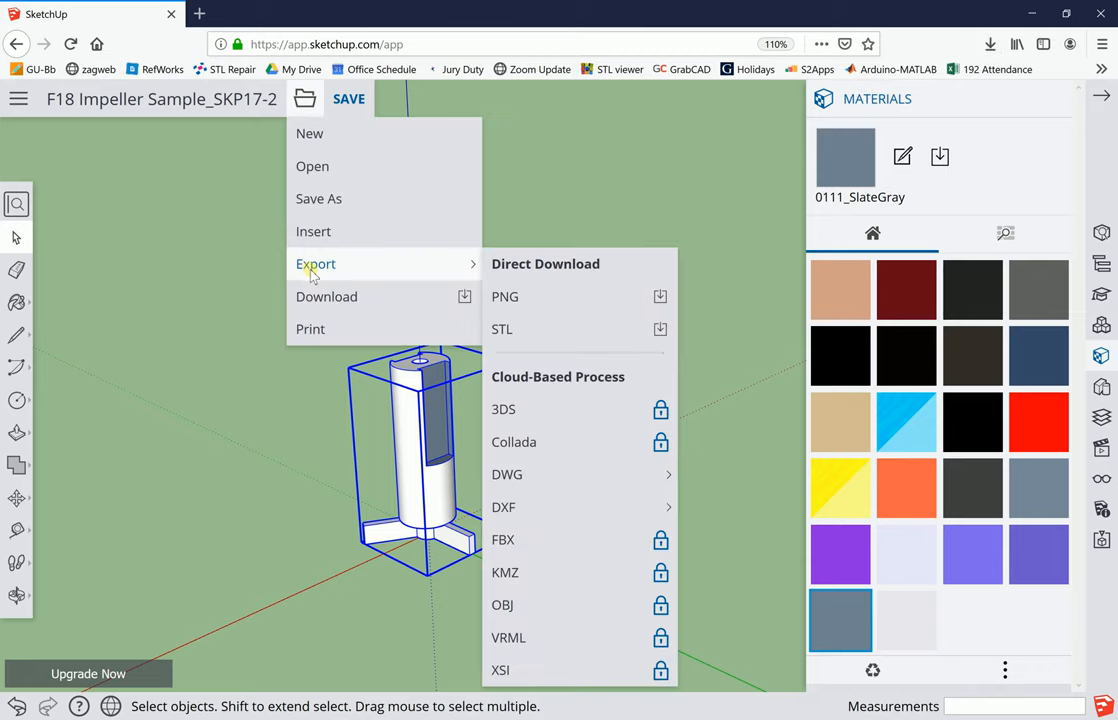
pyautogui.moveTo(312, 232)
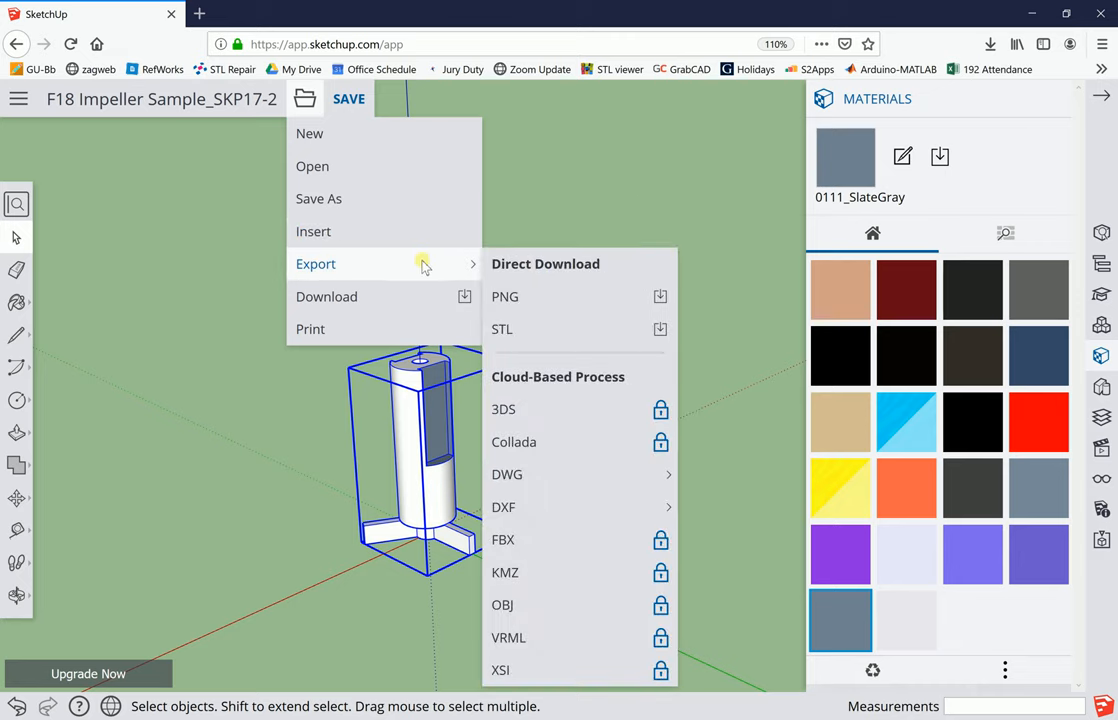
pyautogui.moveTo(600, 296)
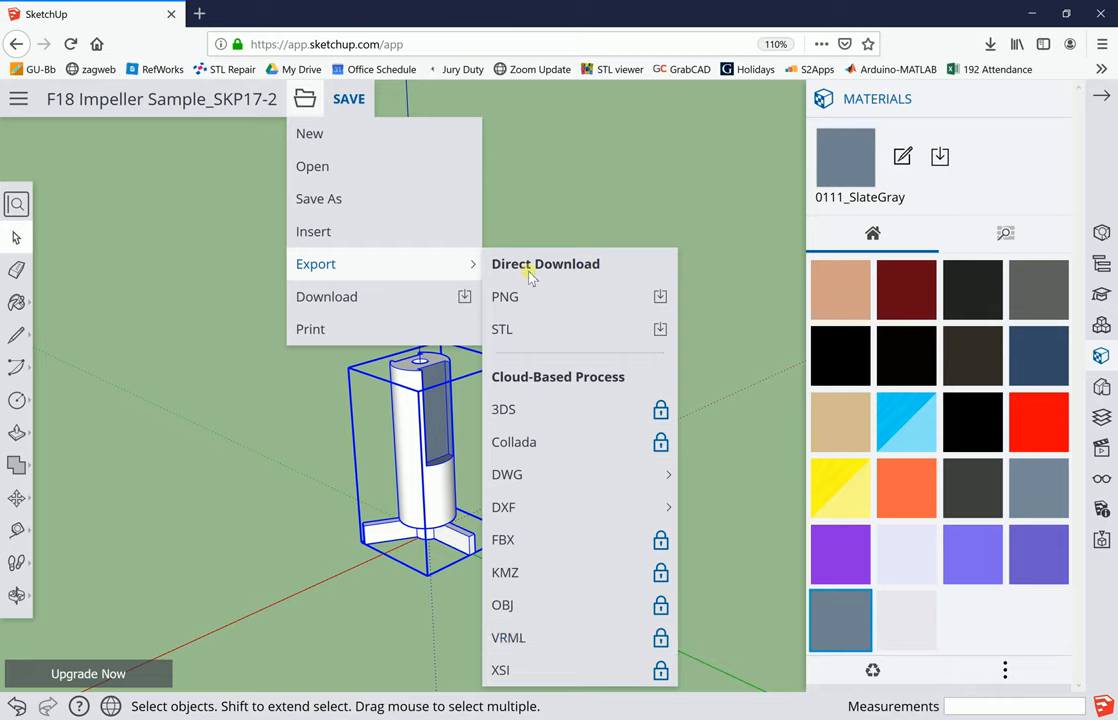
pyautogui.moveTo(408, 270)
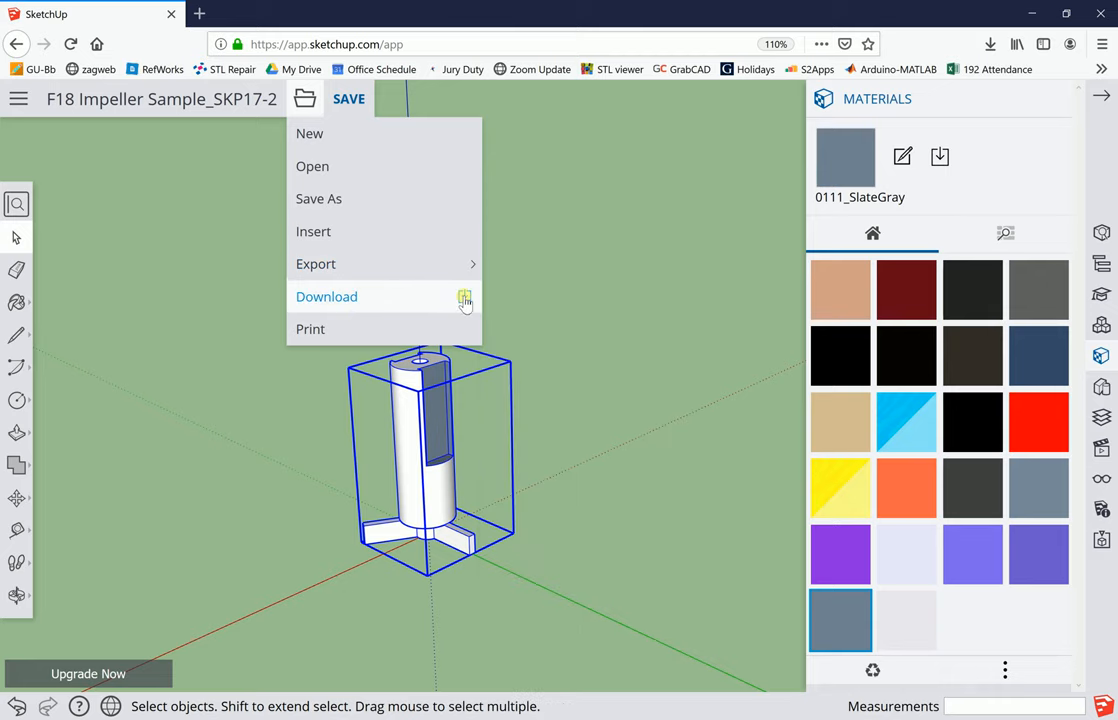
# Download the model as a 2018-version .skp file saved to disk
pyautogui.click(326, 296)
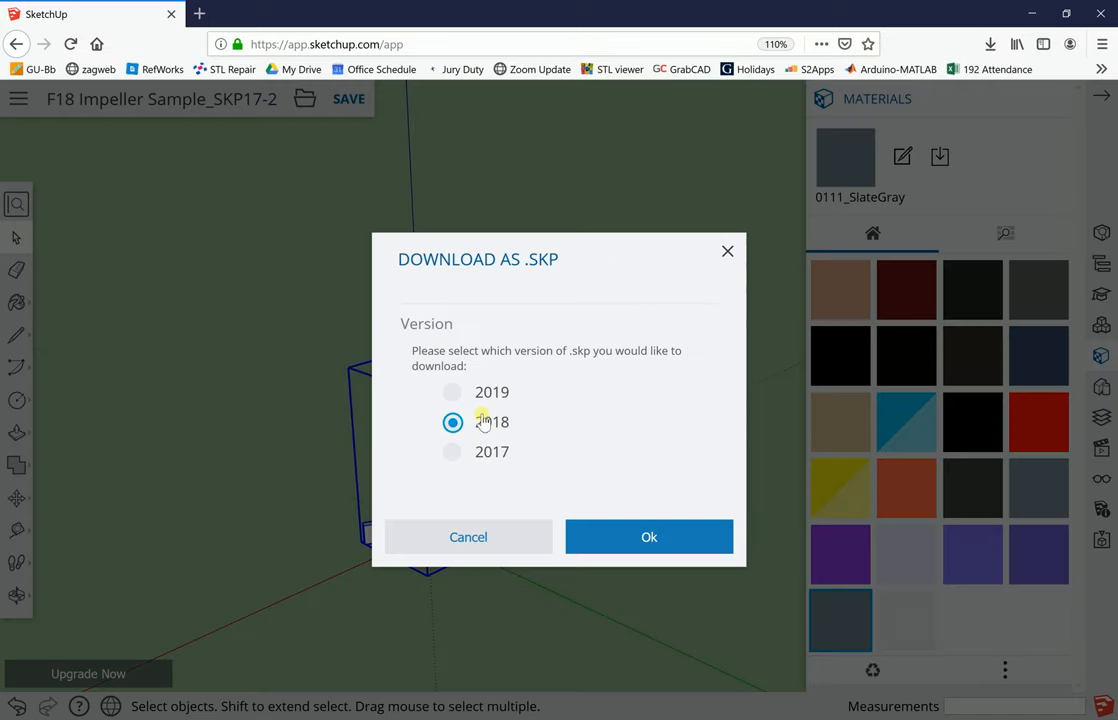
pyautogui.moveTo(518, 418)
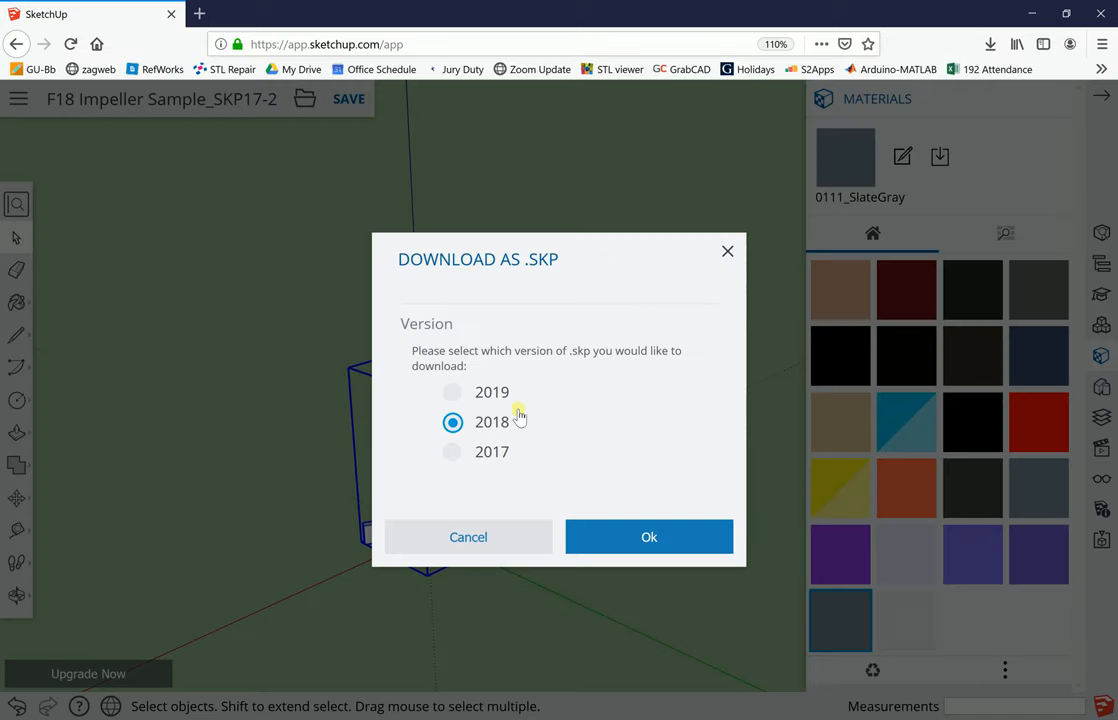
pyautogui.moveTo(462, 410)
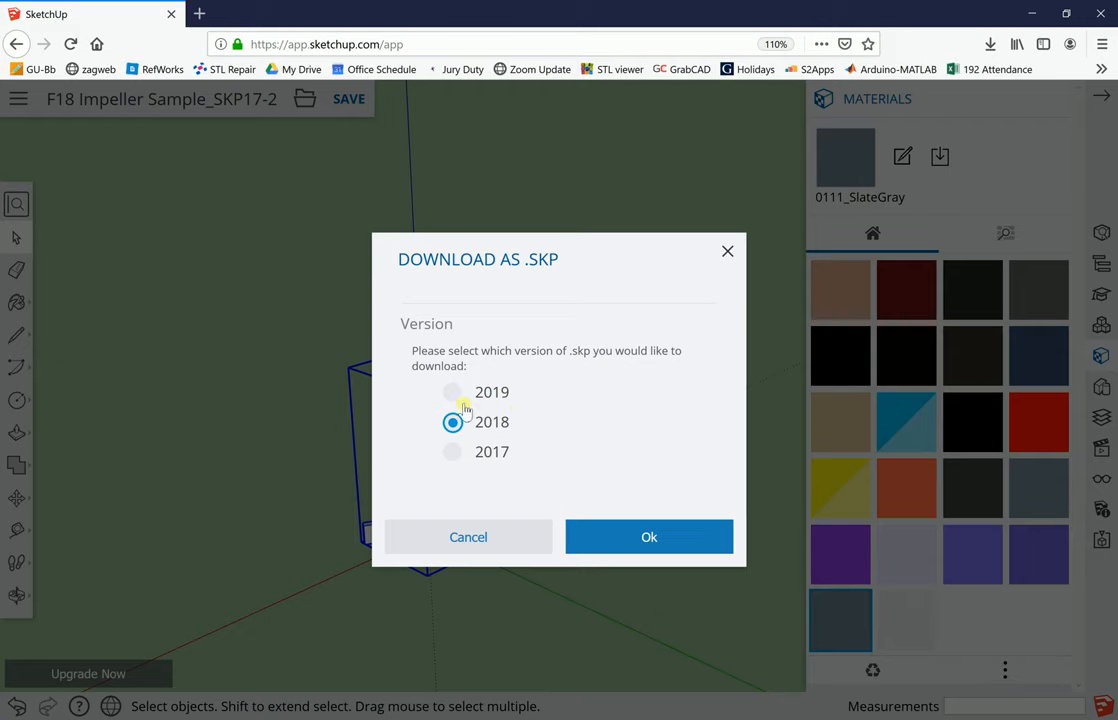
pyautogui.moveTo(596, 458)
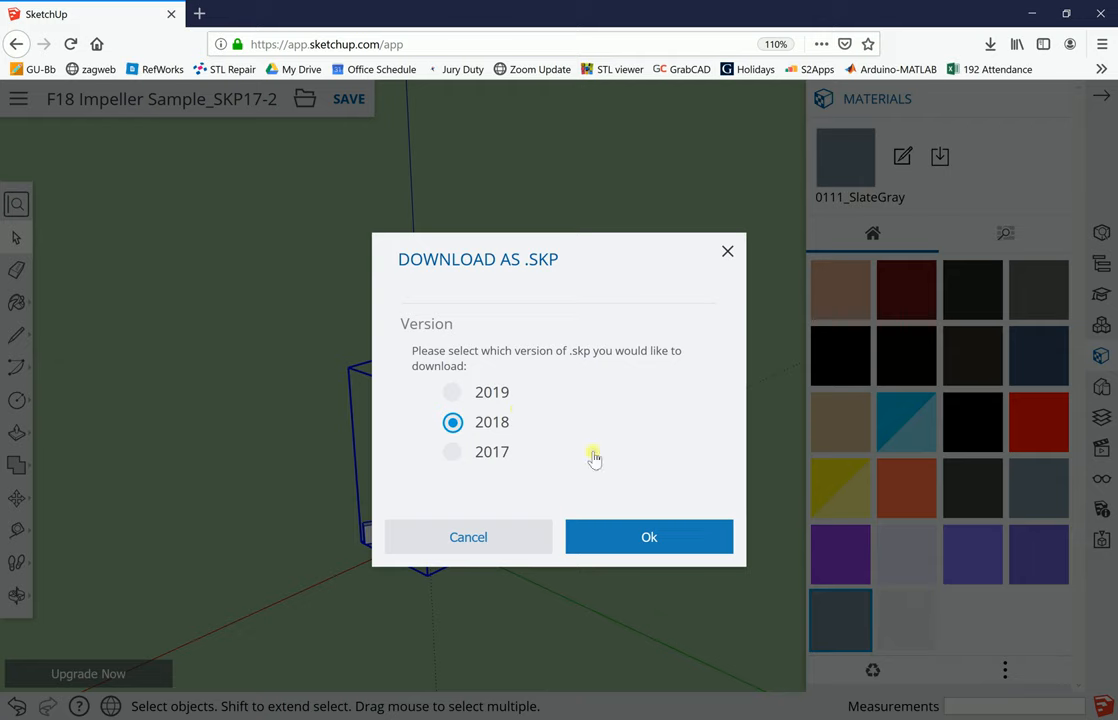
pyautogui.click(648, 536)
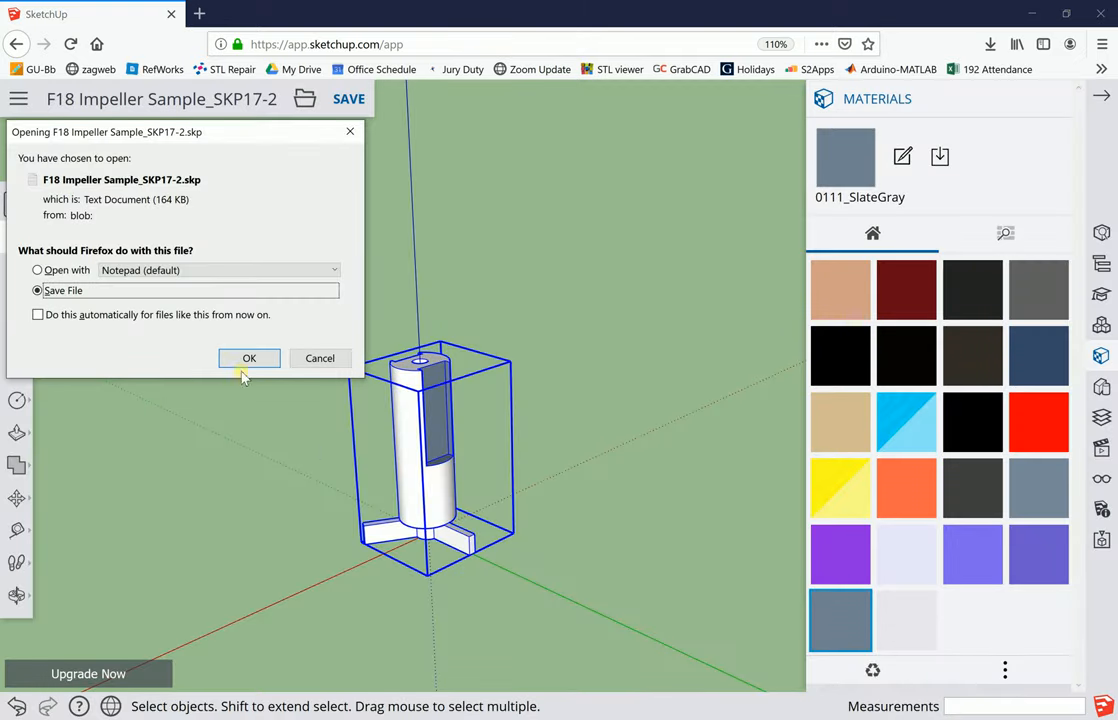
pyautogui.click(248, 358)
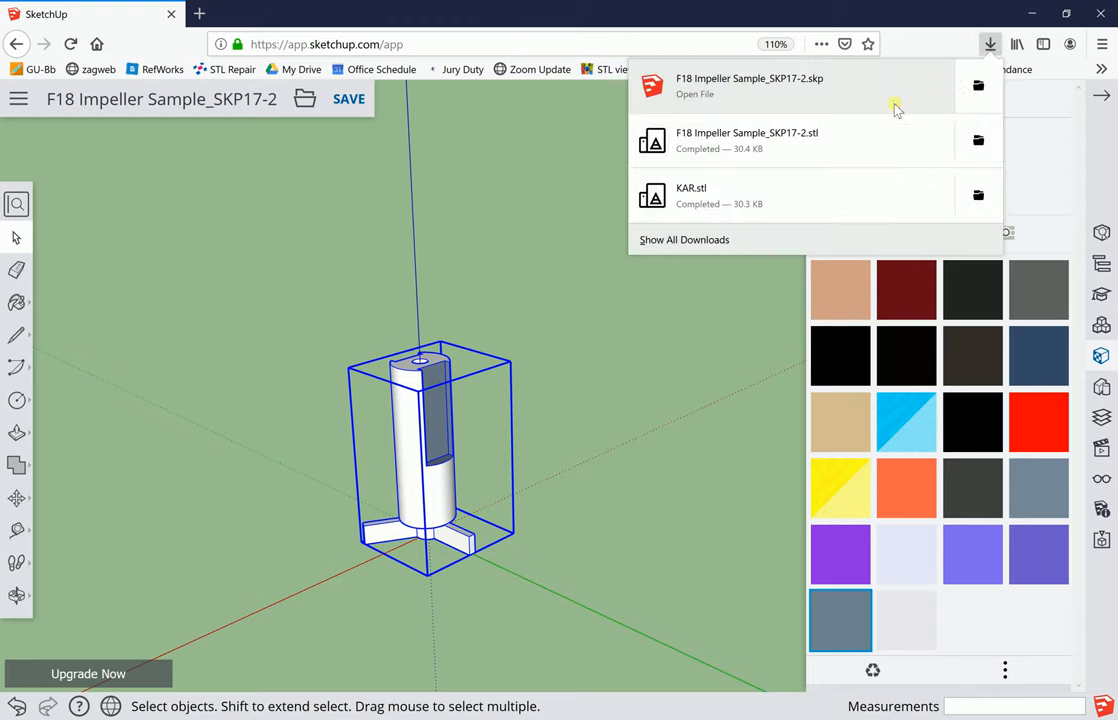
pyautogui.moveTo(884, 80)
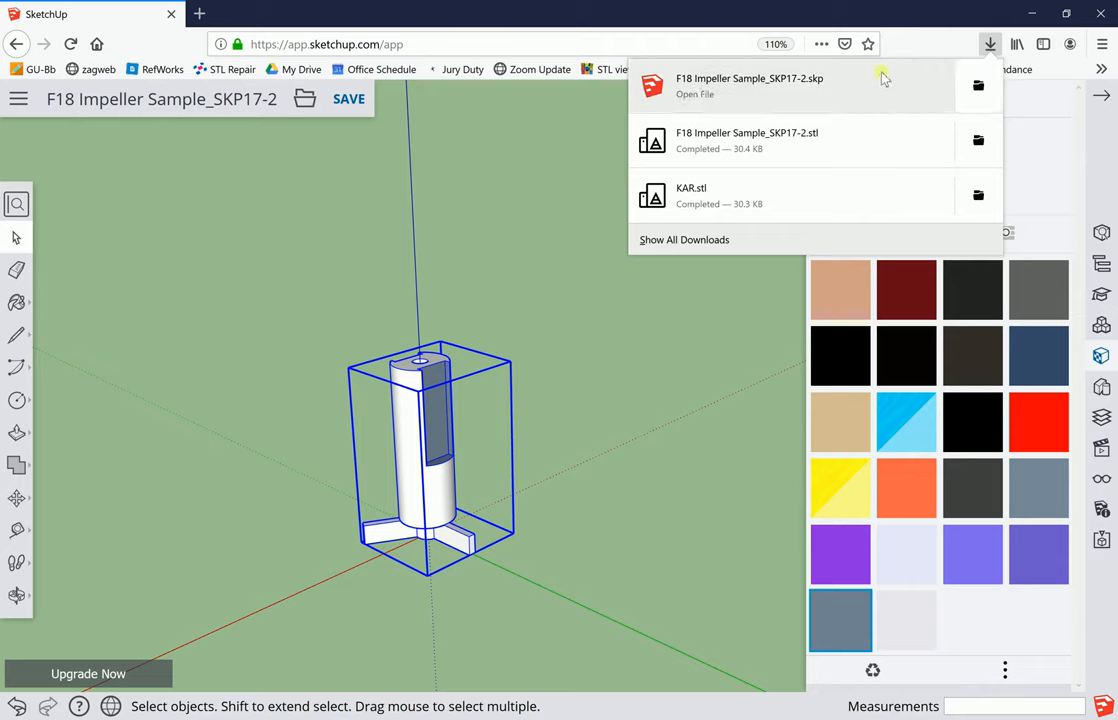
pyautogui.moveTo(868, 88)
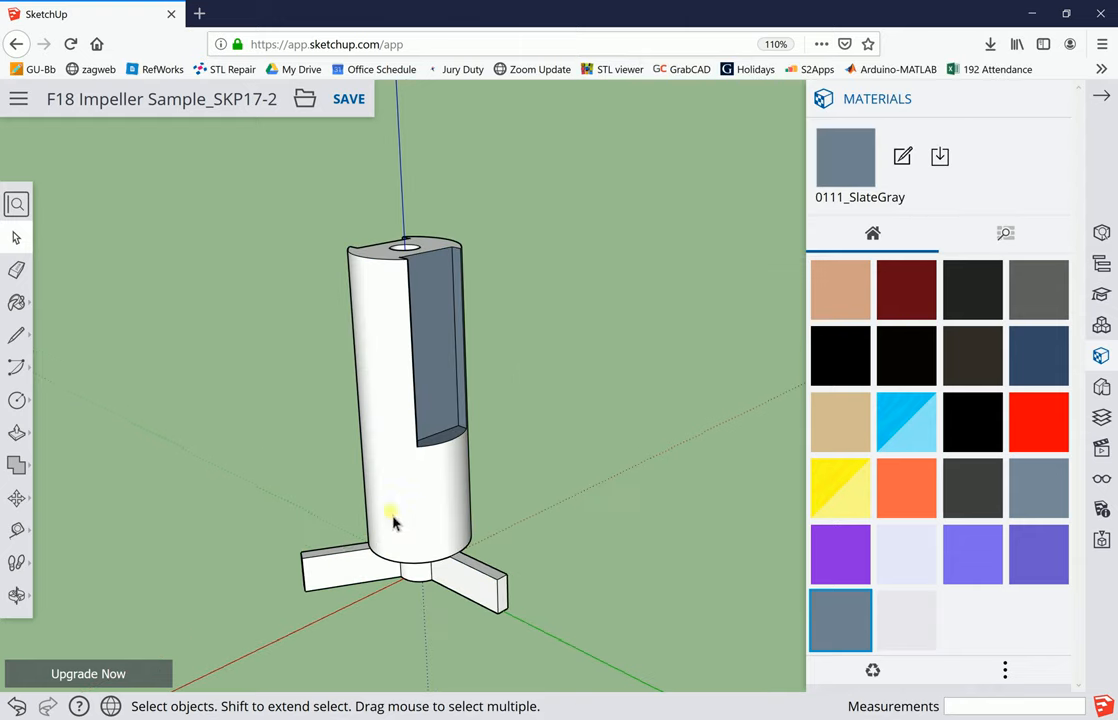
pyautogui.moveTo(430, 560)
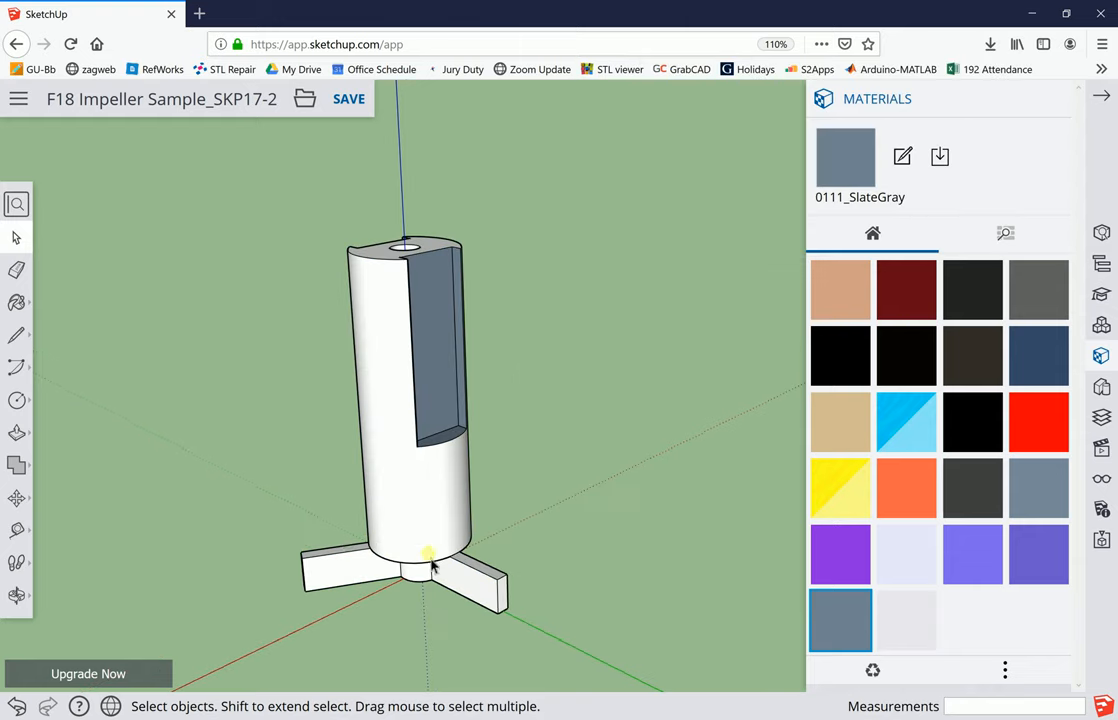
pyautogui.moveTo(472, 590)
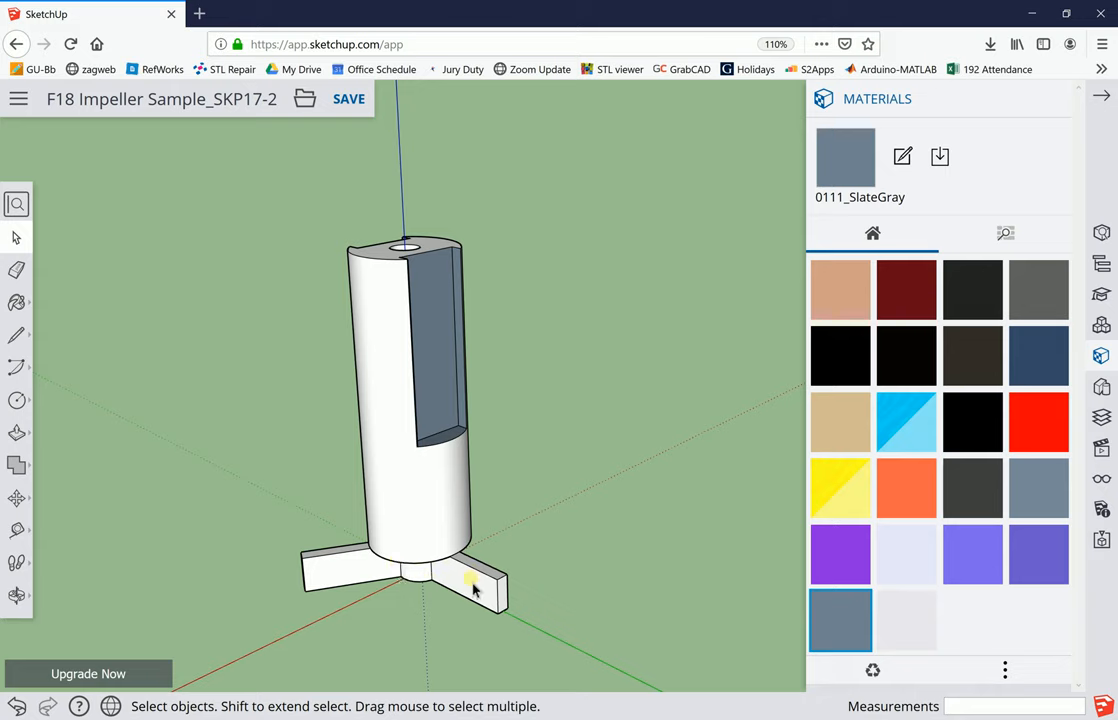
pyautogui.moveTo(500, 486)
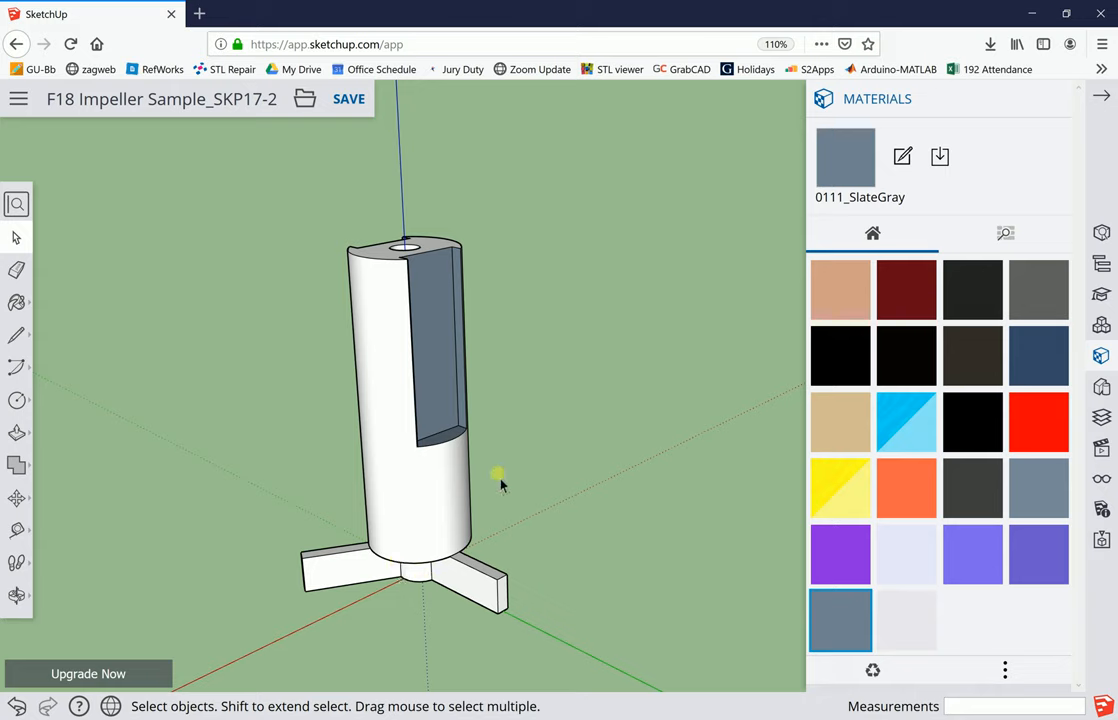